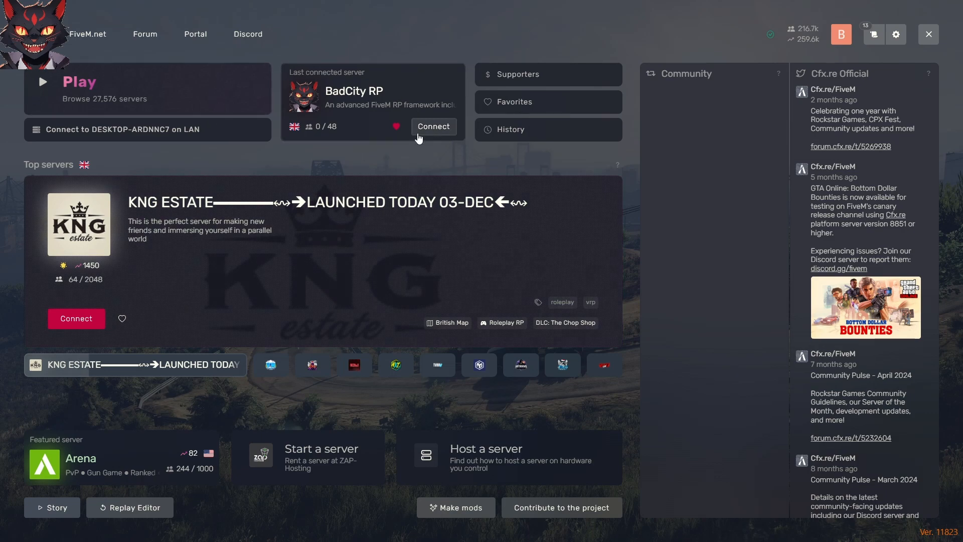
mouse_move(429, 129)
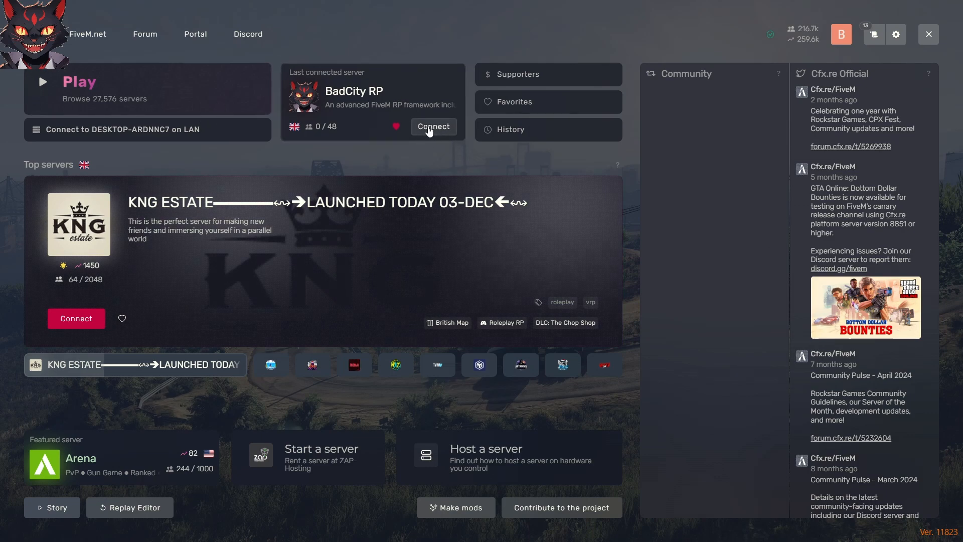
- Connect to the last-used BadCity RP server and wait through loading to character selection
left_click(433, 126)
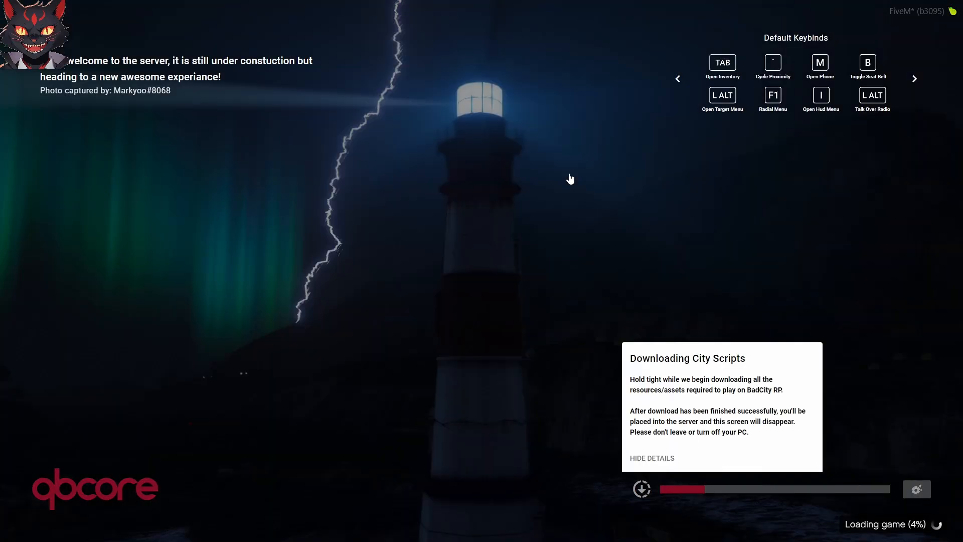
mouse_move(559, 257)
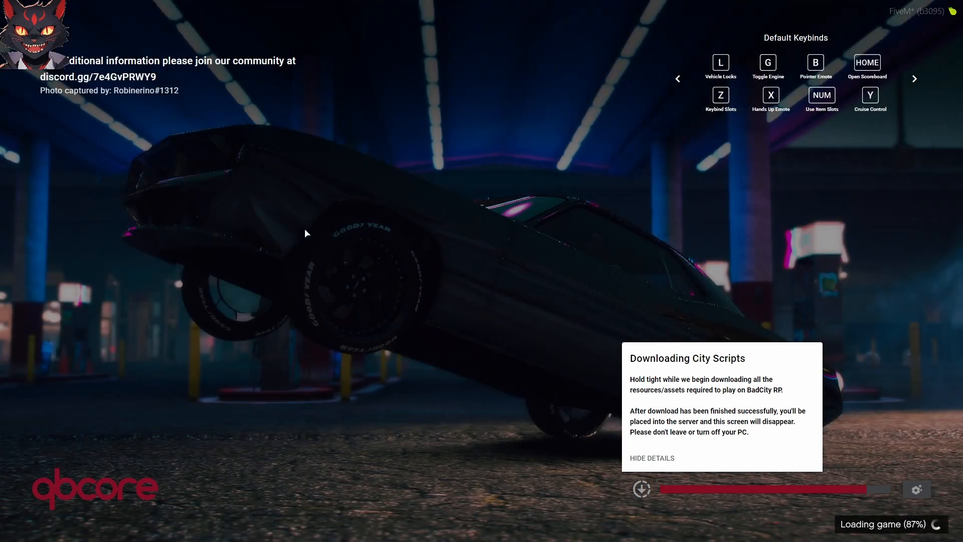
mouse_move(511, 275)
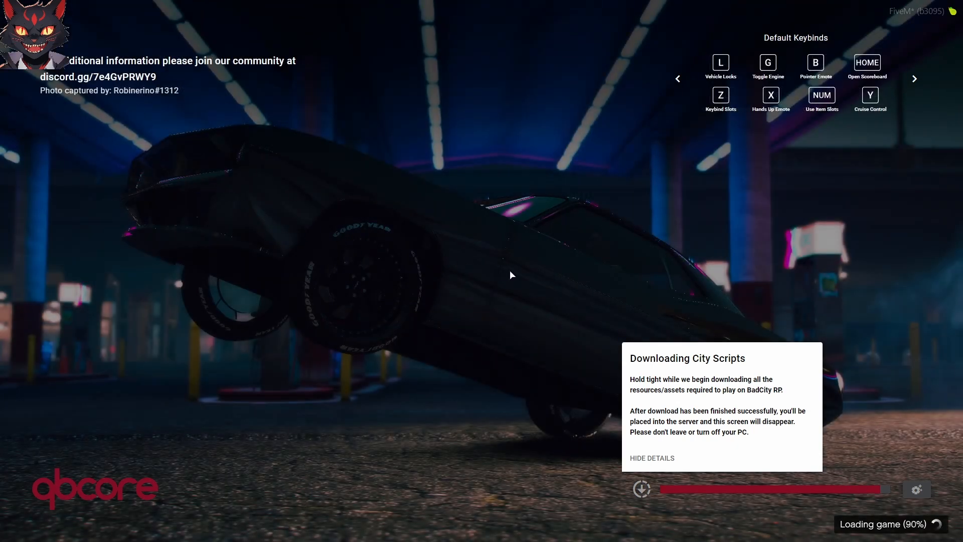
left_click(914, 78)
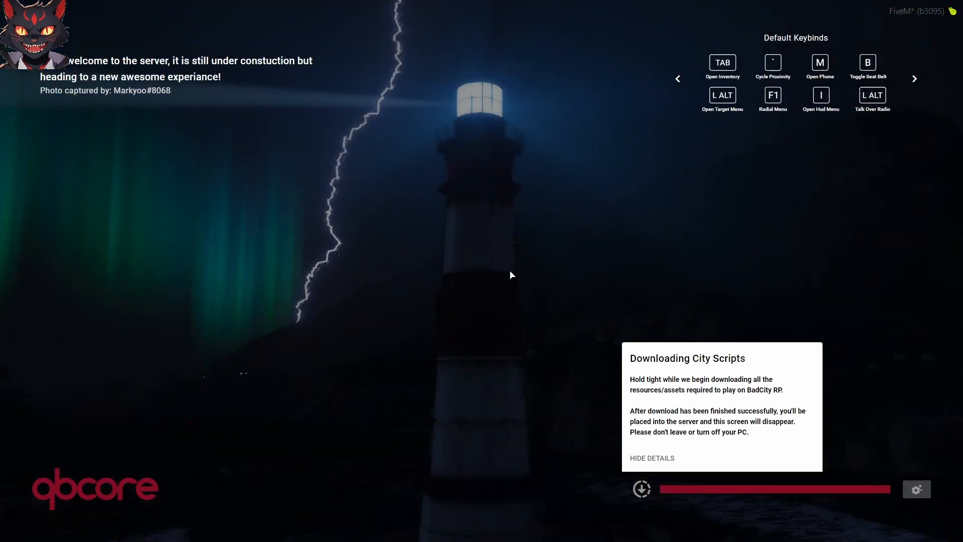
mouse_move(40, 98)
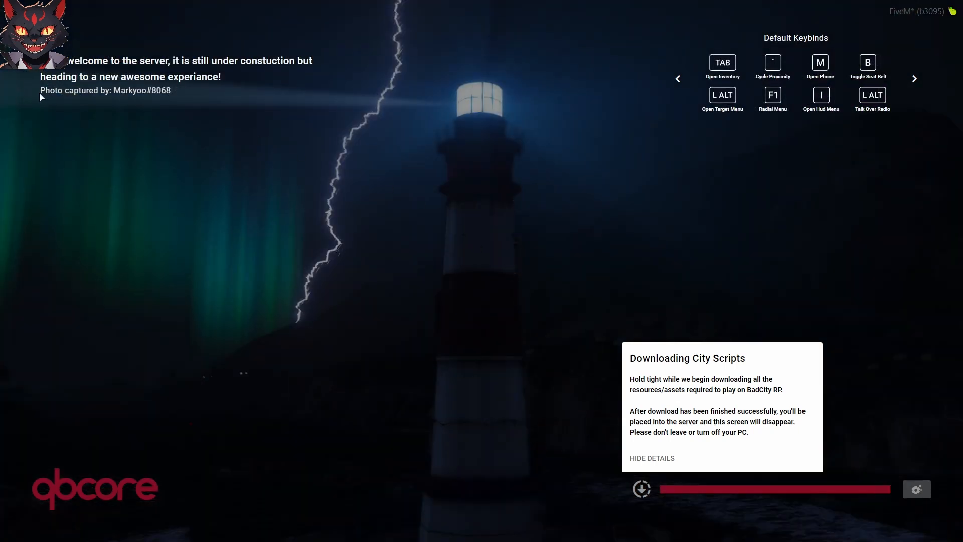
left_click(914, 78)
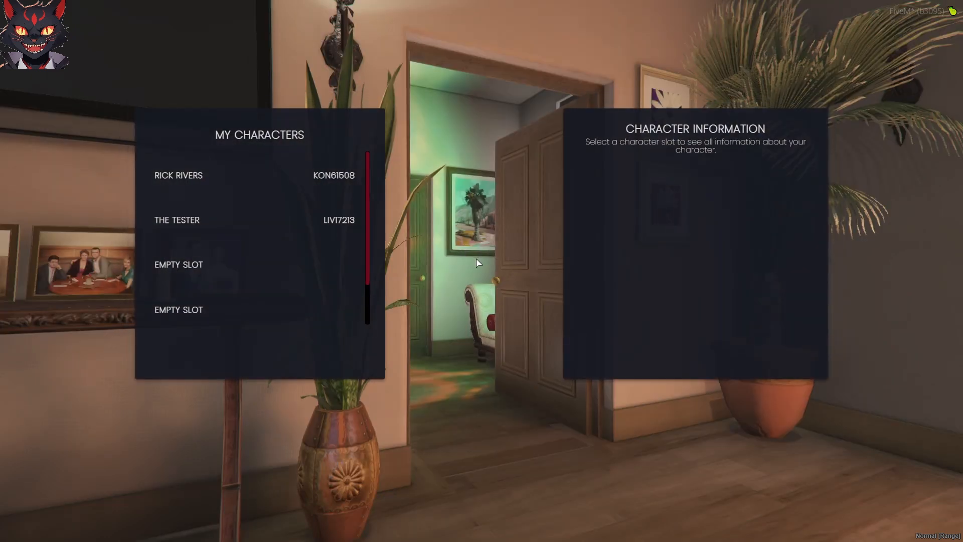
mouse_move(478, 254)
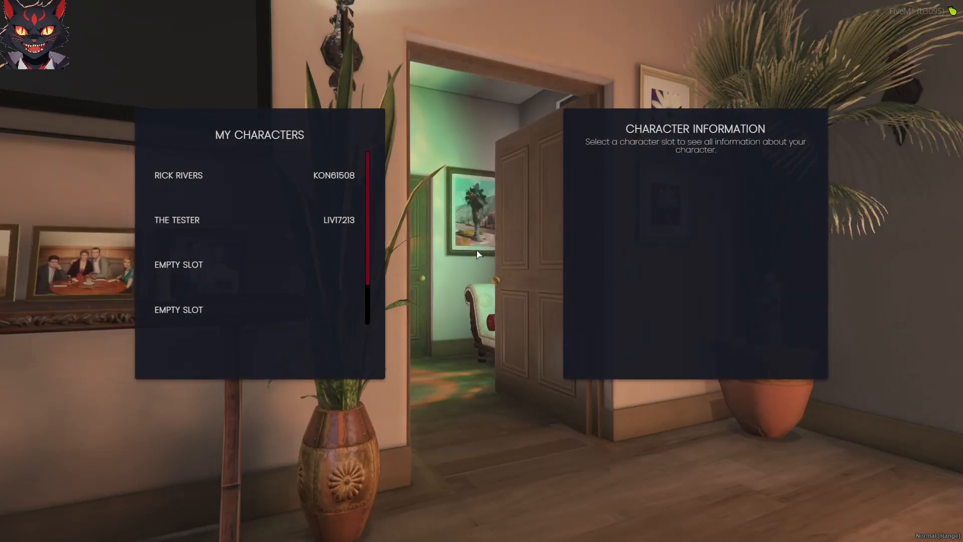
left_click(11, 531)
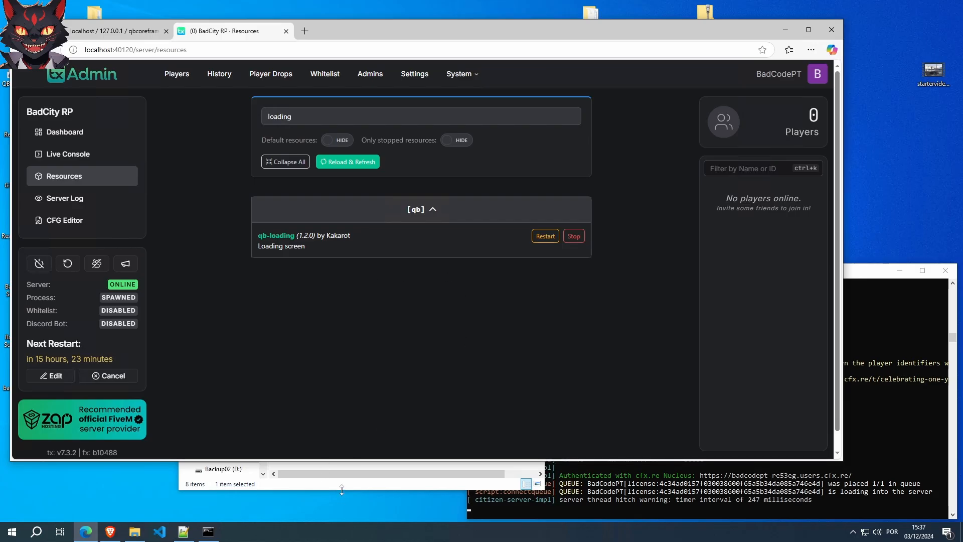
- Browse resources > [qb] > qb-loading > assets > images to reach the loading screen pictures
left_click(133, 532)
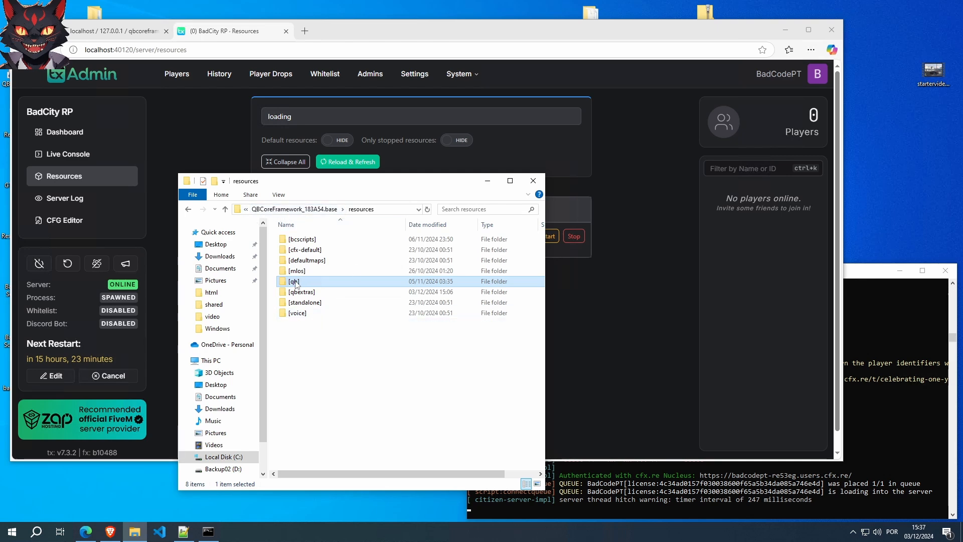
double_click(293, 281)
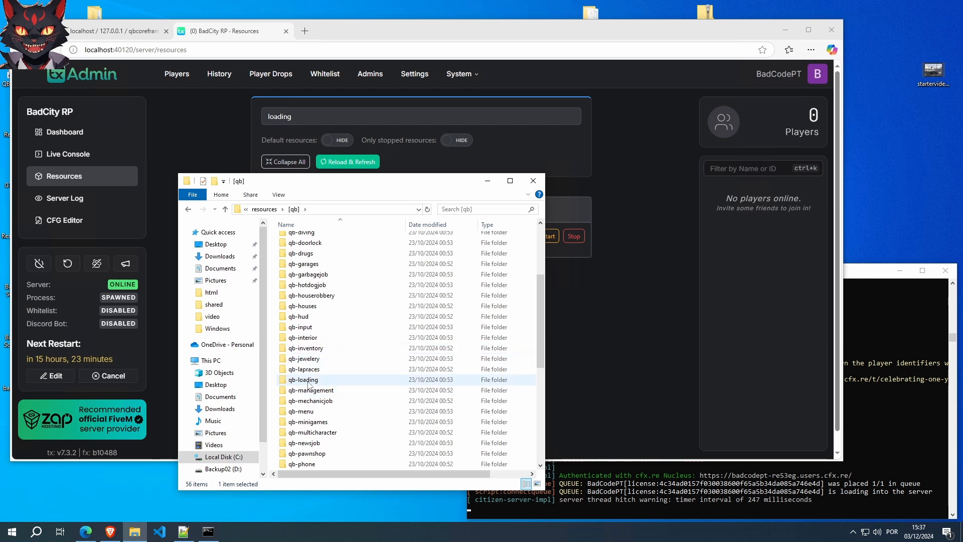
double_click(302, 379)
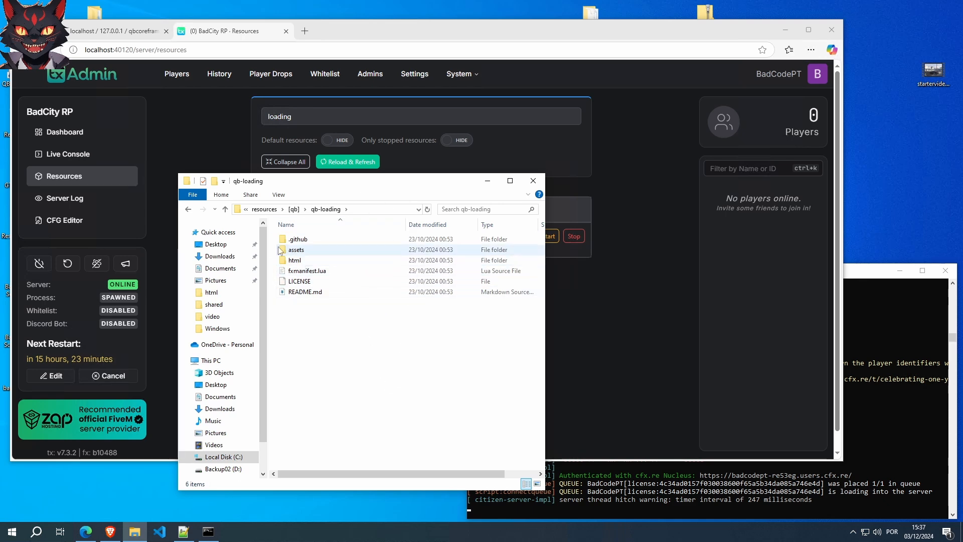
left_click(297, 250)
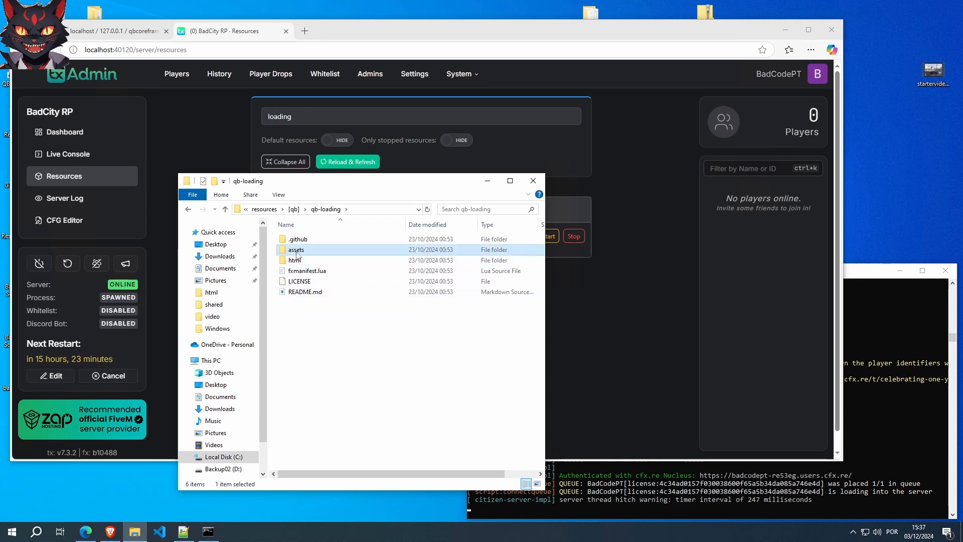
double_click(296, 249)
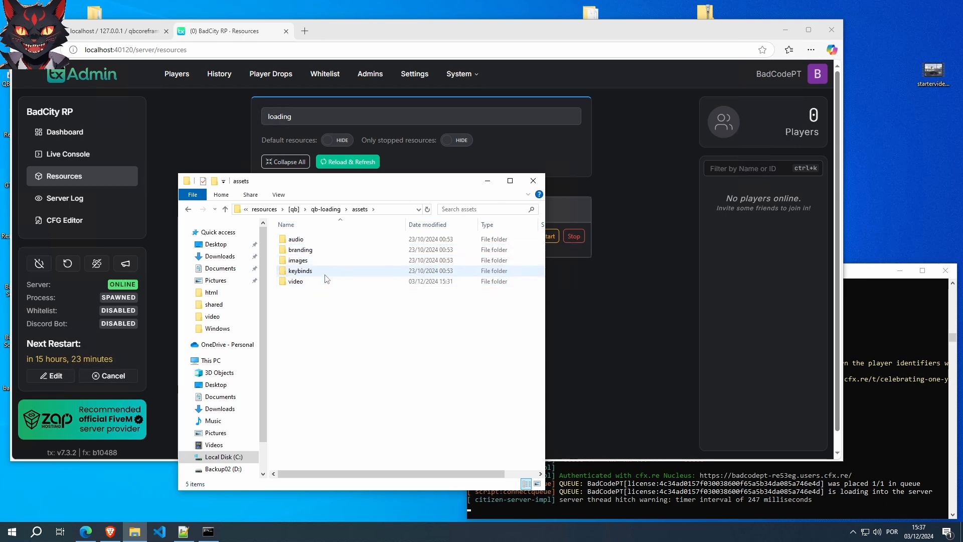
double_click(297, 260)
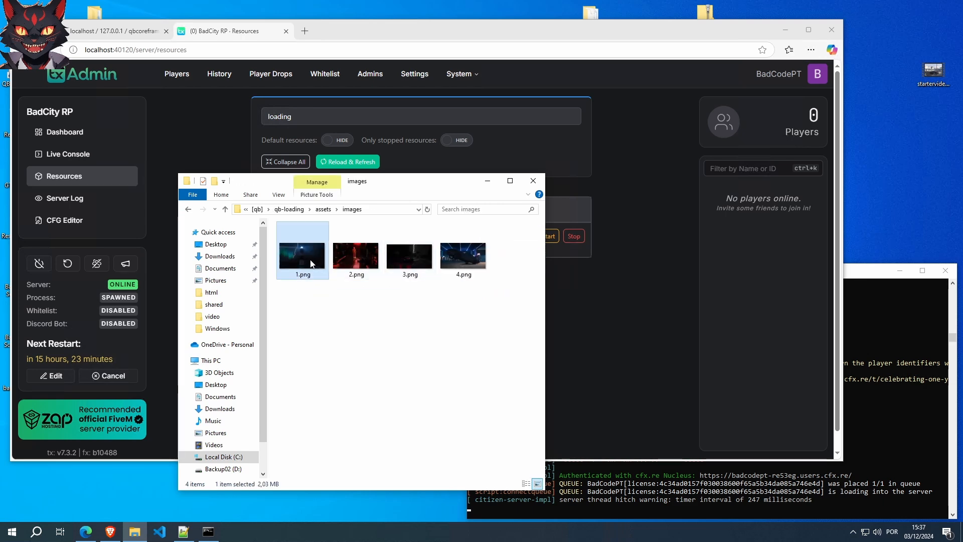
- Preview 1.png and step through the next background images, then close the viewer
double_click(302, 251)
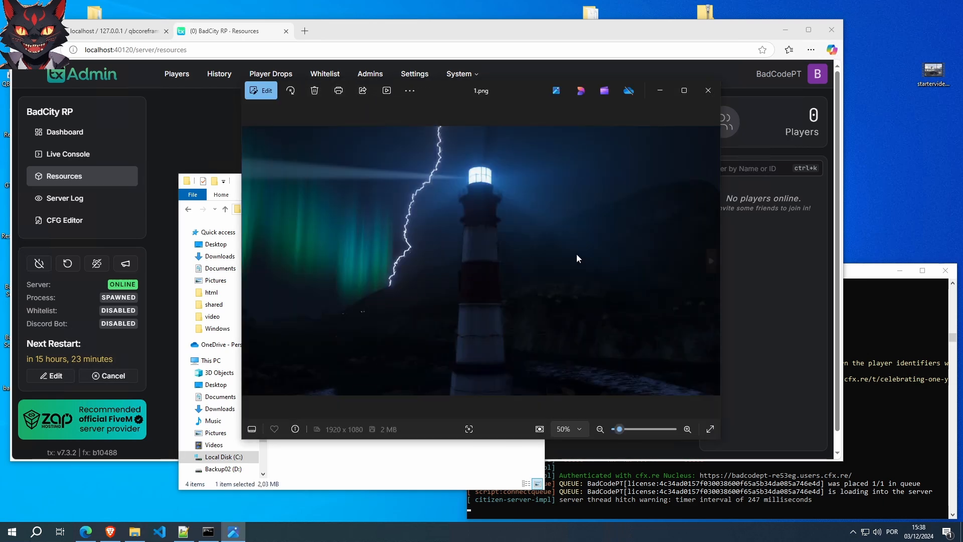
left_click(710, 261)
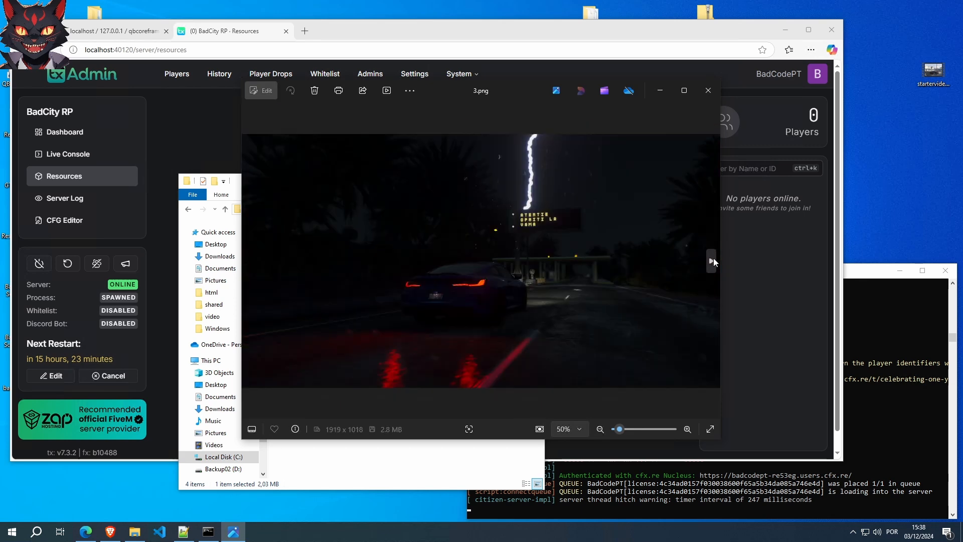
left_click(712, 259)
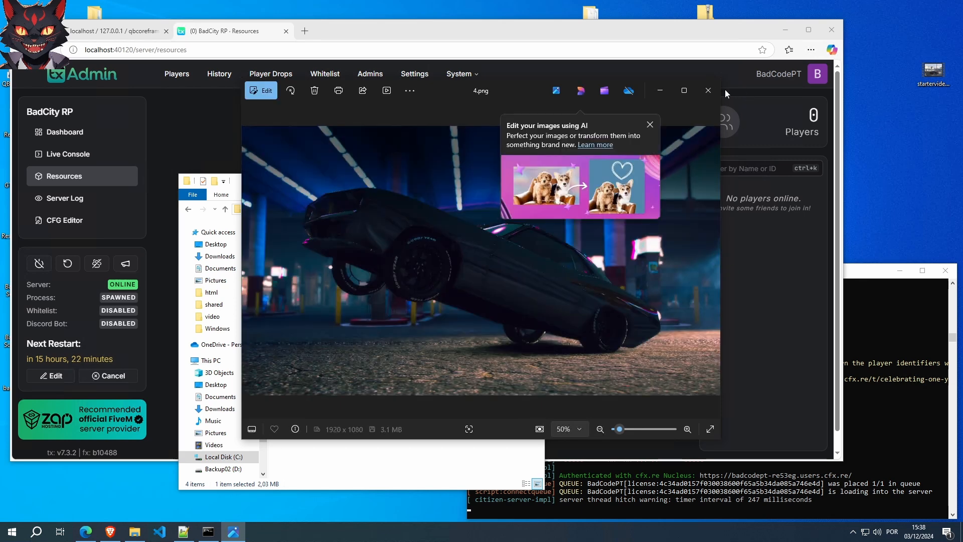
left_click(707, 91)
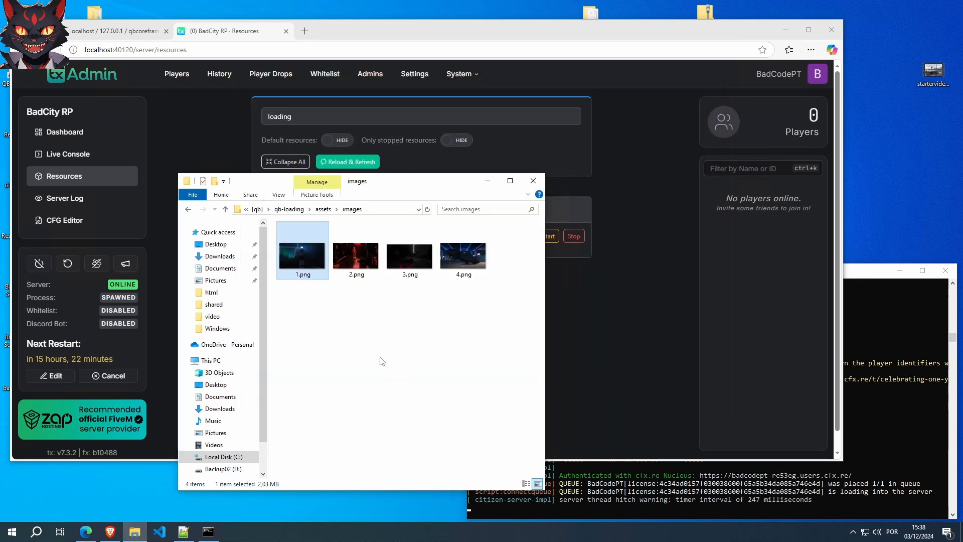
- Navigate back up from images to the qb-loading resource folder
left_click(429, 348)
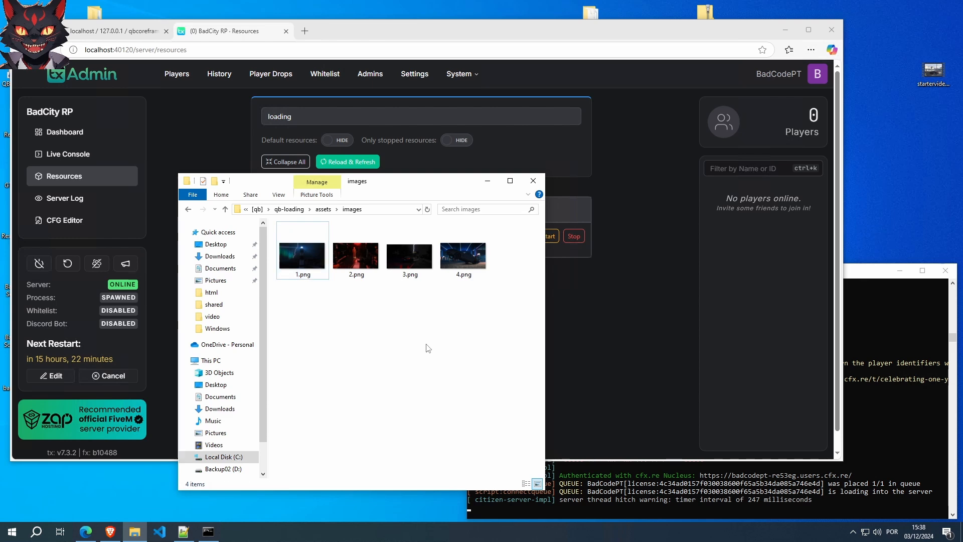
mouse_move(302, 254)
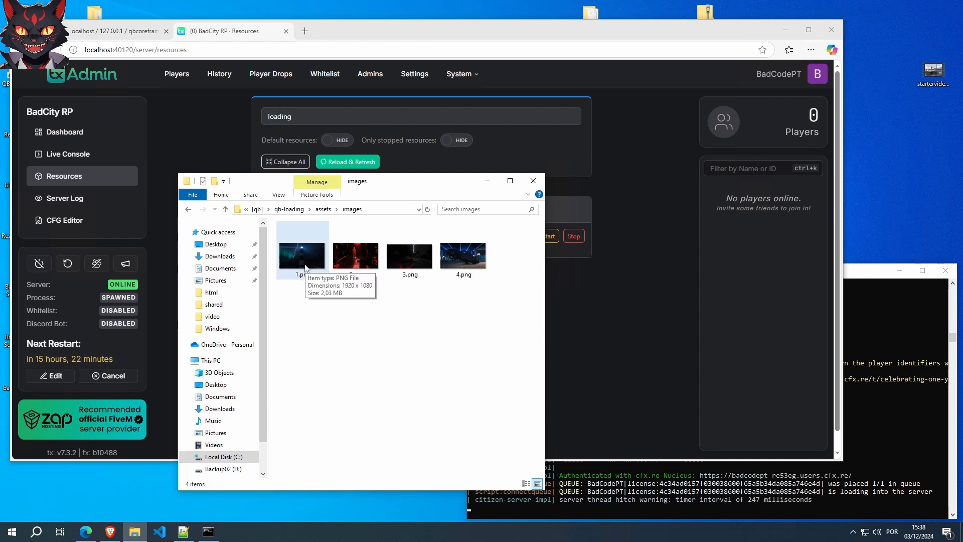
mouse_move(307, 286)
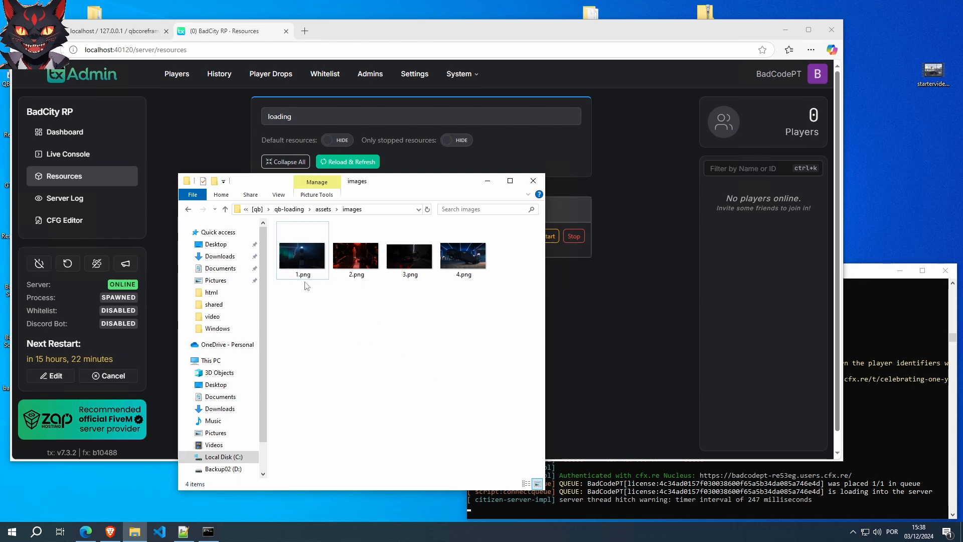
left_click(410, 255)
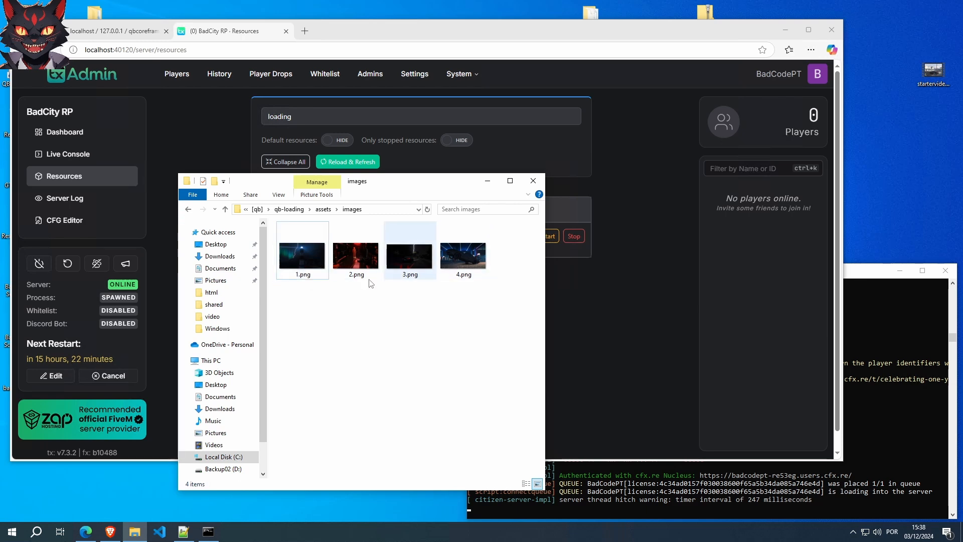
left_click(463, 254)
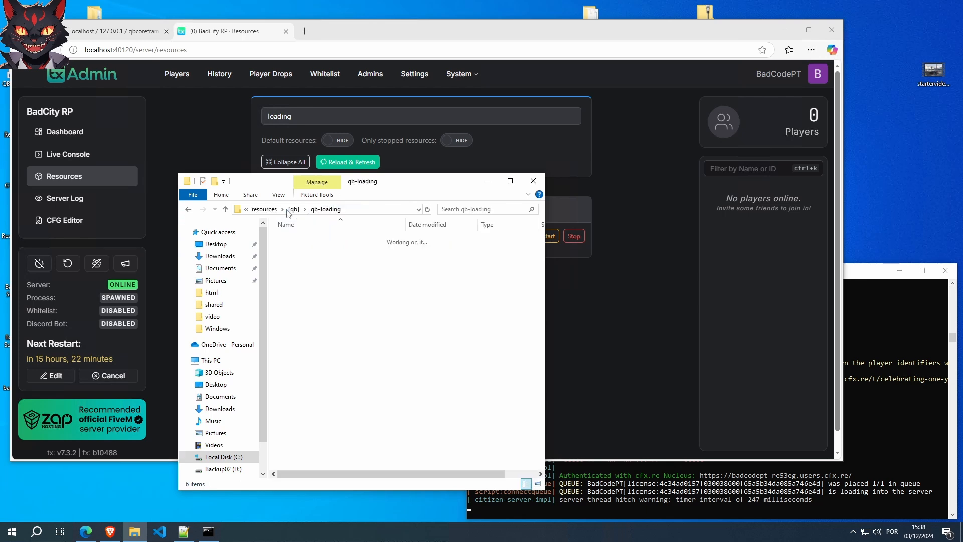
- Enter qb-loading's html folder and look over app.js, index.html and styles.css, settling on index.html
left_click(296, 250)
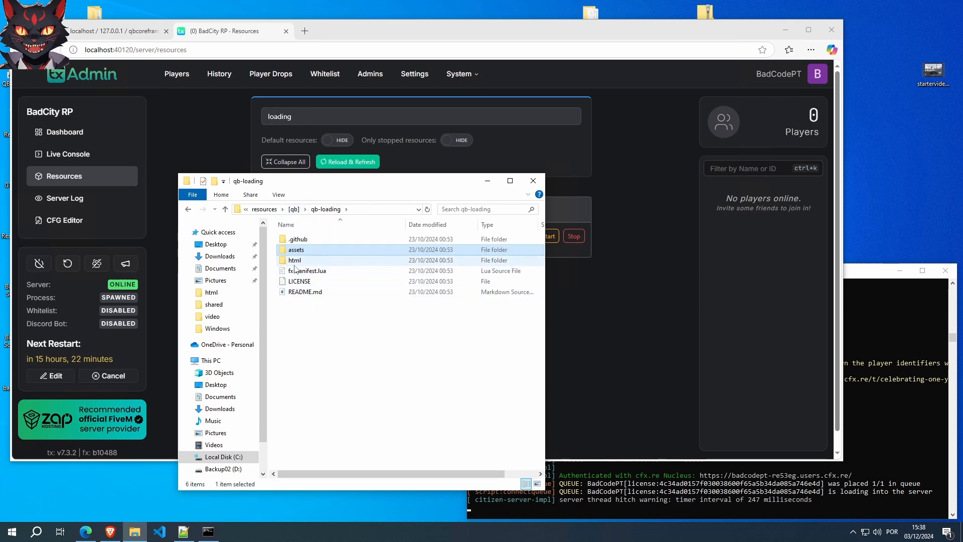
mouse_move(294, 271)
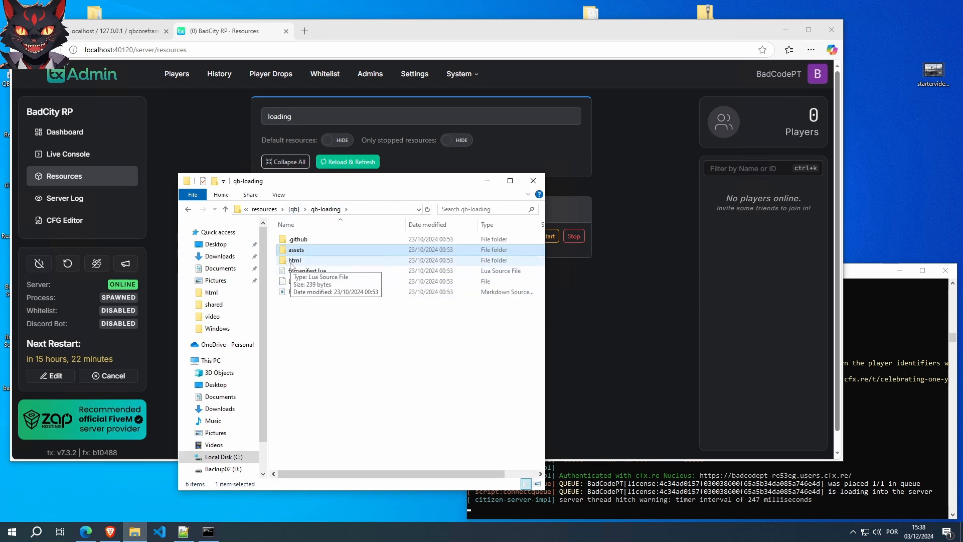
double_click(295, 260)
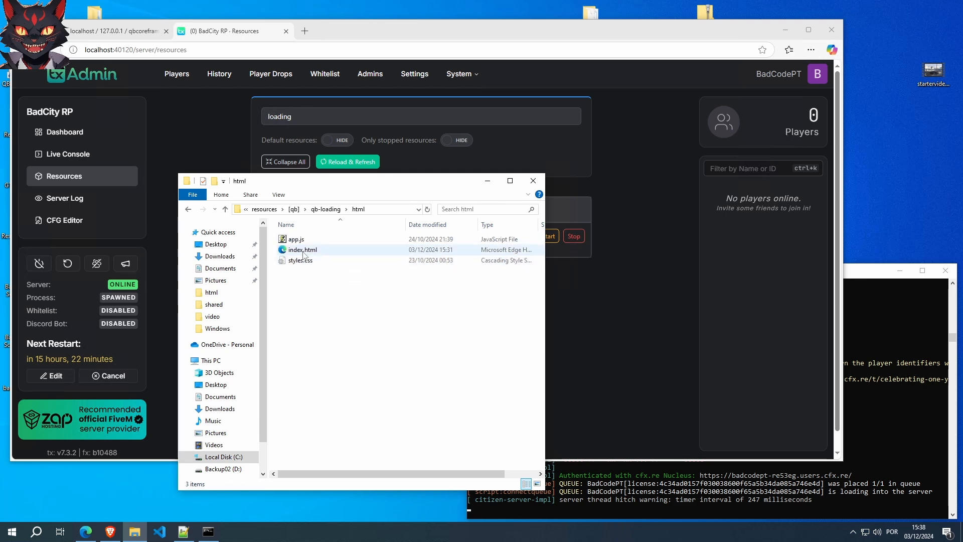
left_click(304, 250)
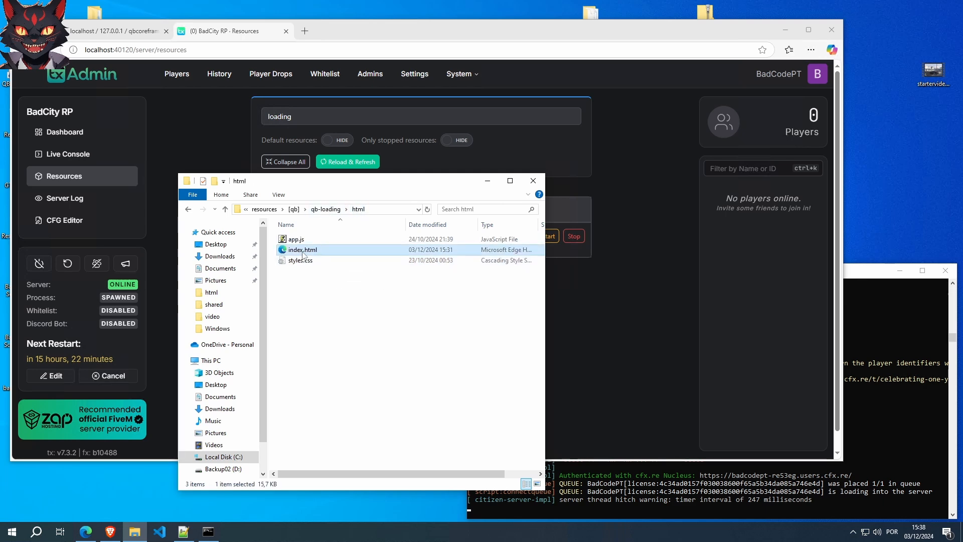
left_click(300, 261)
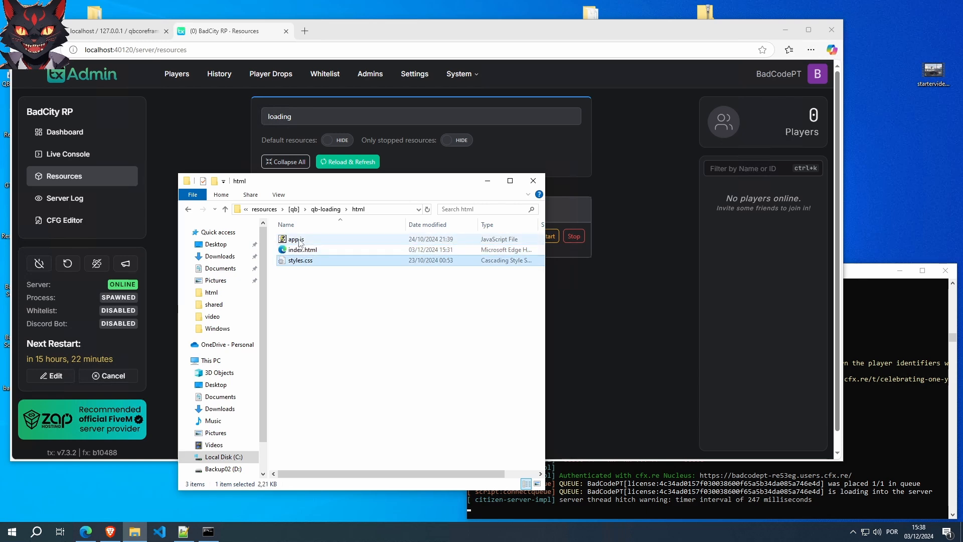
left_click(302, 250)
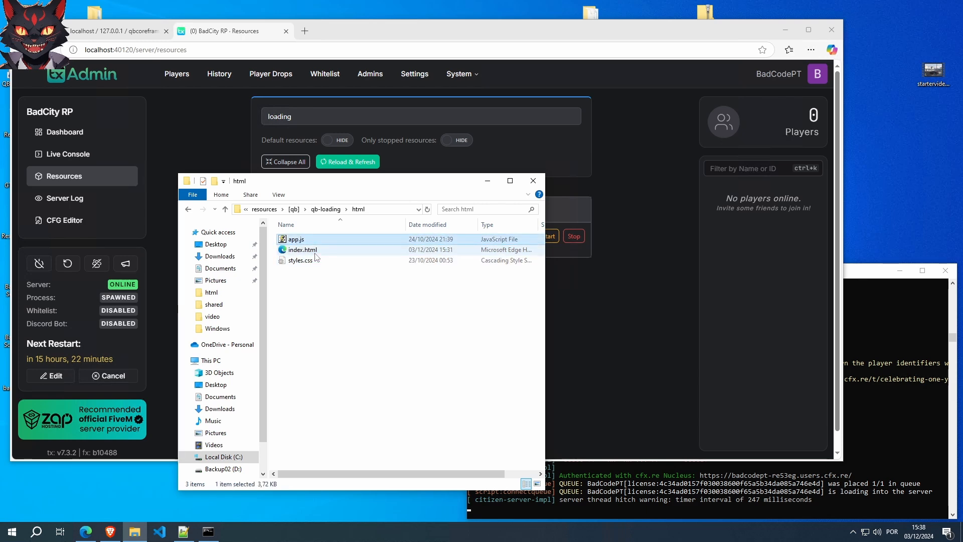
left_click(302, 250)
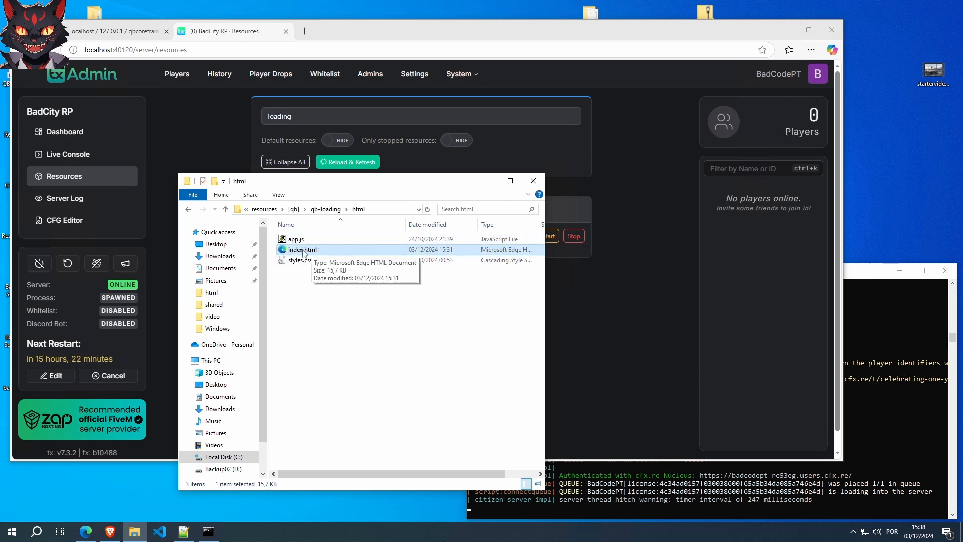
mouse_move(278, 518)
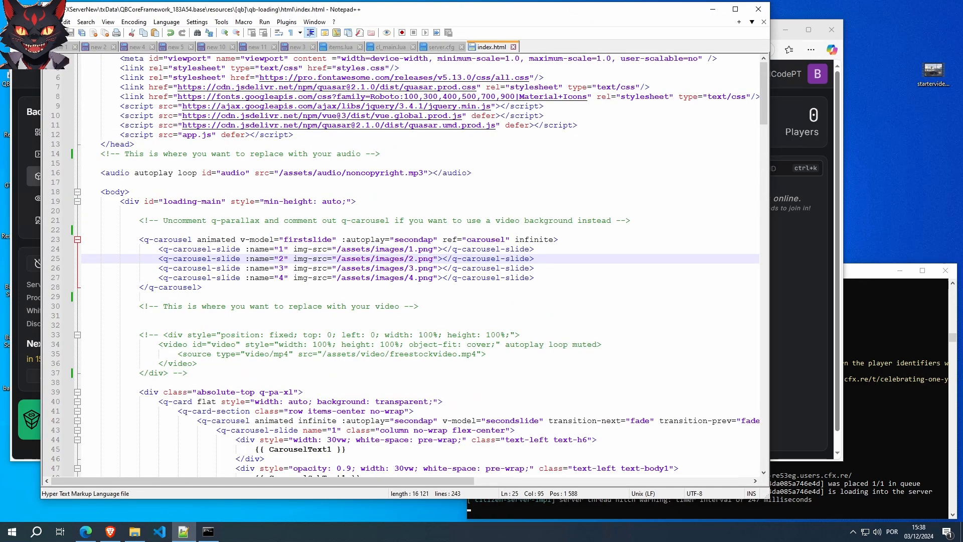
- Scroll through index.html's audio, carousel and keybind markup down and back to the audio tag
scroll("up", 3)
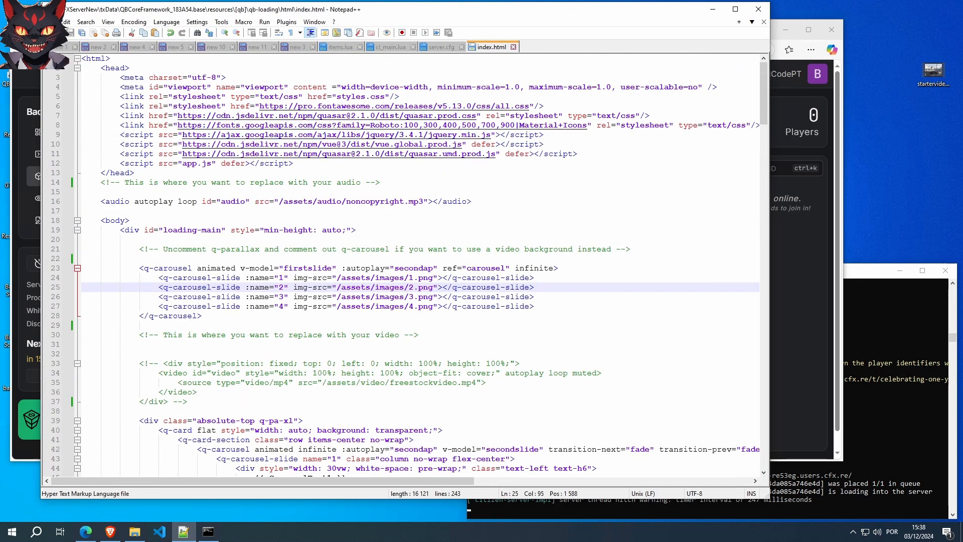
scroll("down", 3)
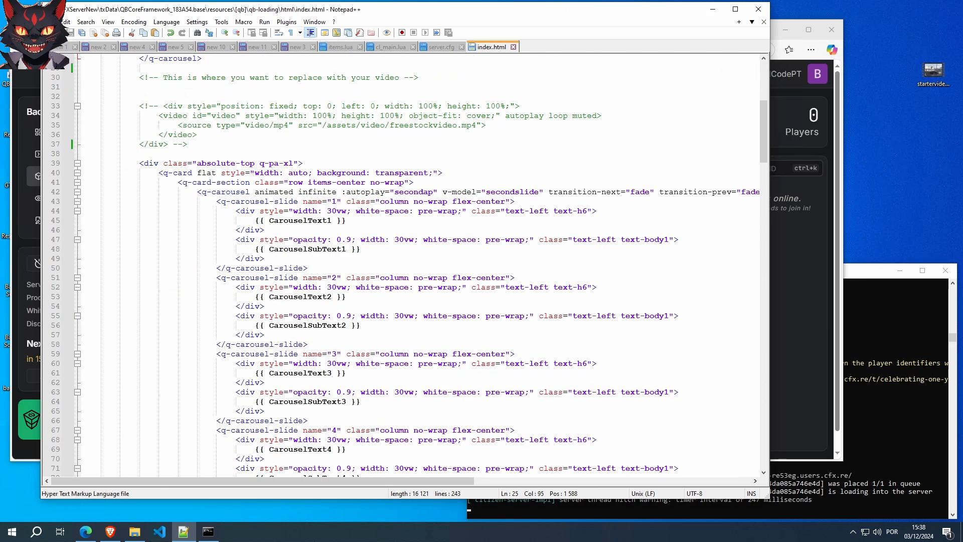
scroll("down", 3)
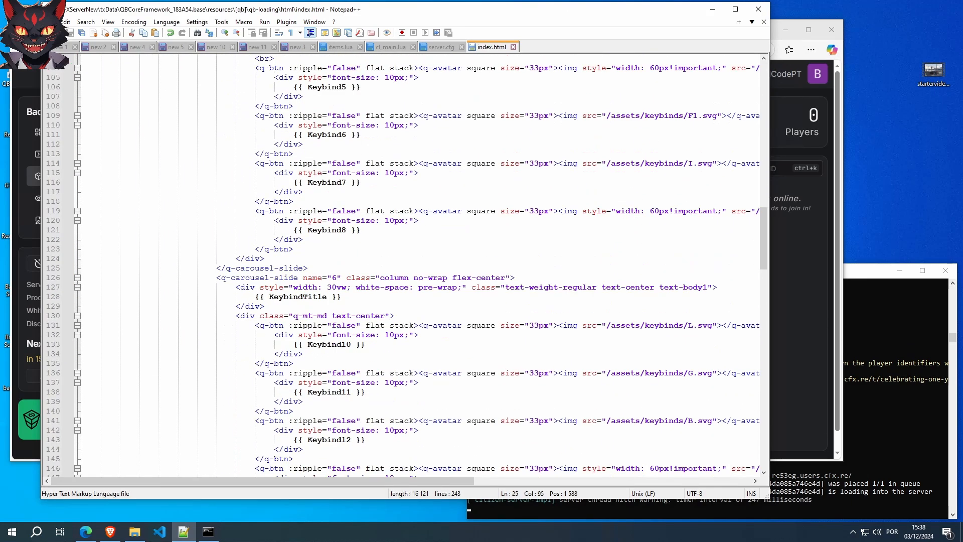
scroll("down", 3)
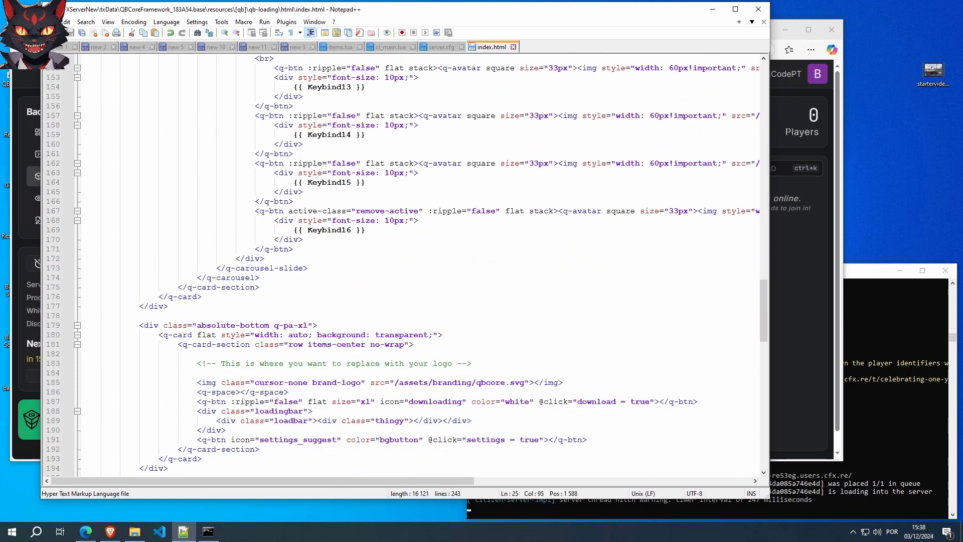
scroll("up", 3)
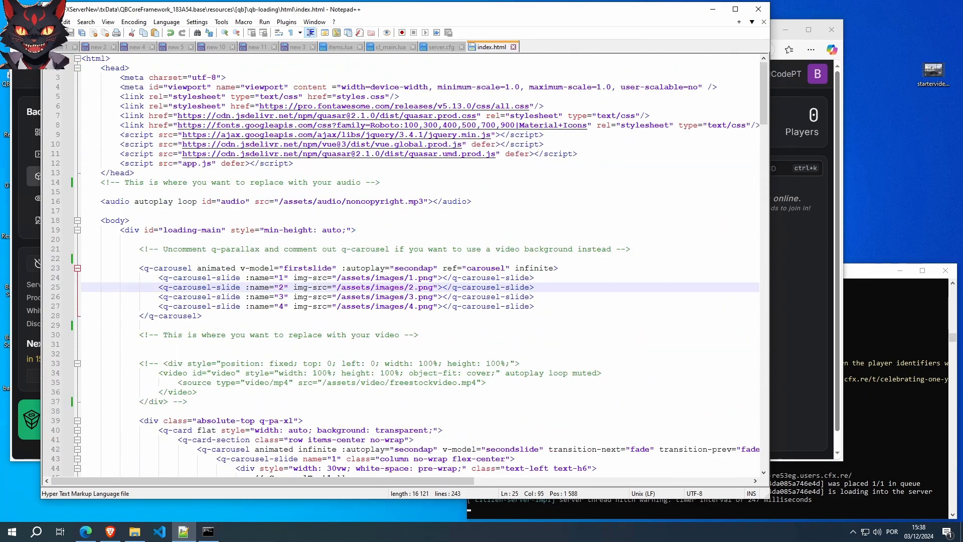
scroll("down", 3)
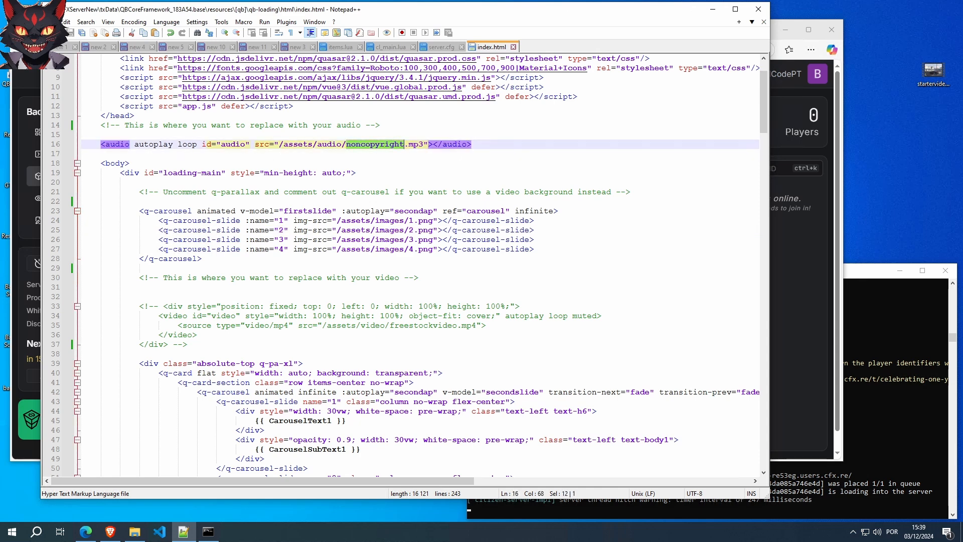
left_click(324, 143)
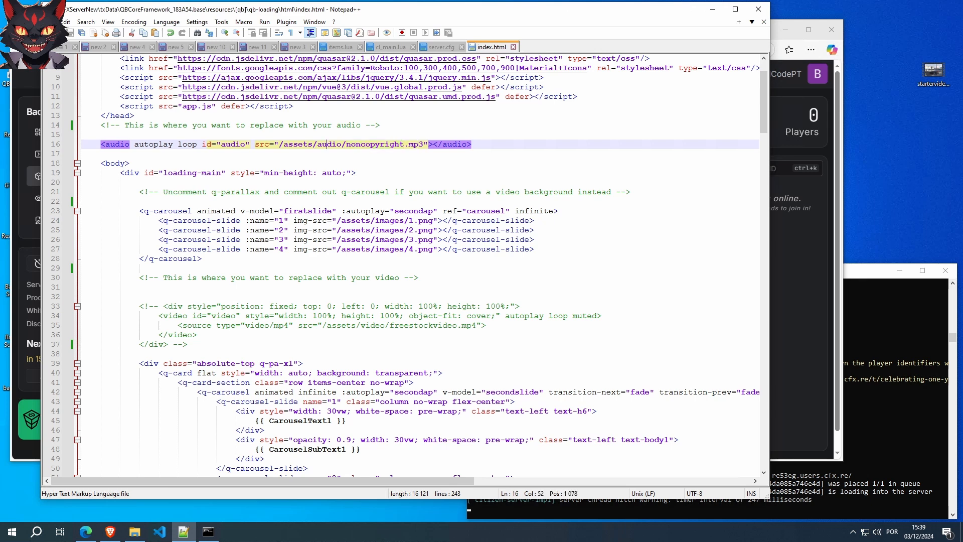
mouse_move(133, 531)
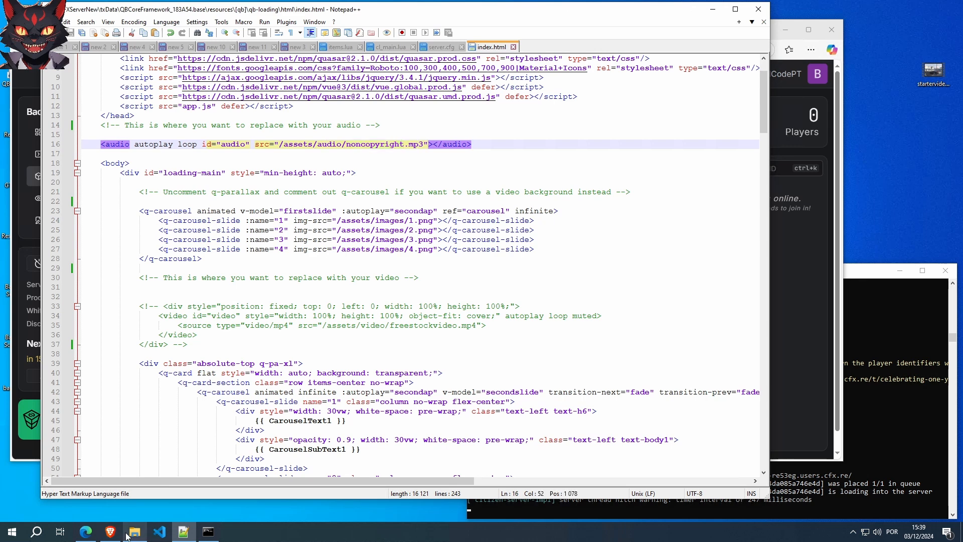
left_click(134, 531)
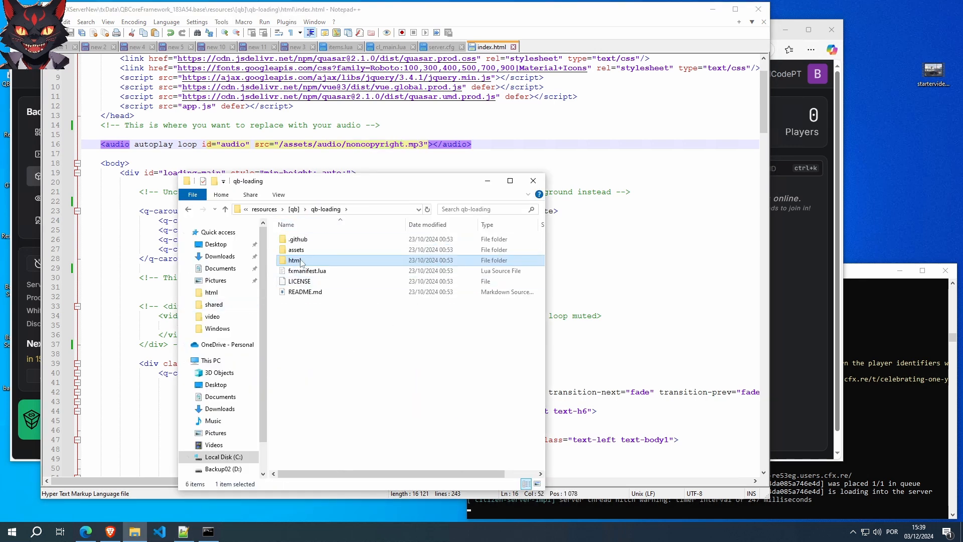
double_click(295, 250)
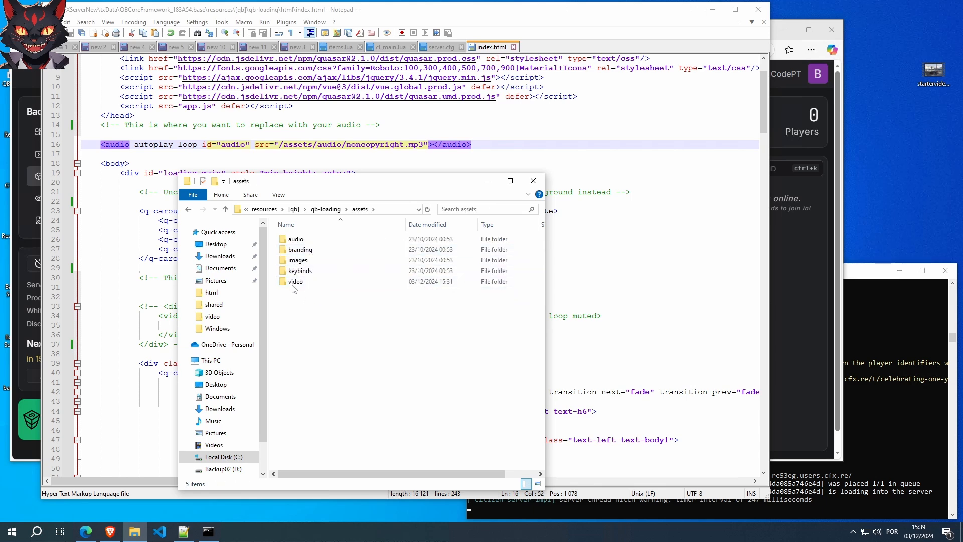
double_click(296, 238)
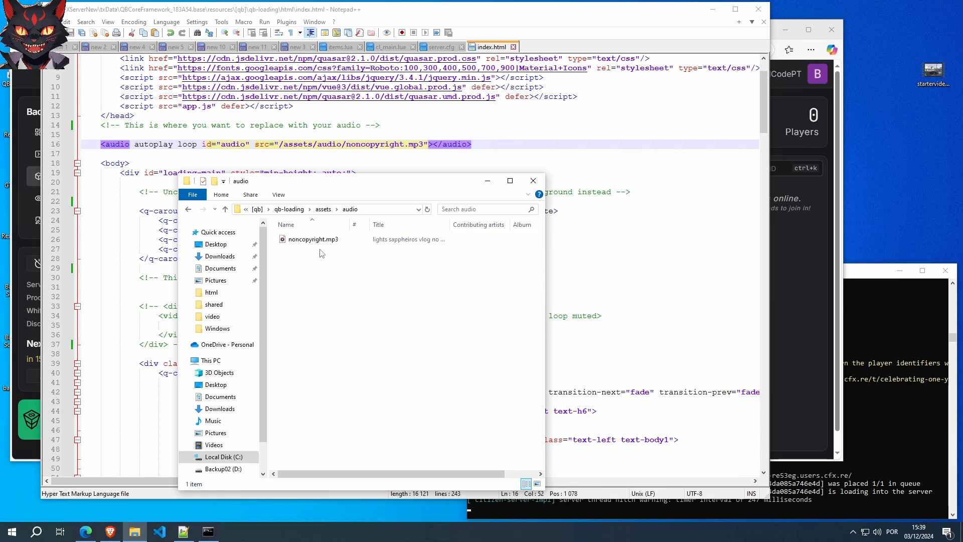
left_click(313, 239)
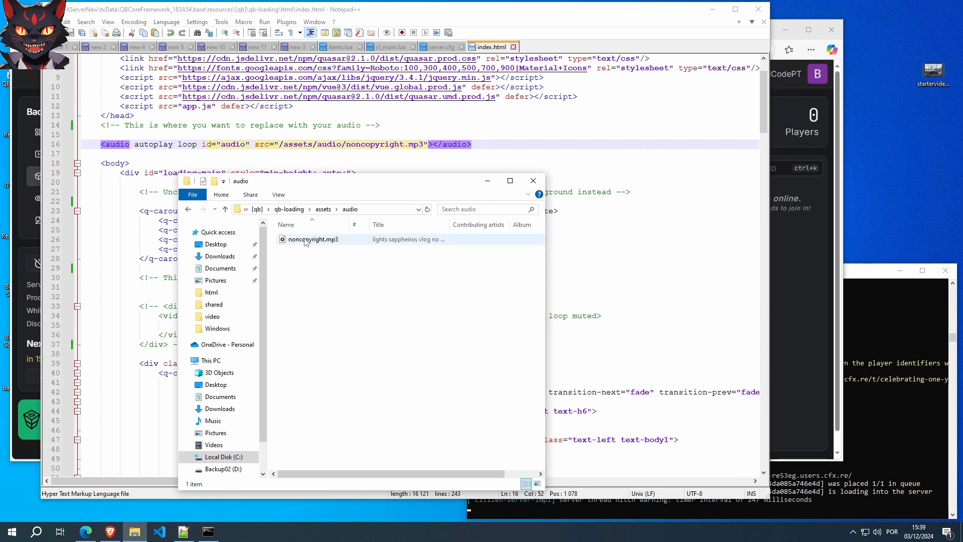
double_click(314, 239)
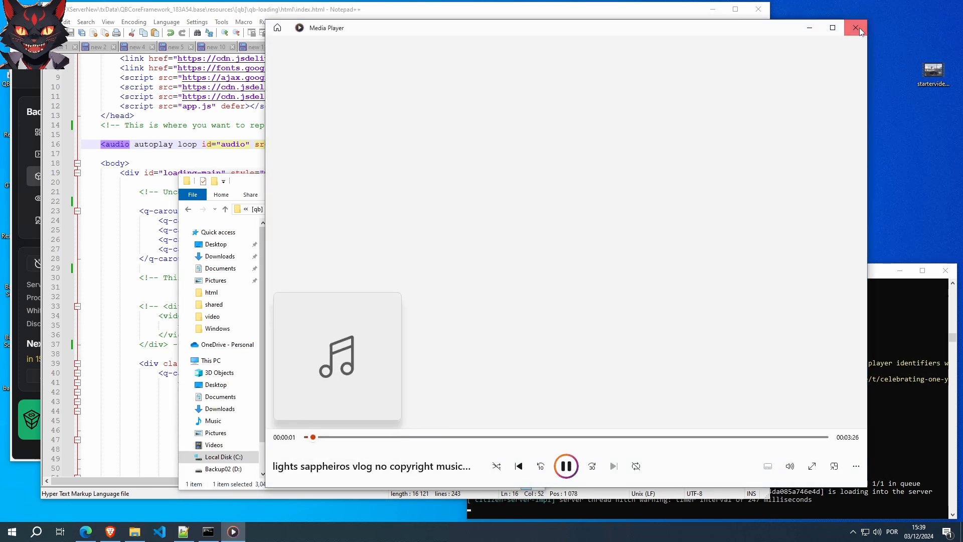
left_click(858, 28)
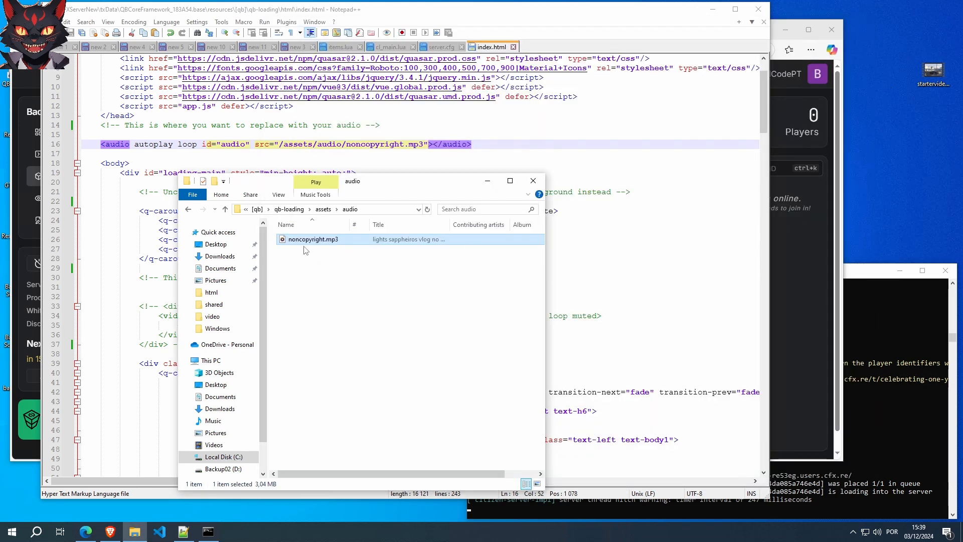
left_click(532, 180)
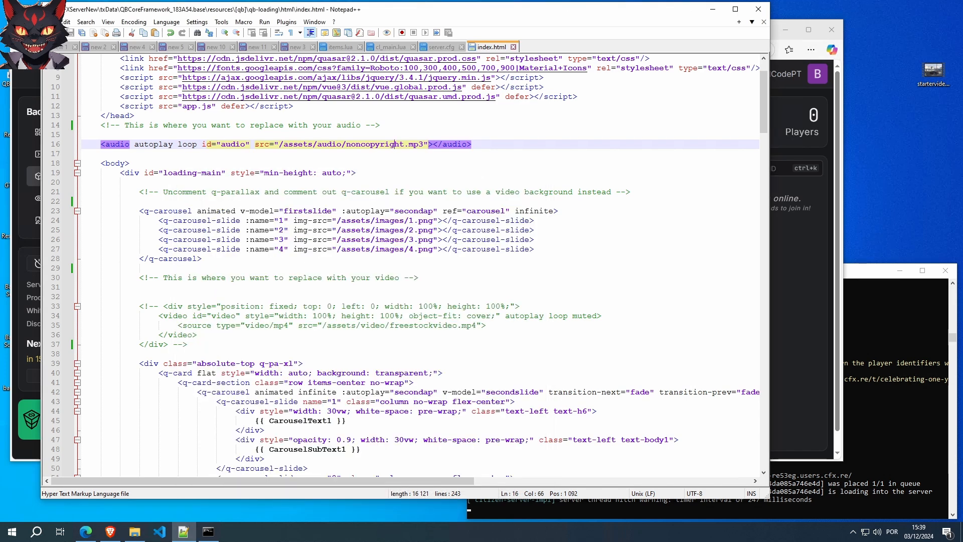
double_click(374, 144)
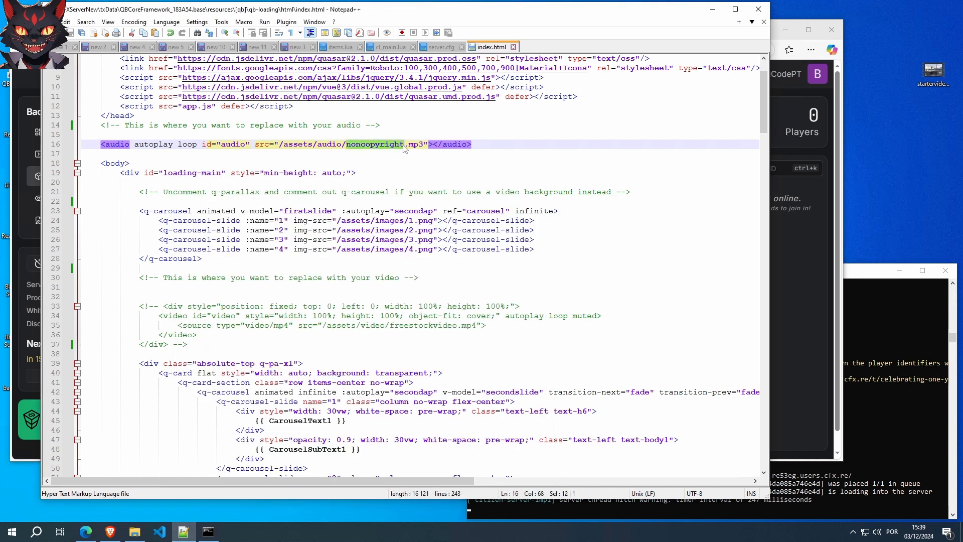
left_click(129, 162)
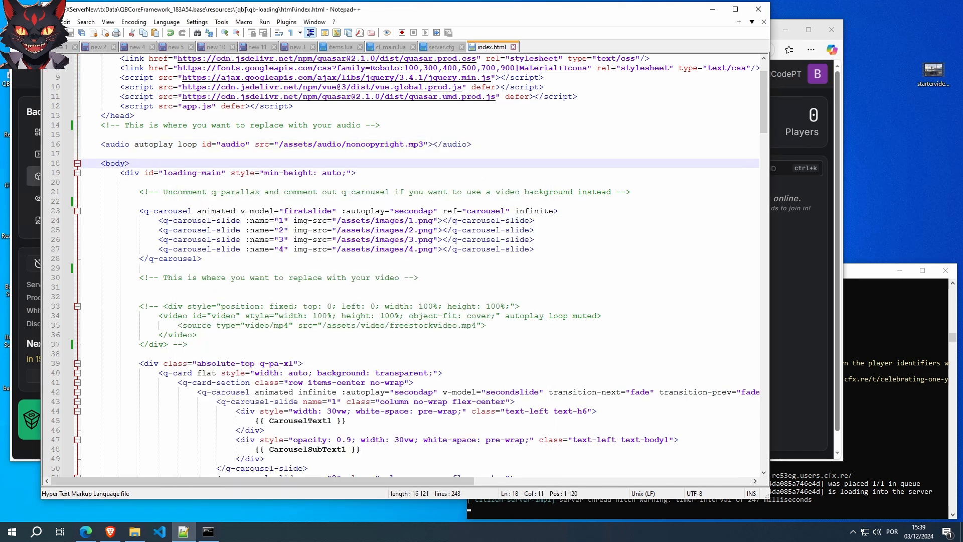
- Reopen qb-loading's assets images folder to check 1.png–4.png against the carousel, then close it
scroll("up", 3)
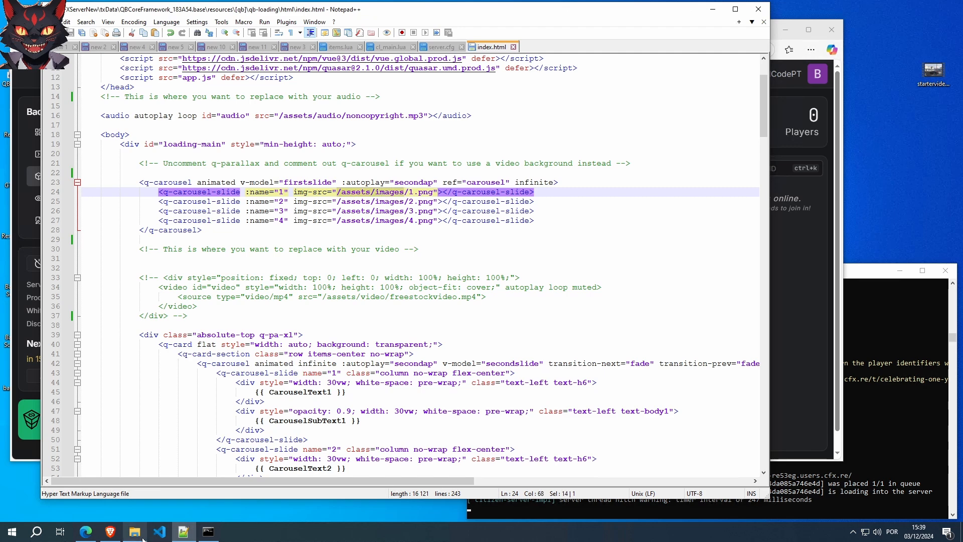
left_click(133, 531)
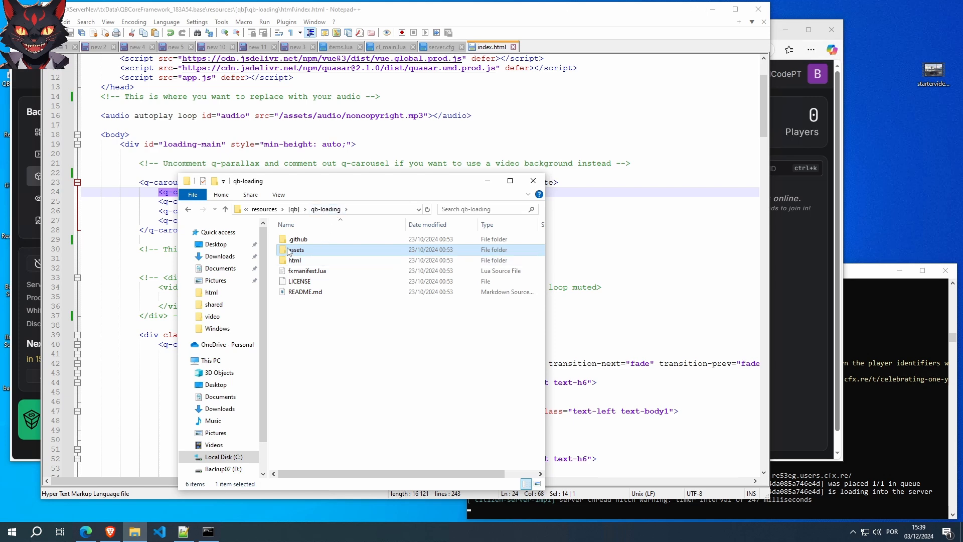
double_click(297, 249)
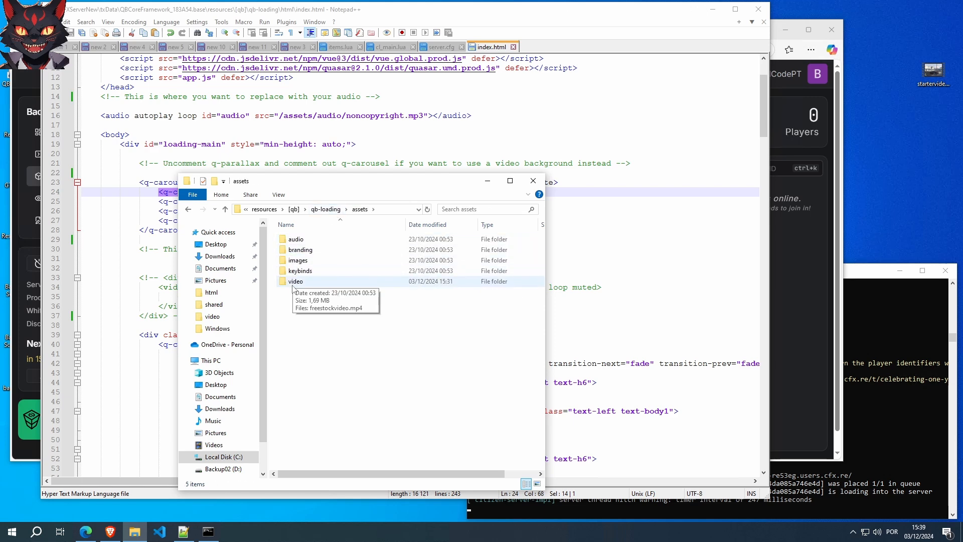
double_click(298, 260)
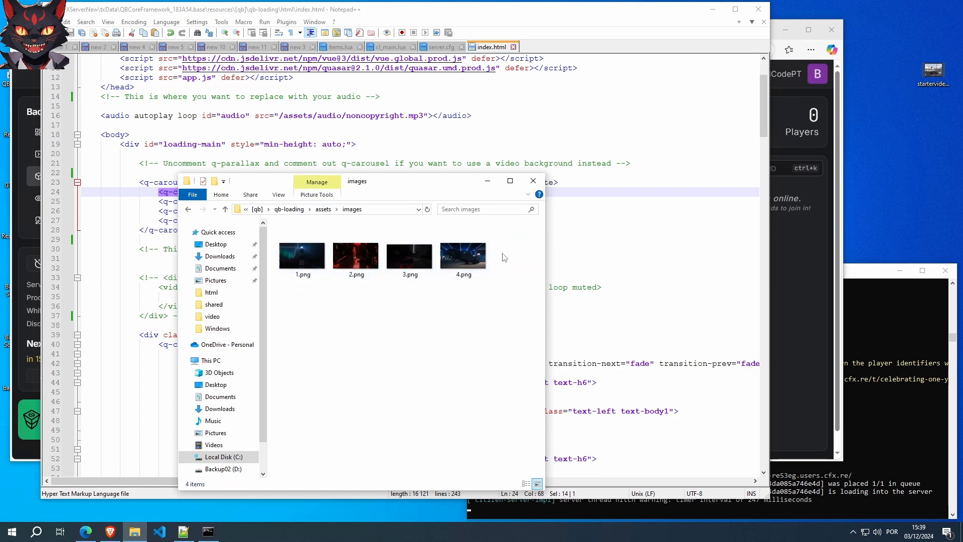
mouse_move(532, 235)
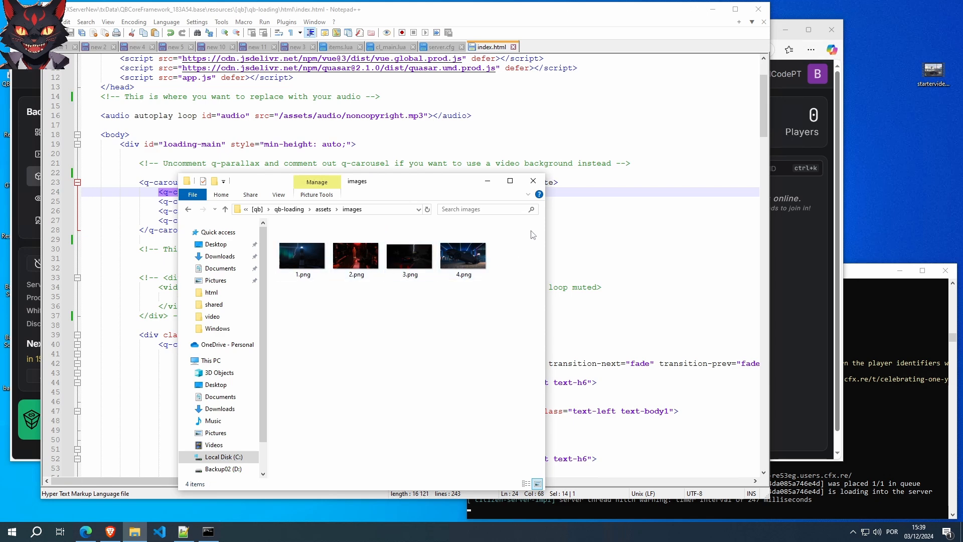
mouse_move(532, 193)
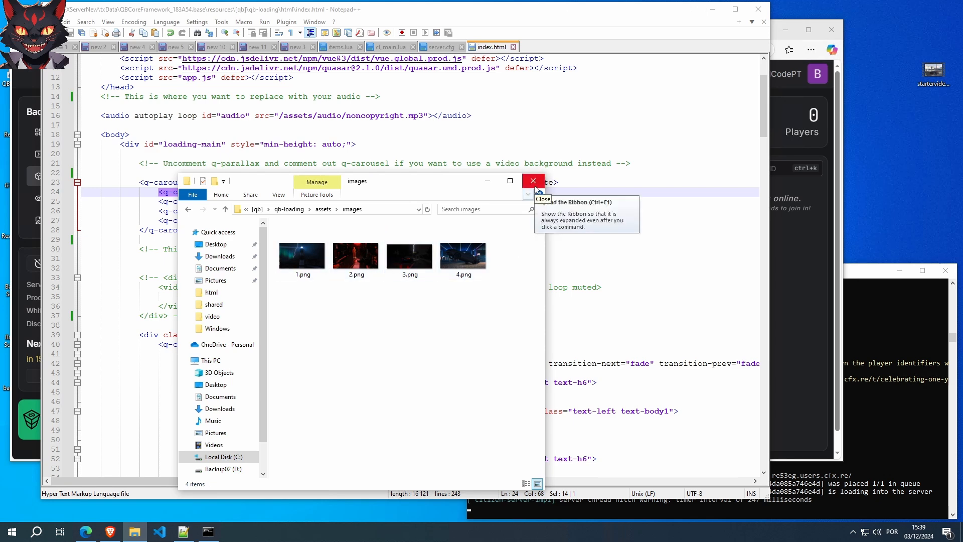
left_click(531, 181)
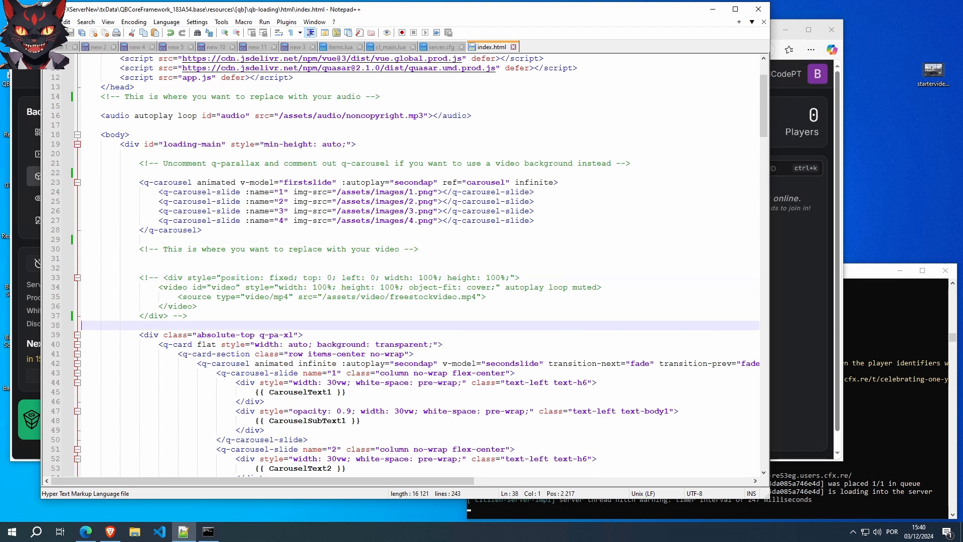
- Insert blank lines in index.html right after the commented-out video block
key("enter")
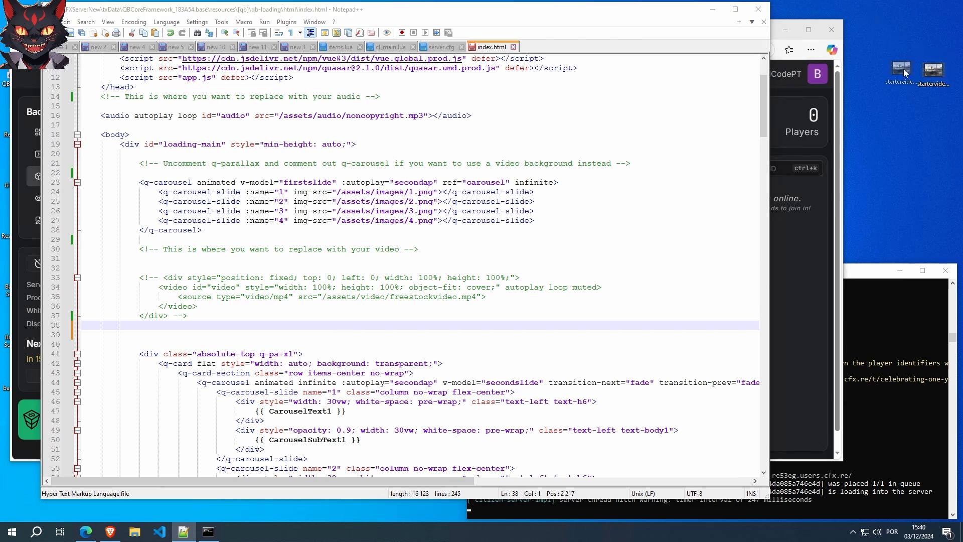
mouse_move(933, 72)
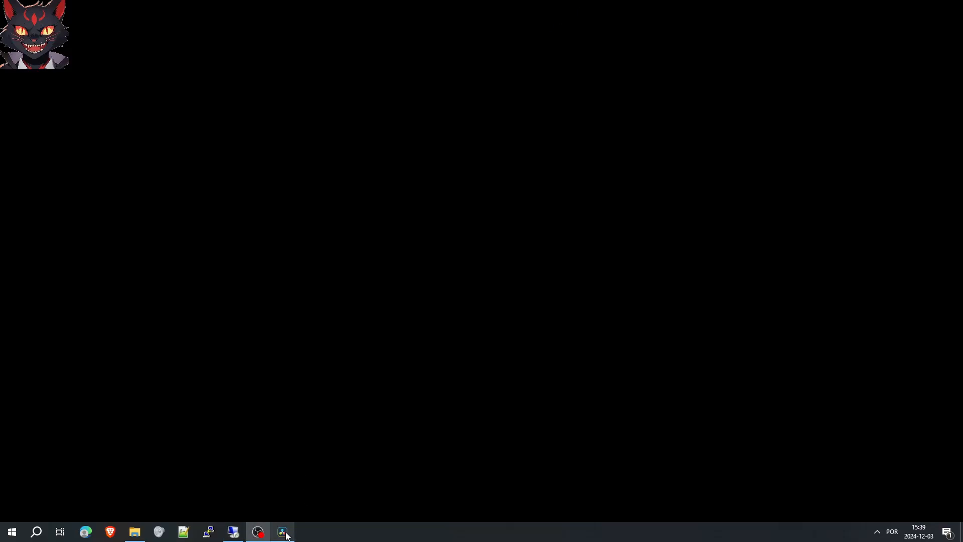
left_click(284, 531)
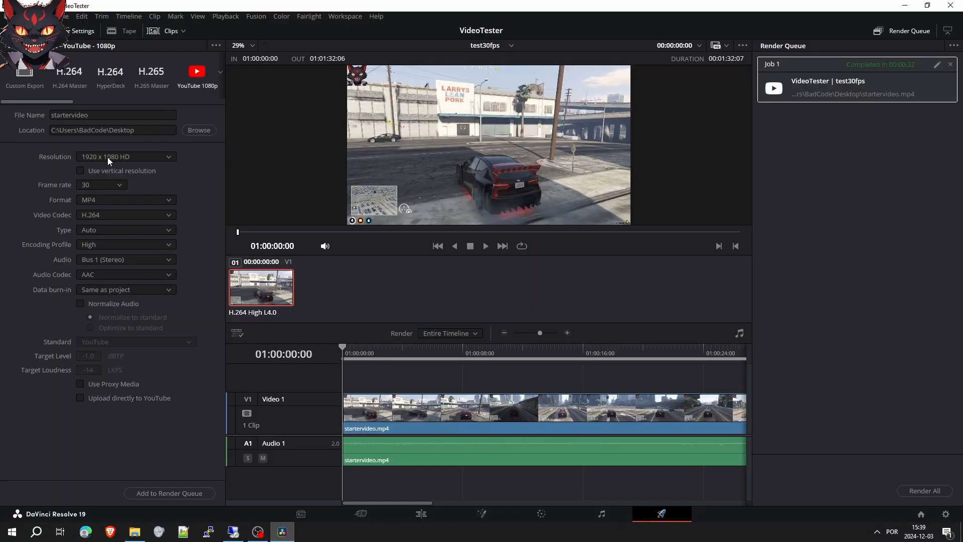
mouse_move(27, 210)
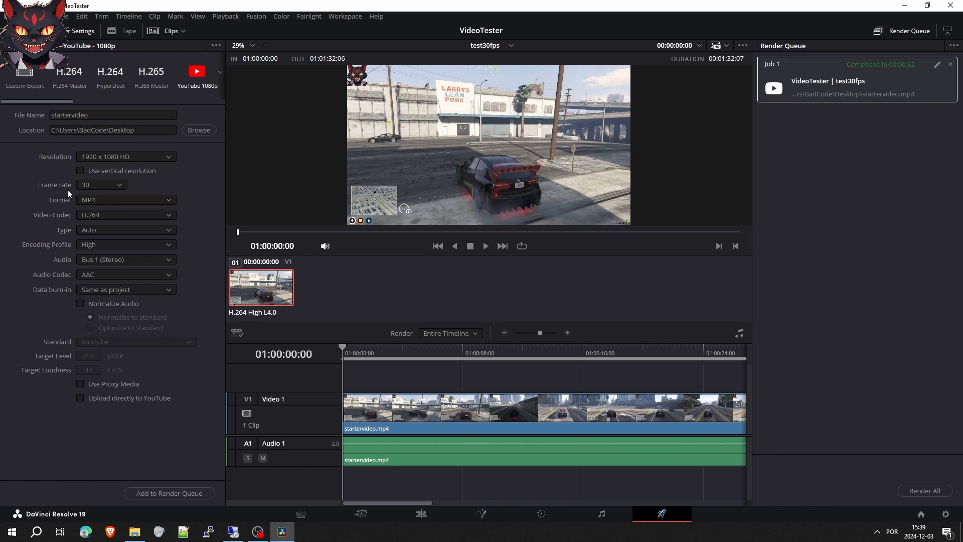
mouse_move(95, 220)
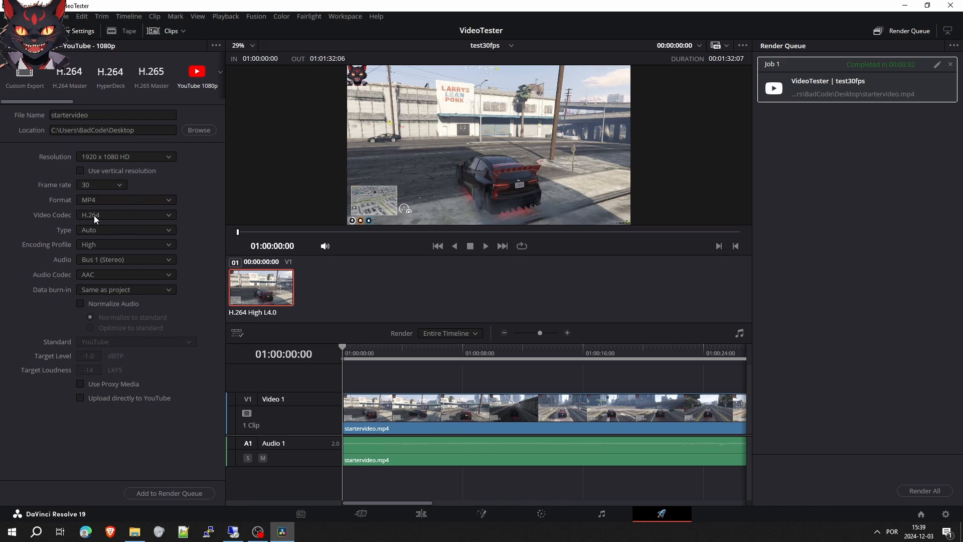
mouse_move(83, 221)
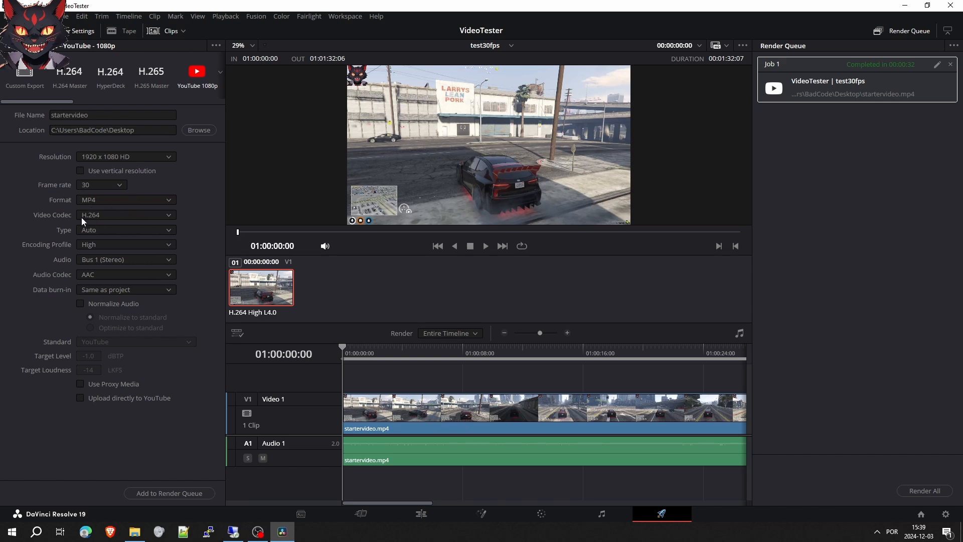
mouse_move(138, 223)
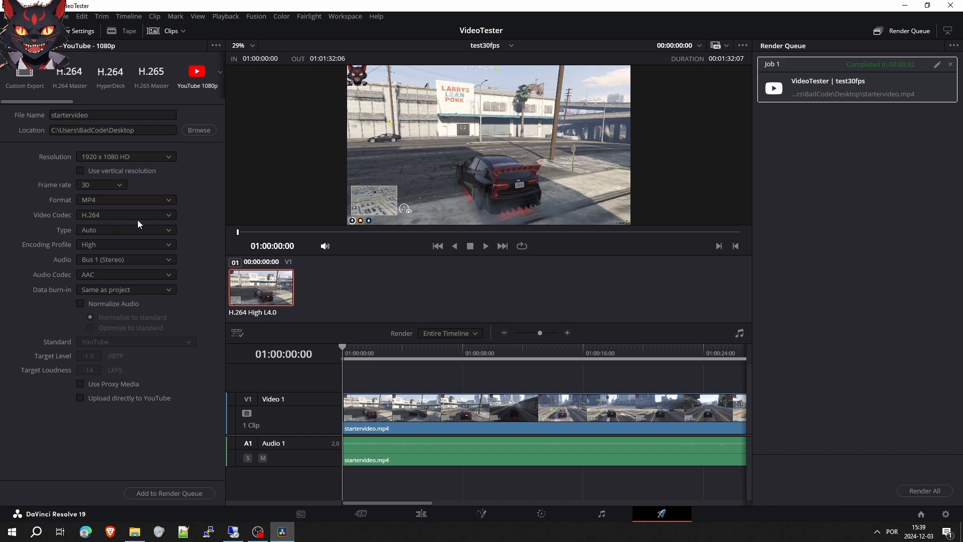
mouse_move(177, 235)
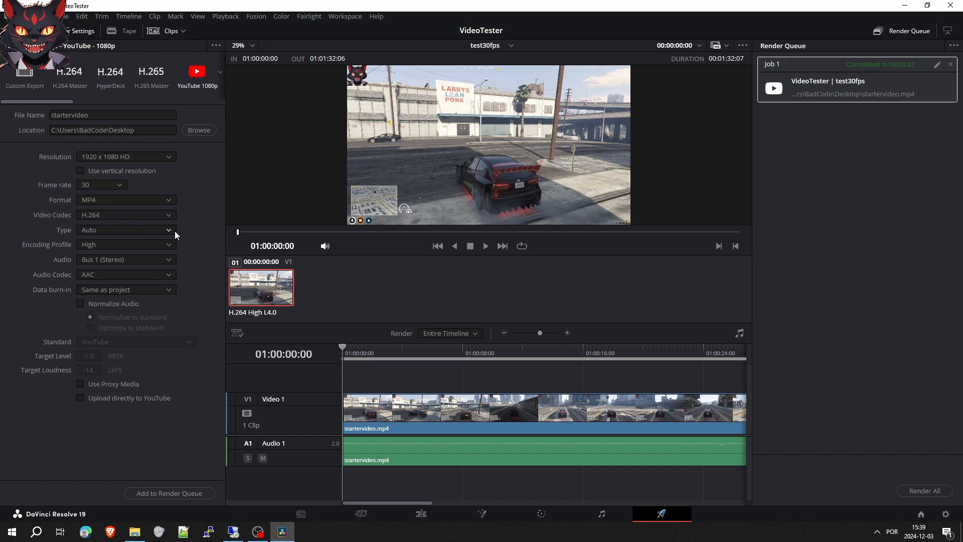
mouse_move(134, 283)
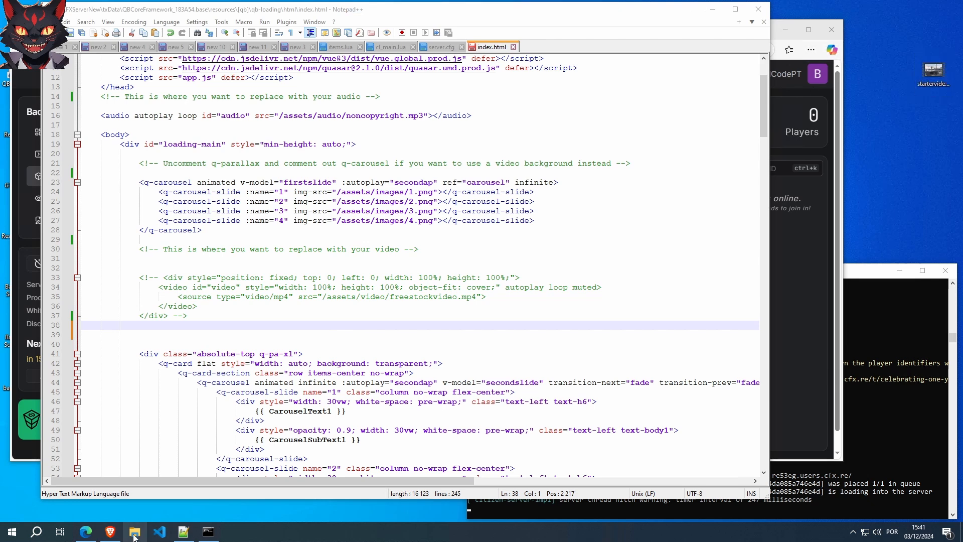
- Browse C:\FXServerNew down through resources\[qb]\qb-loading\assets to the video folder
left_click(135, 532)
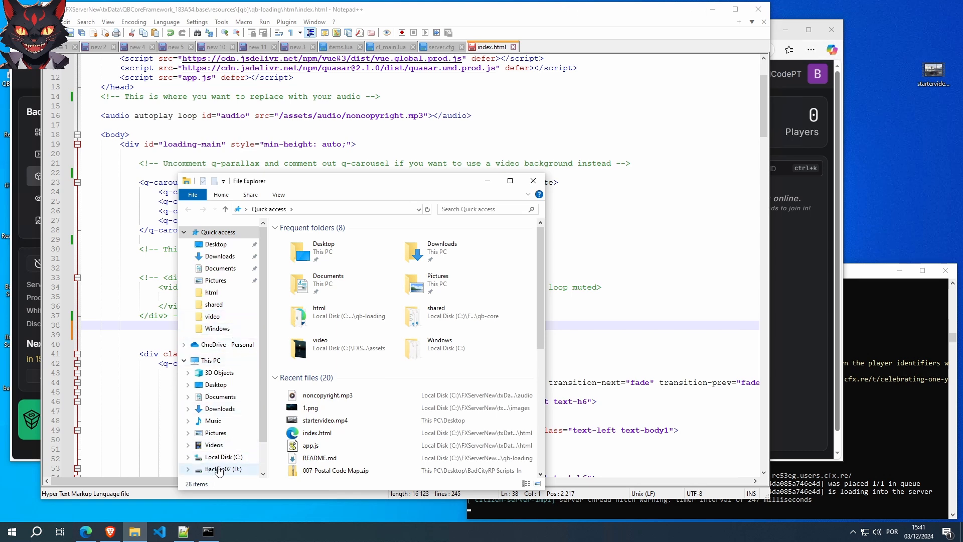
left_click(224, 457)
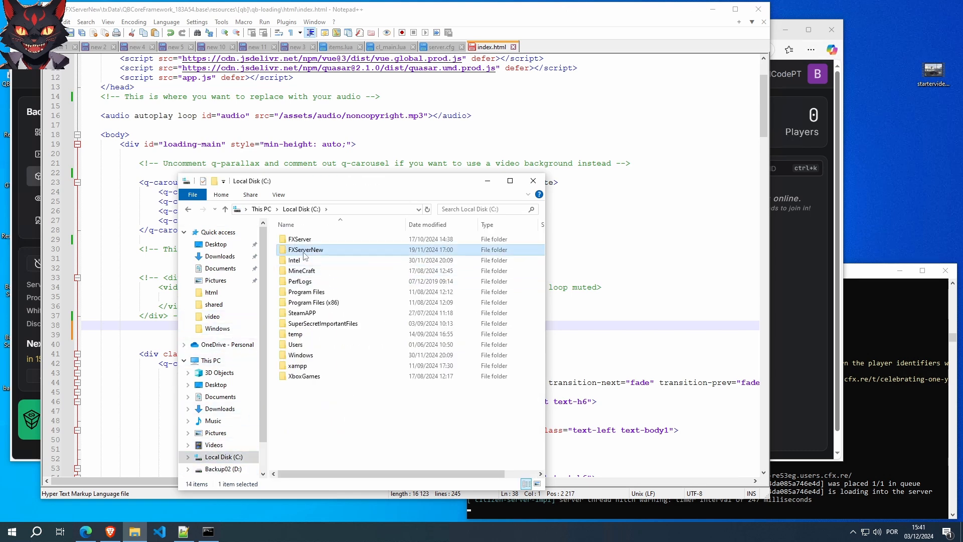
double_click(305, 250)
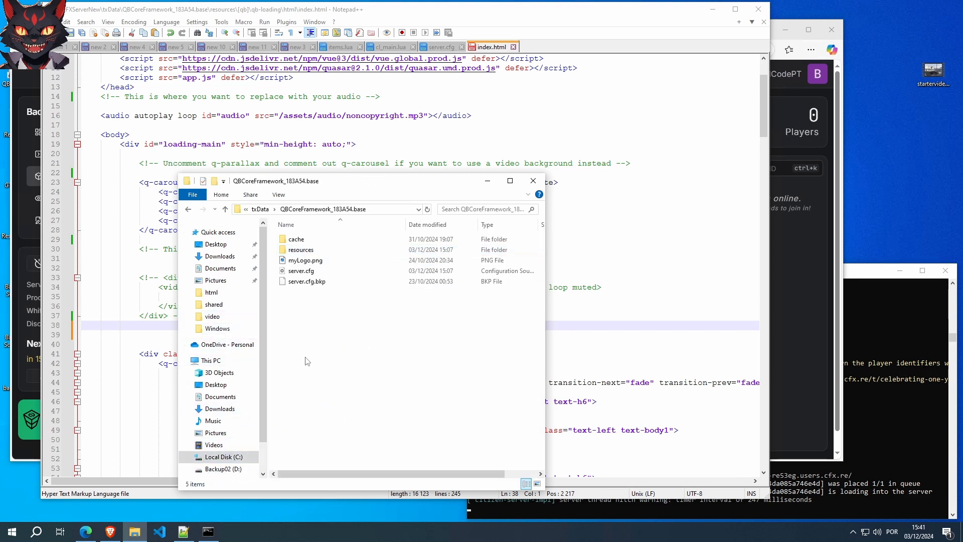
double_click(300, 250)
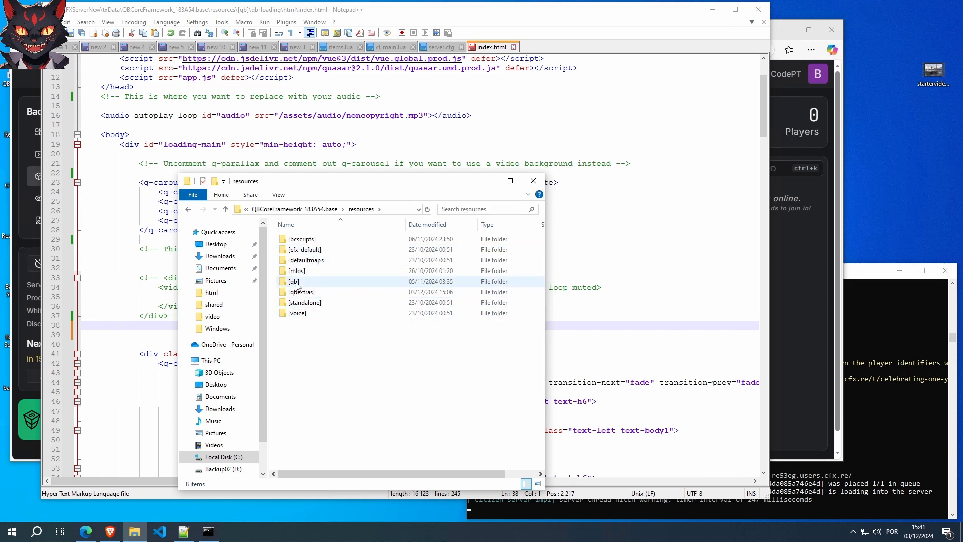
double_click(294, 281)
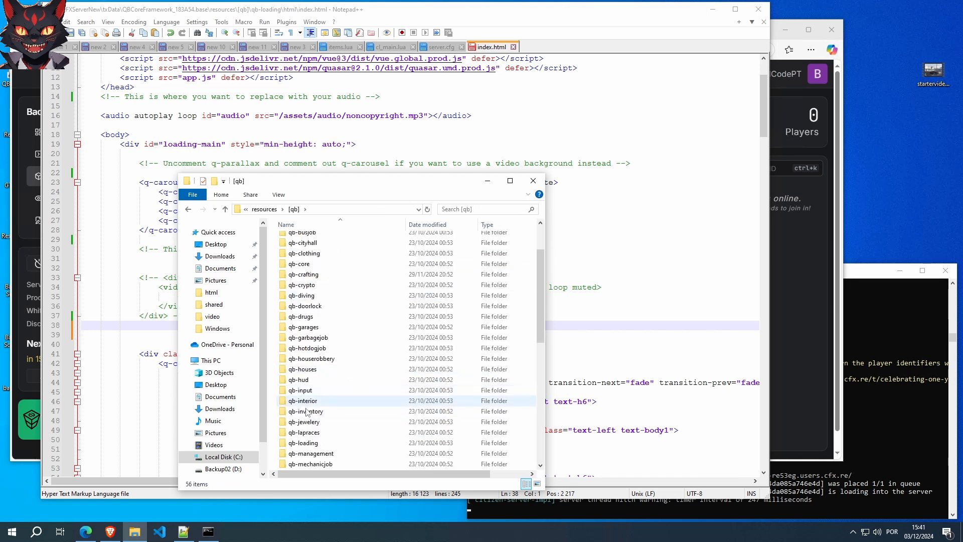
double_click(303, 443)
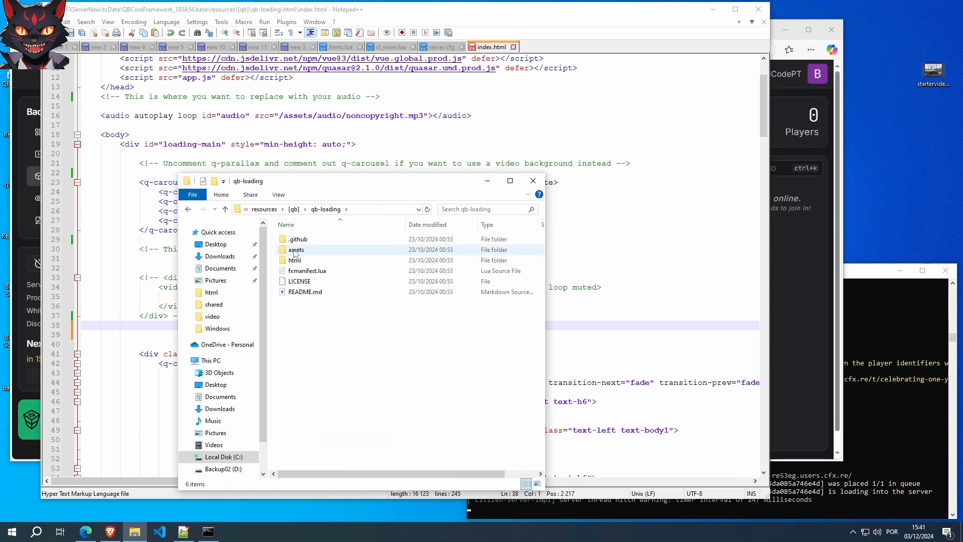
double_click(296, 250)
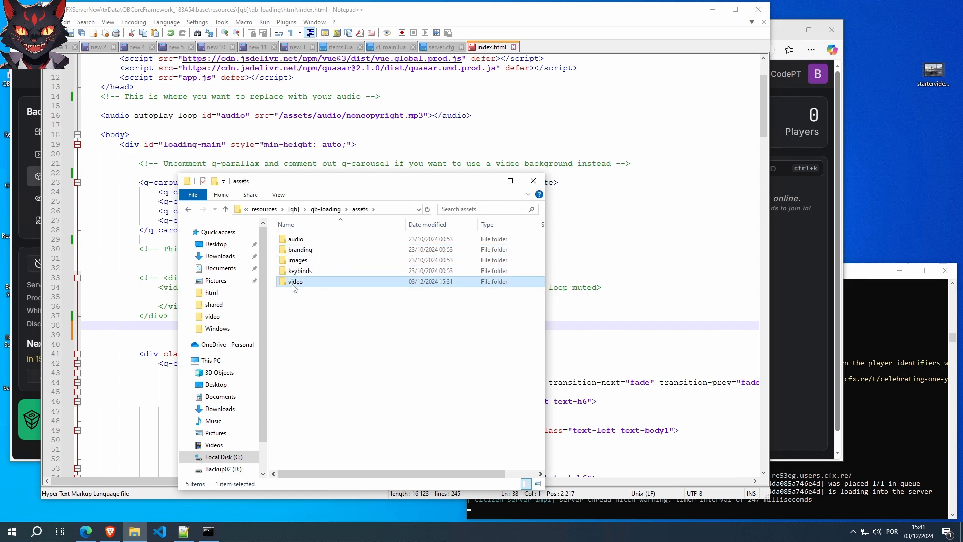
double_click(295, 281)
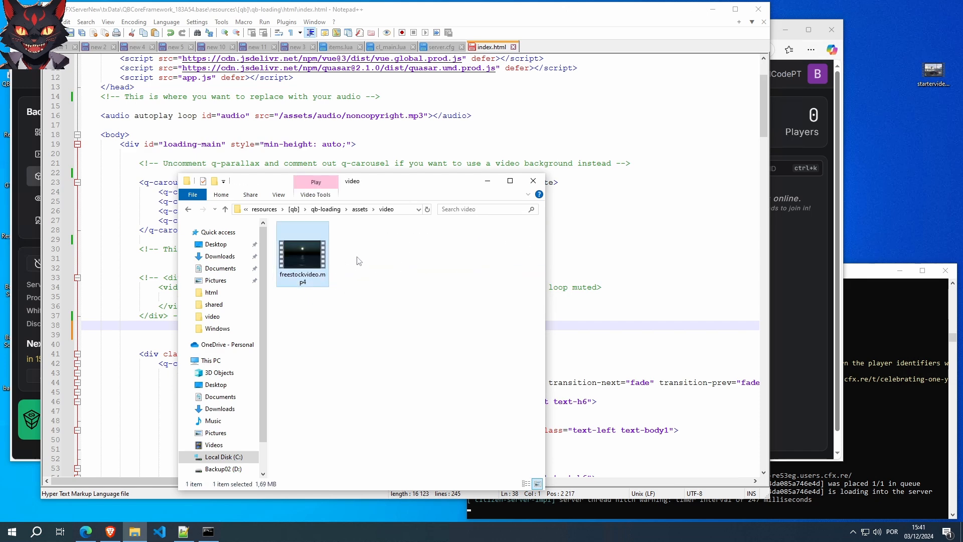
- Play the existing freestockvideo.mp4 briefly and close the player
double_click(302, 237)
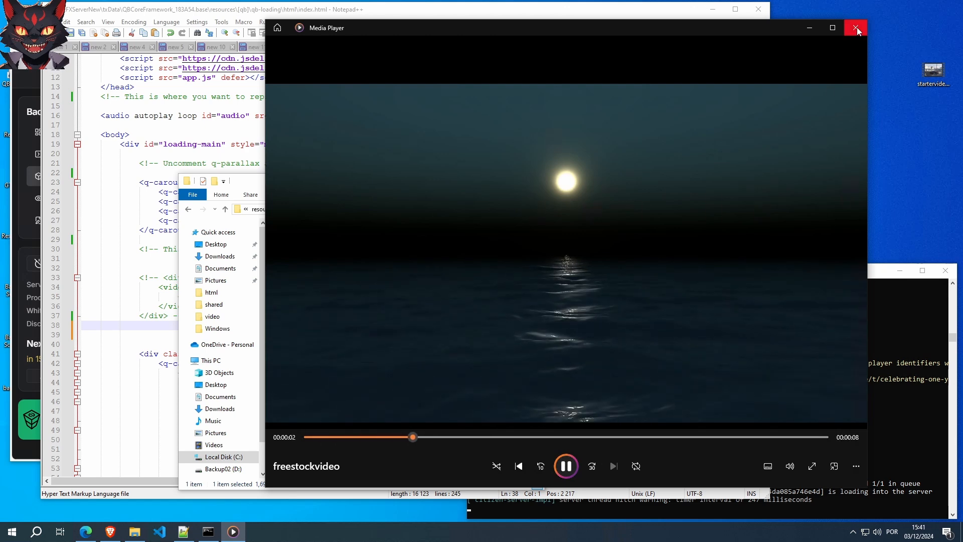
left_click(856, 28)
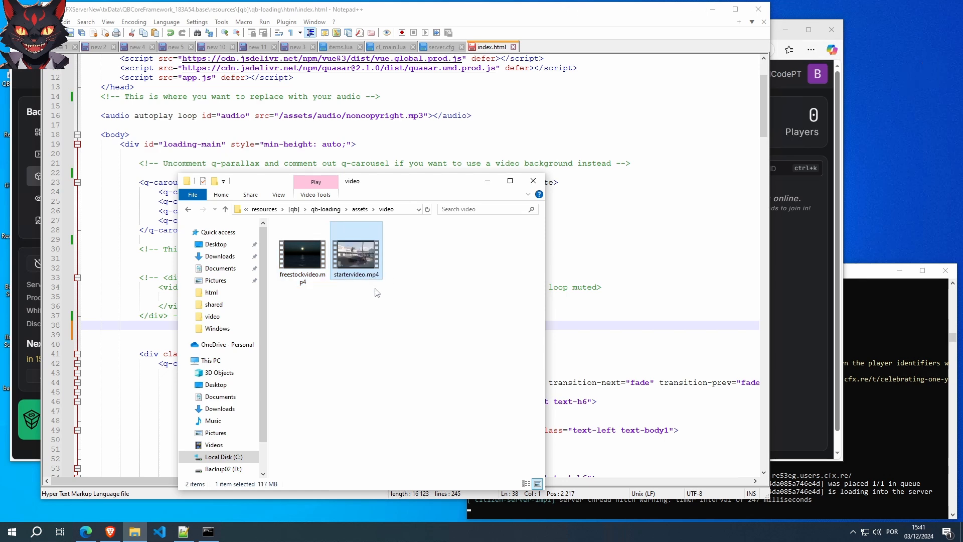
mouse_move(370, 284)
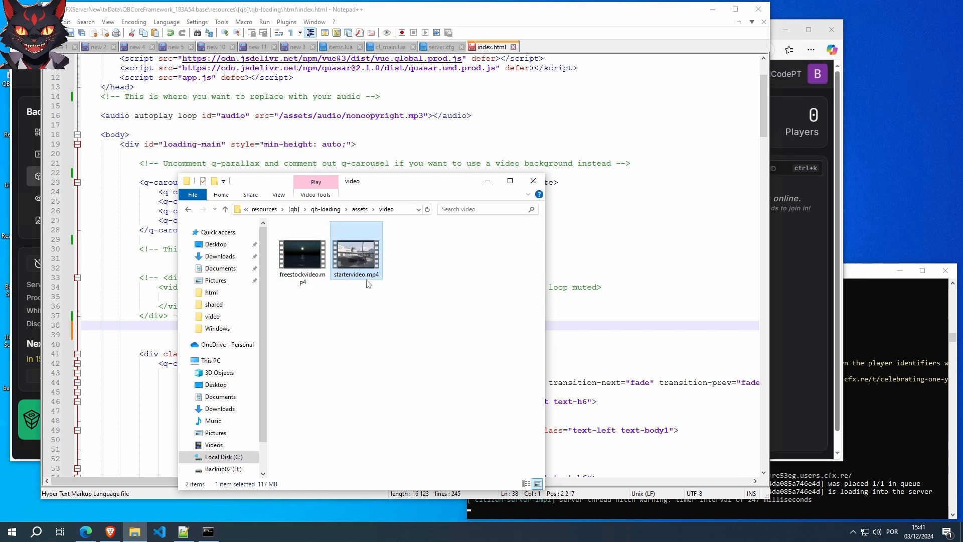
- Check startervideo.mp4's Properties to confirm its 117 MB size
right_click(356, 249)
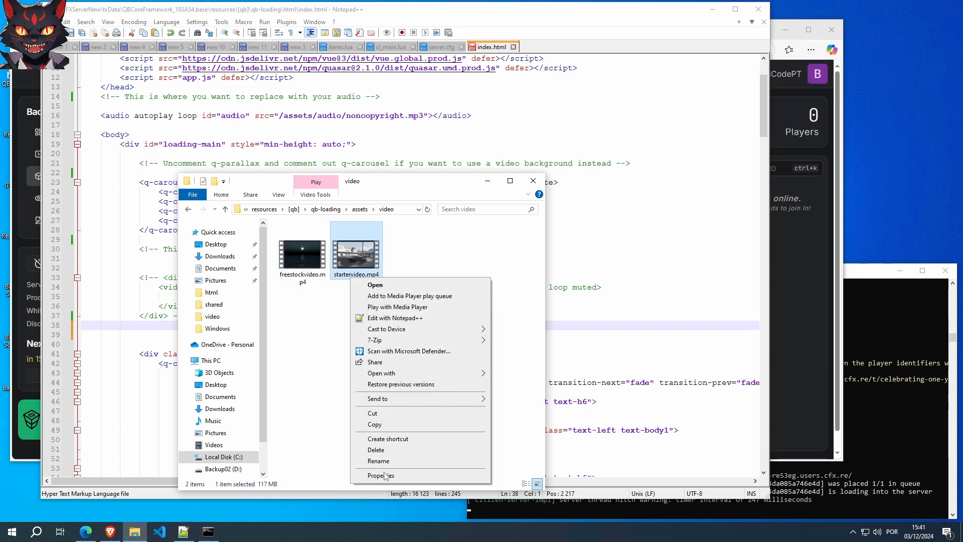
left_click(382, 474)
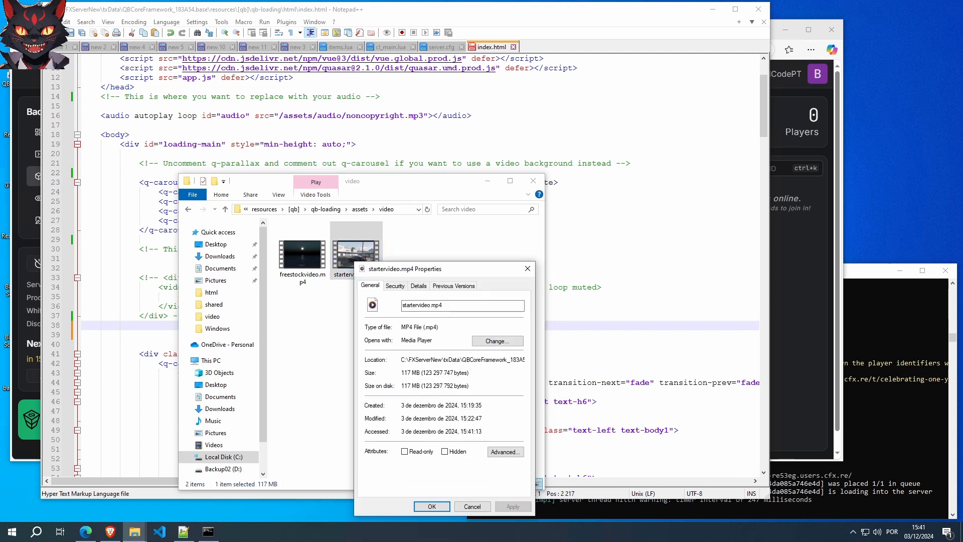
double_click(406, 374)
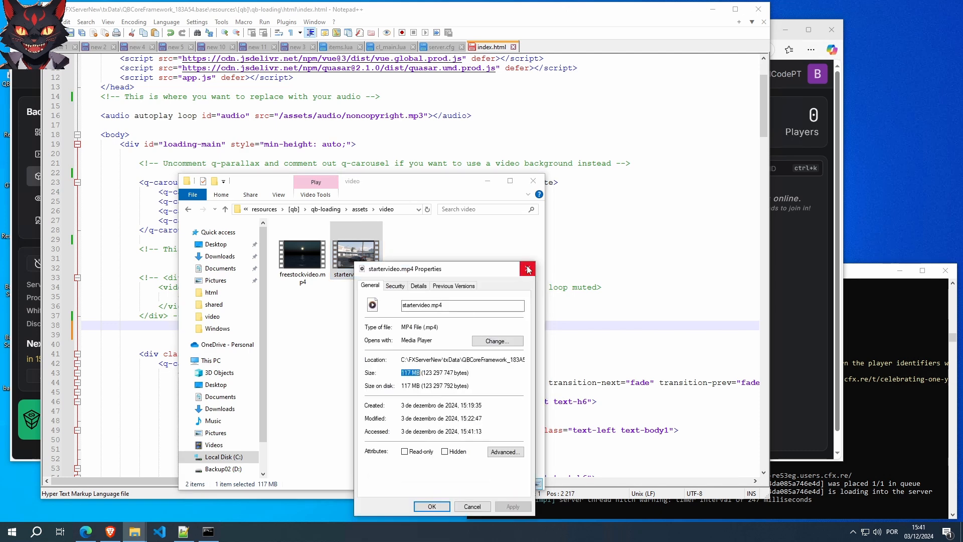
left_click(527, 268)
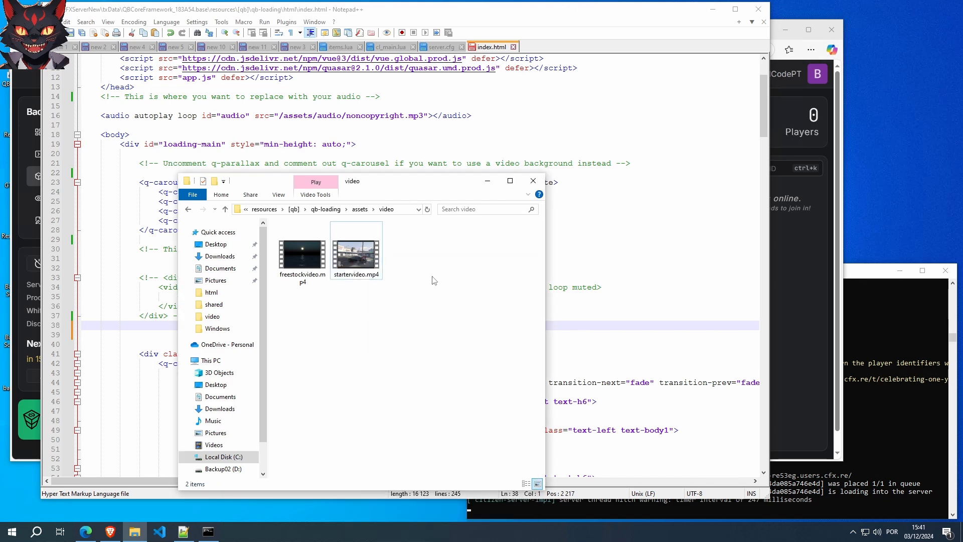
mouse_move(422, 284)
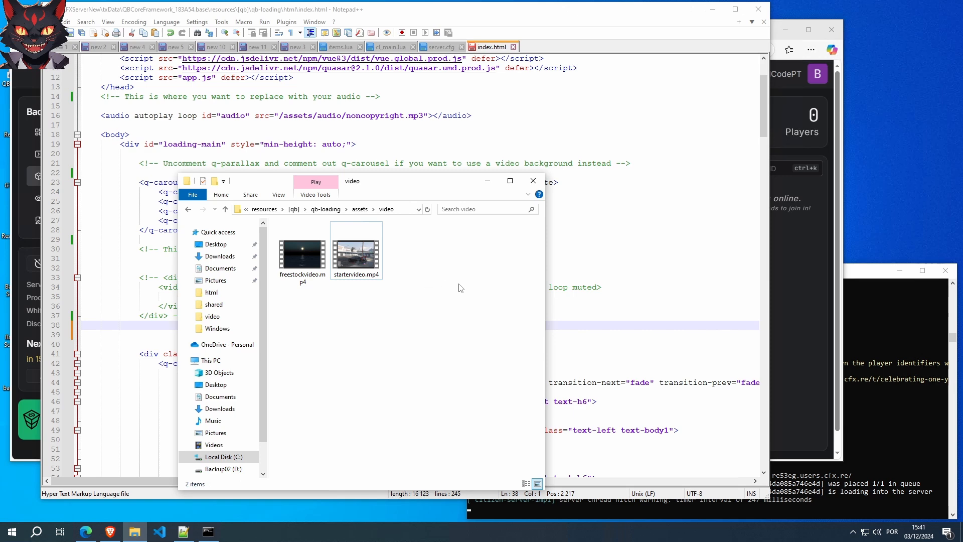
mouse_move(467, 286)
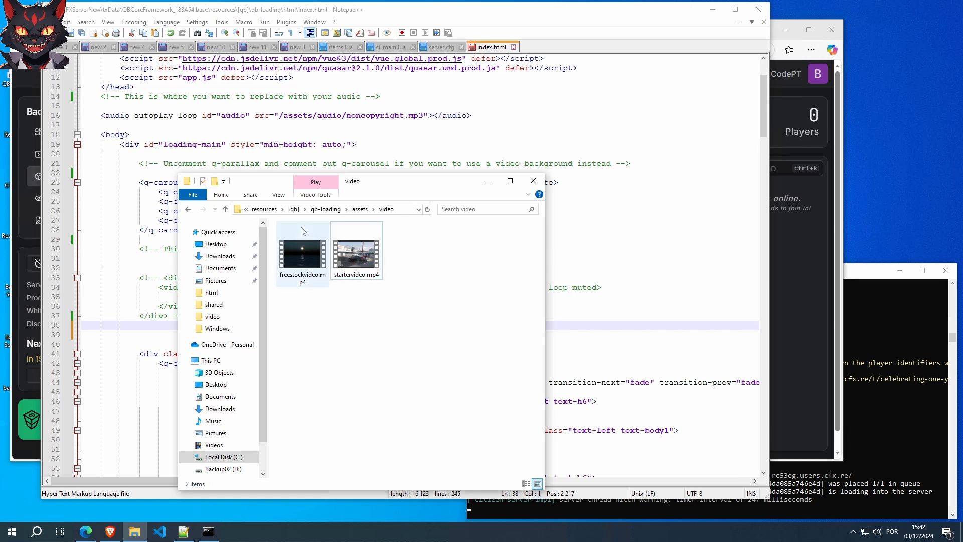
left_click(356, 244)
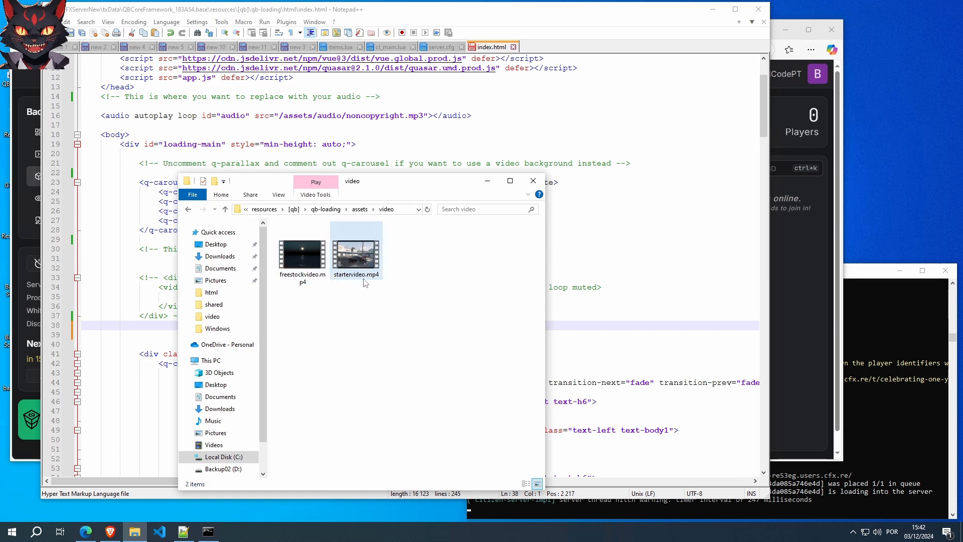
left_click(355, 246)
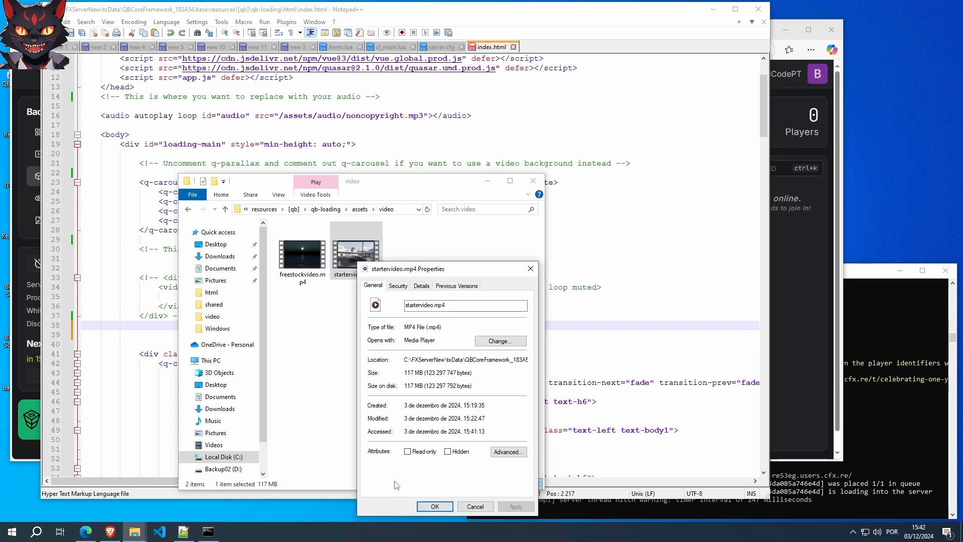
mouse_move(529, 269)
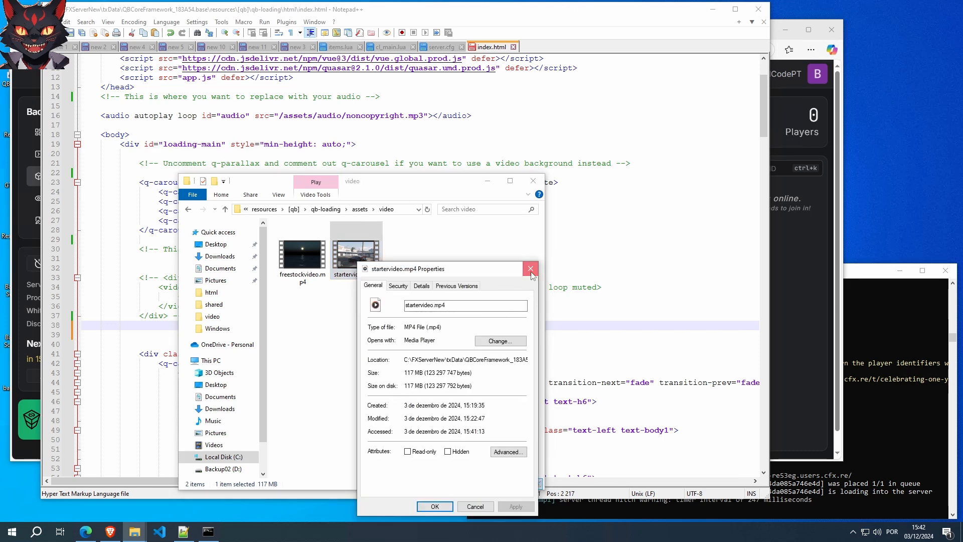
left_click(530, 269)
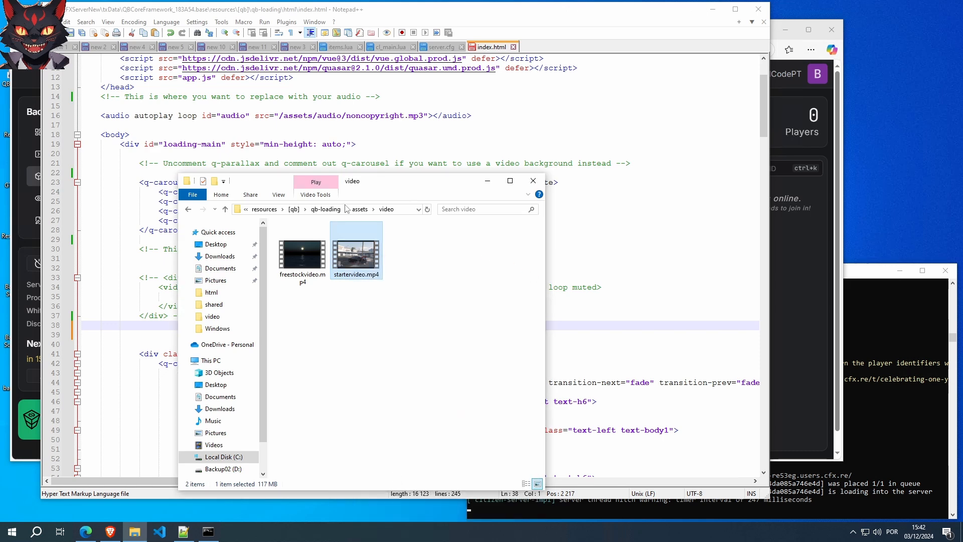
left_click_drag(344, 179, 525, 124)
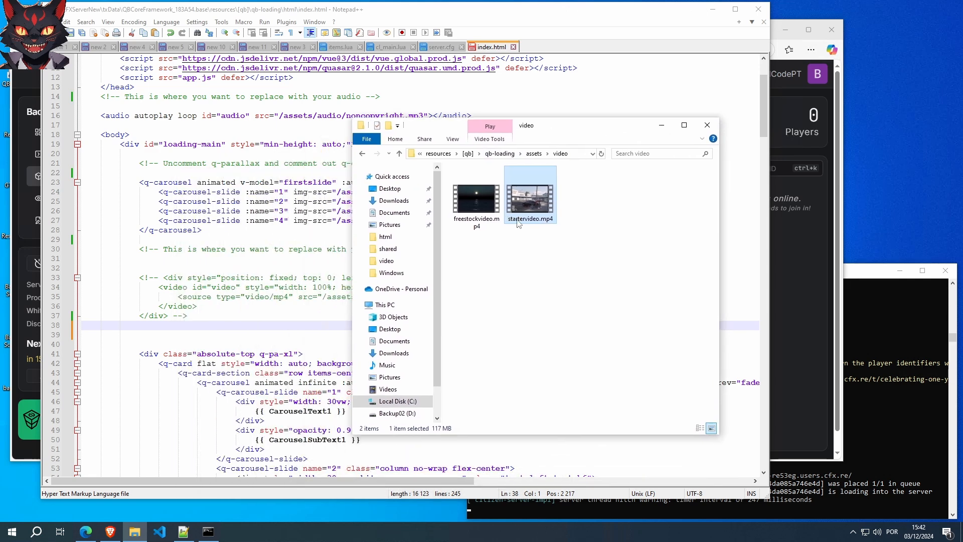
- Wrap the q-carousel block in <!-- and --> so the image carousel is disabled
left_click(526, 218)
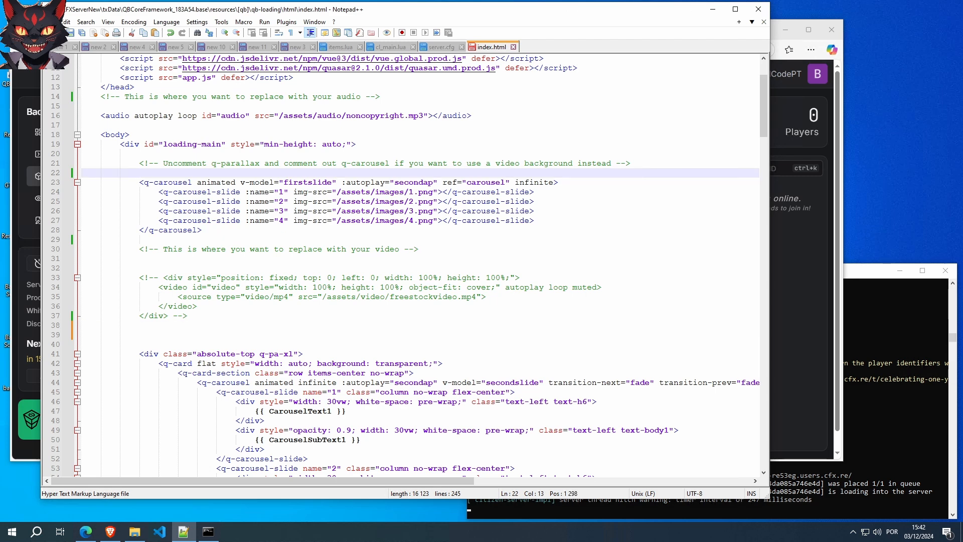
type("<!")
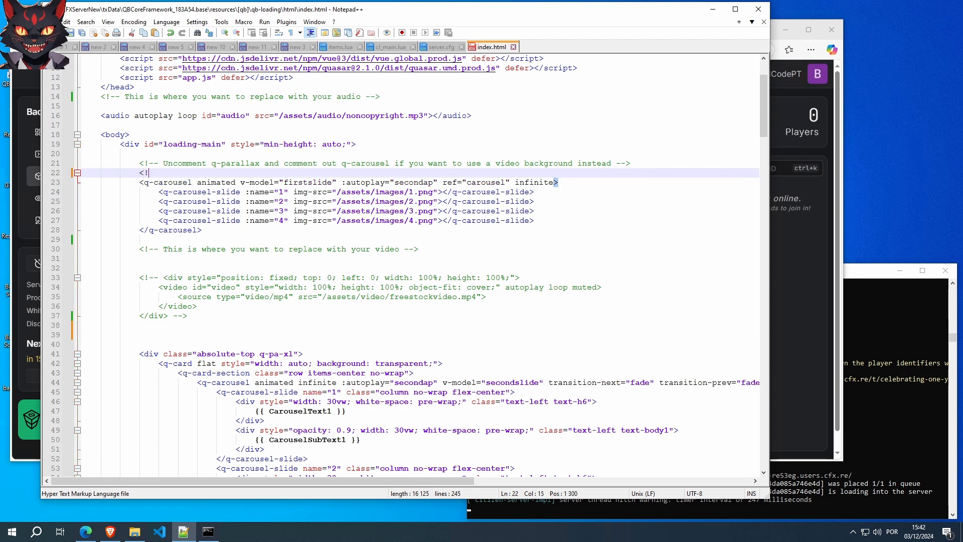
type("--")
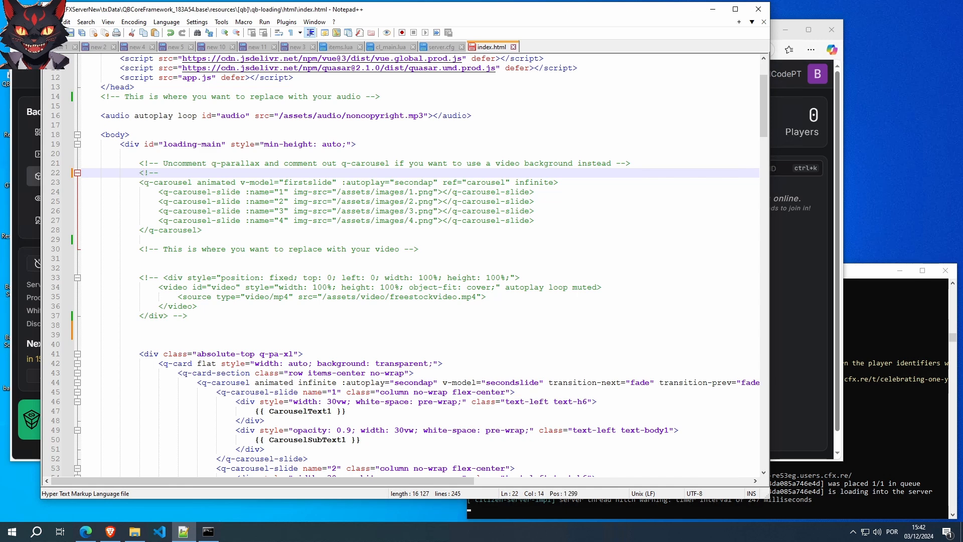
left_click(144, 240)
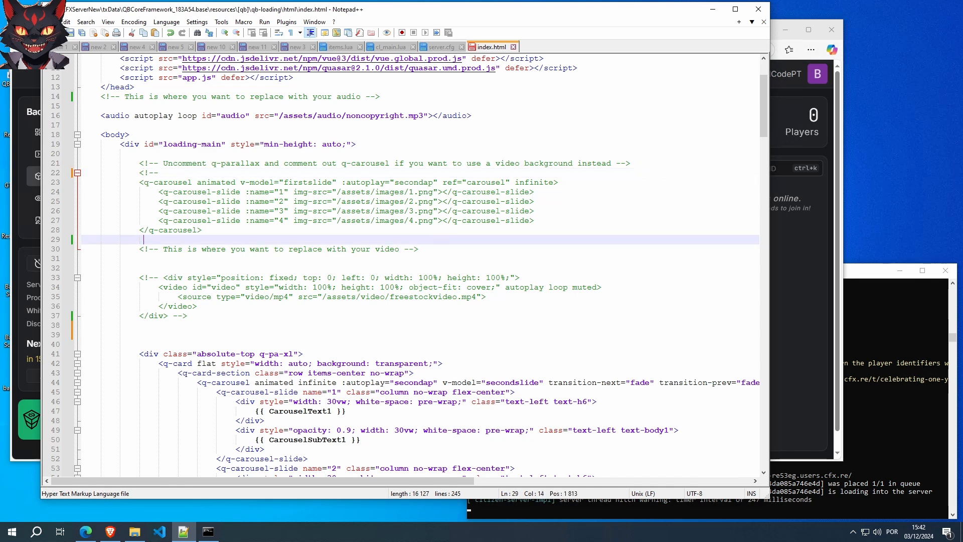
type("--")
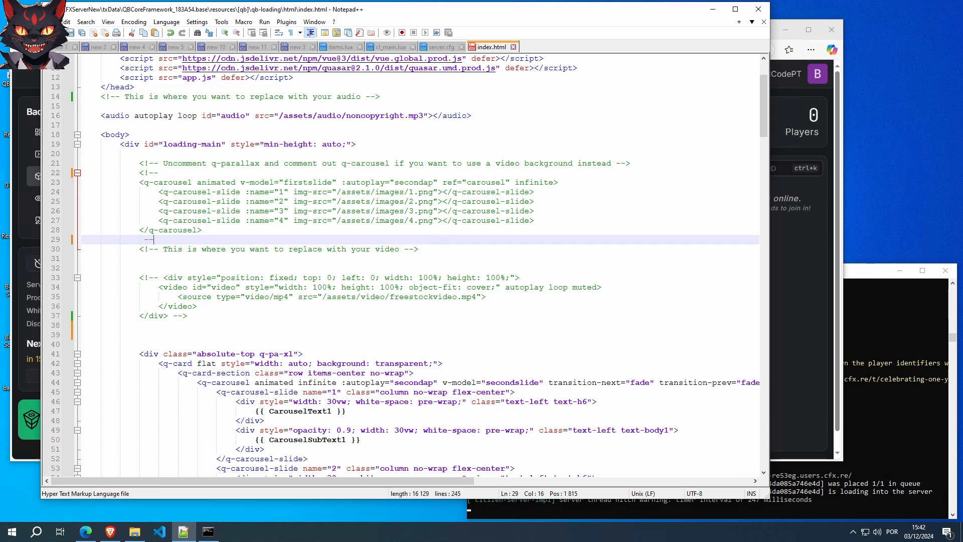
type(">")
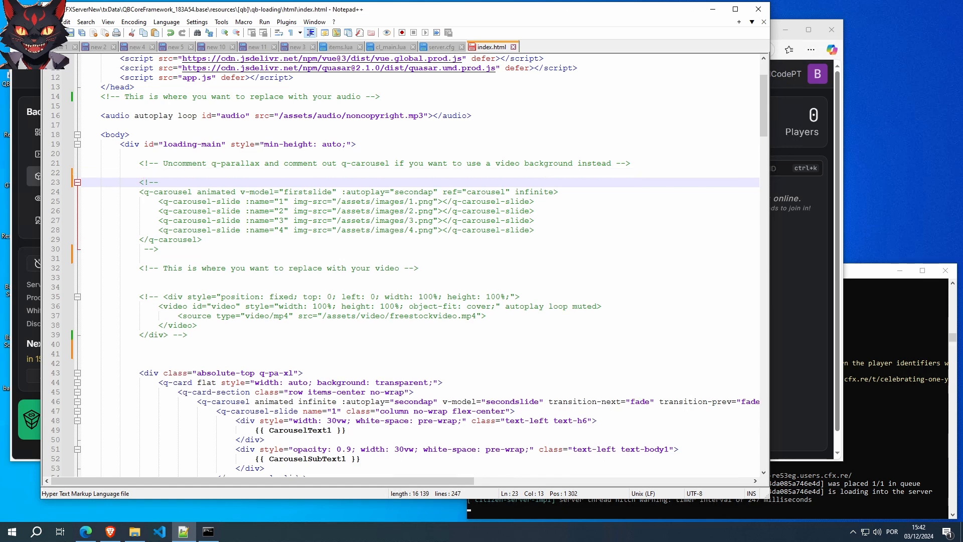
- Duplicate the commented video div below it as active markup sourcing startervideo.mp4
left_click(163, 297)
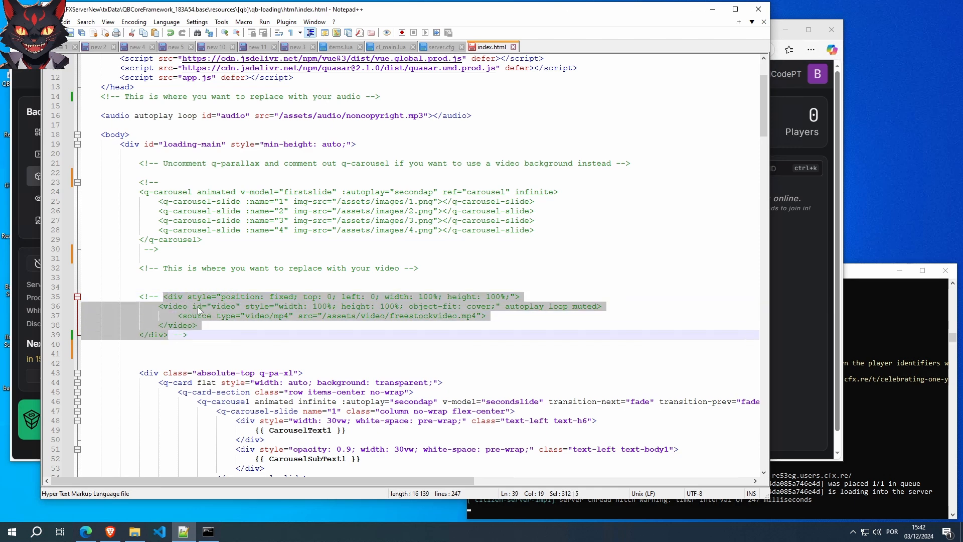
left_click(163, 297)
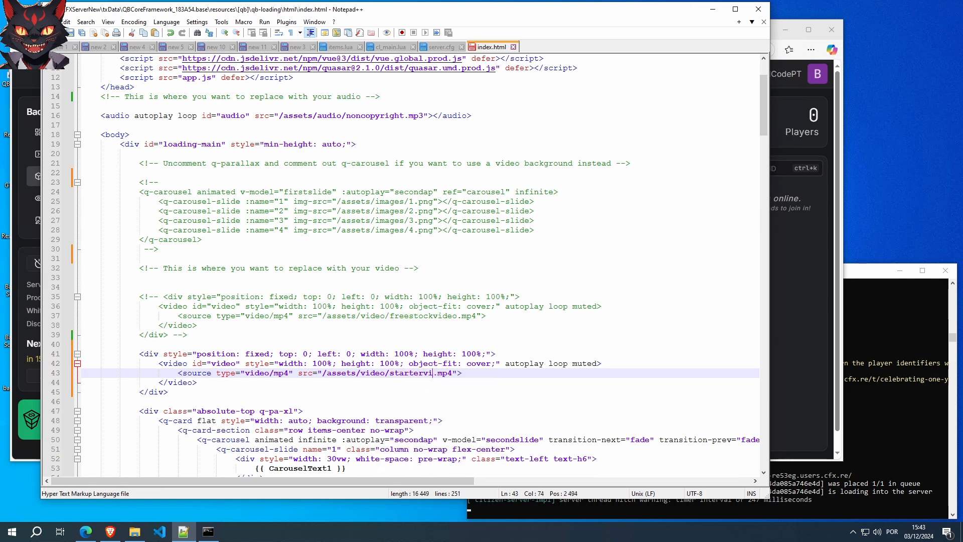
type("deo")
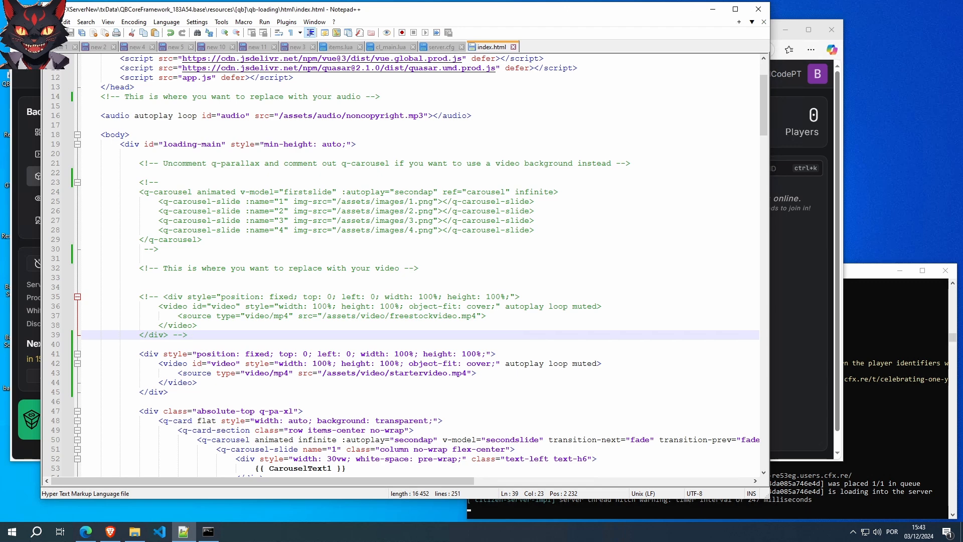
- Review the autoplay attributes on the new video line
double_click(523, 364)
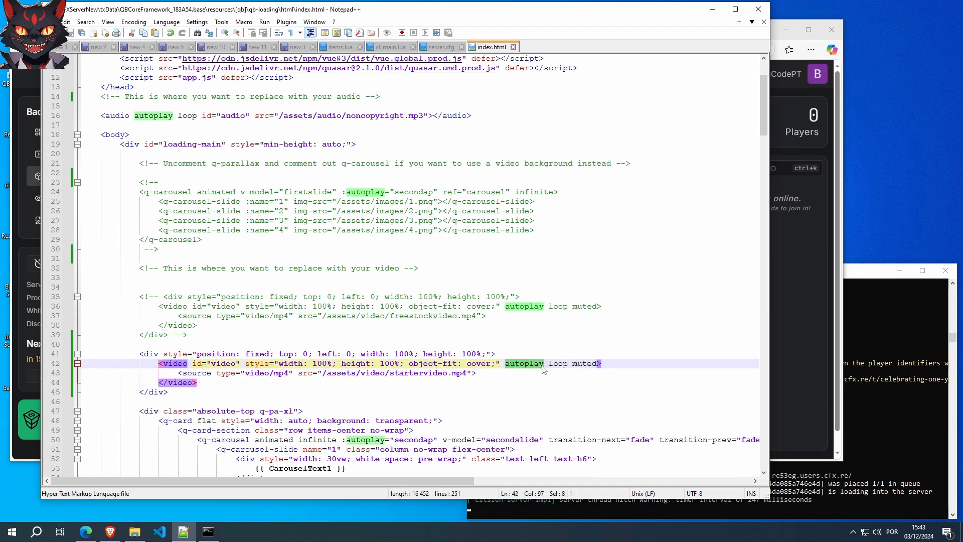
left_click(543, 364)
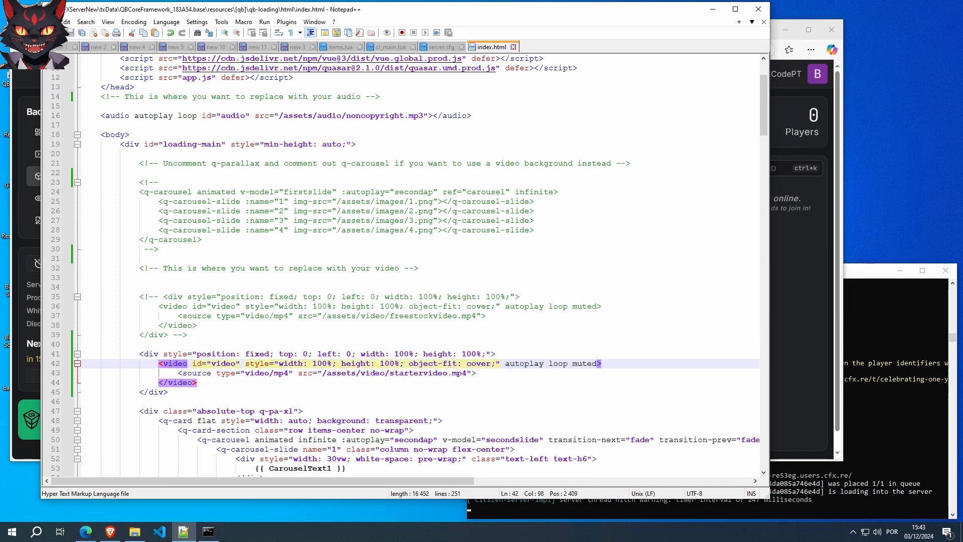
double_click(584, 363)
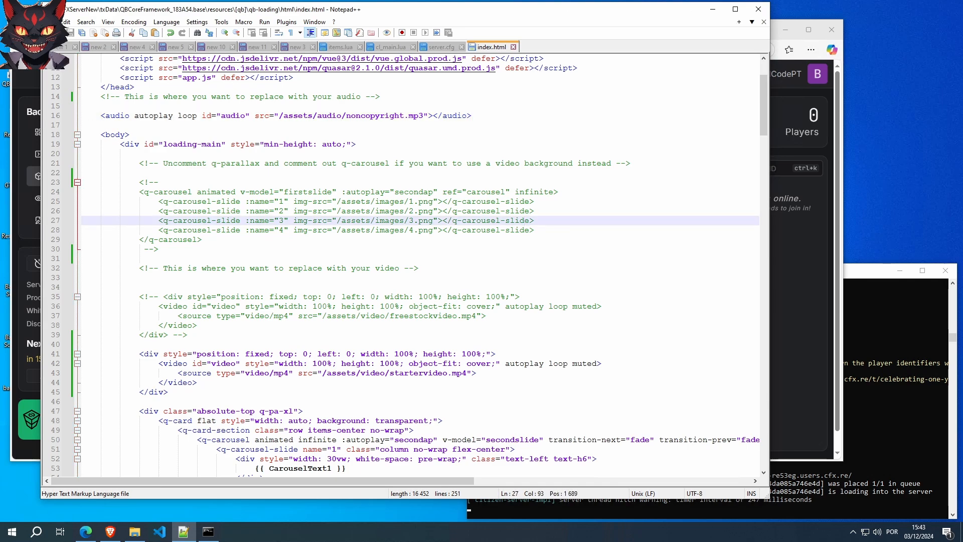
- Locate and highlight the CarouselText1 placeholder in the script
scroll("down", 3)
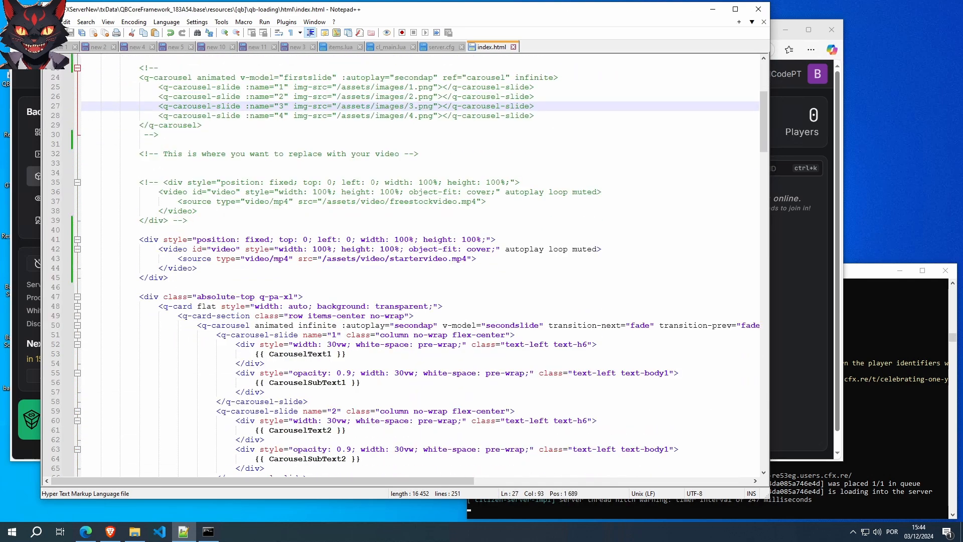
double_click(300, 354)
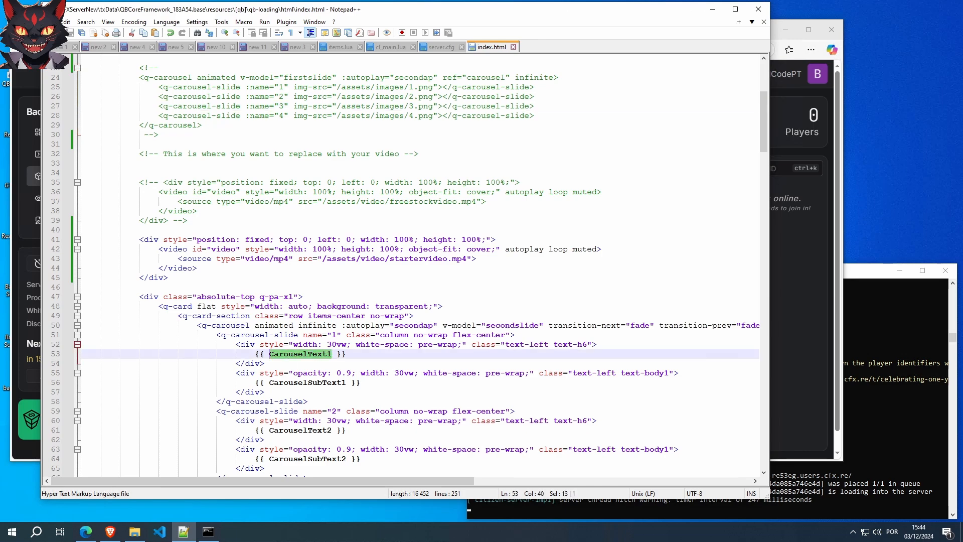
scroll("up", 3)
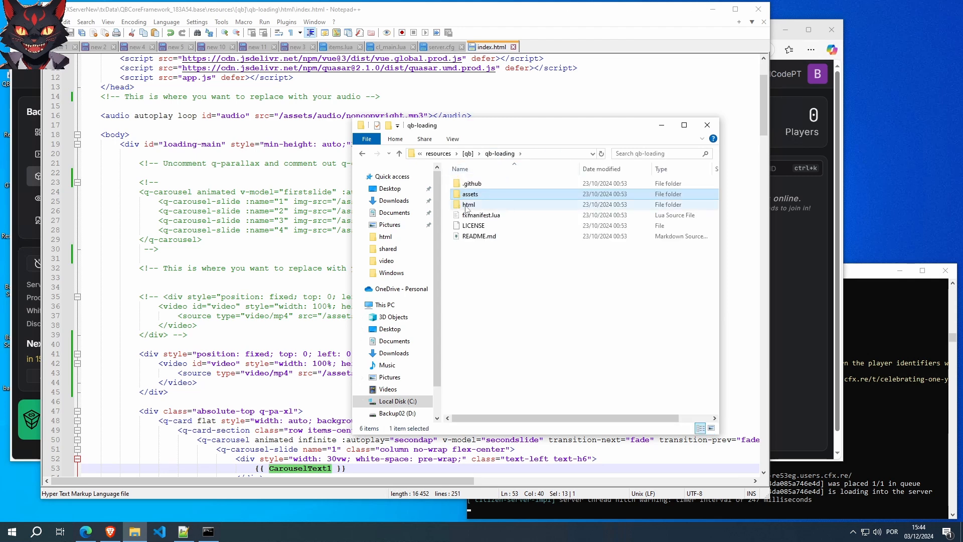
- Open qb-loading's html/app.js in Notepad++ via Edit with Notepad++
double_click(469, 205)
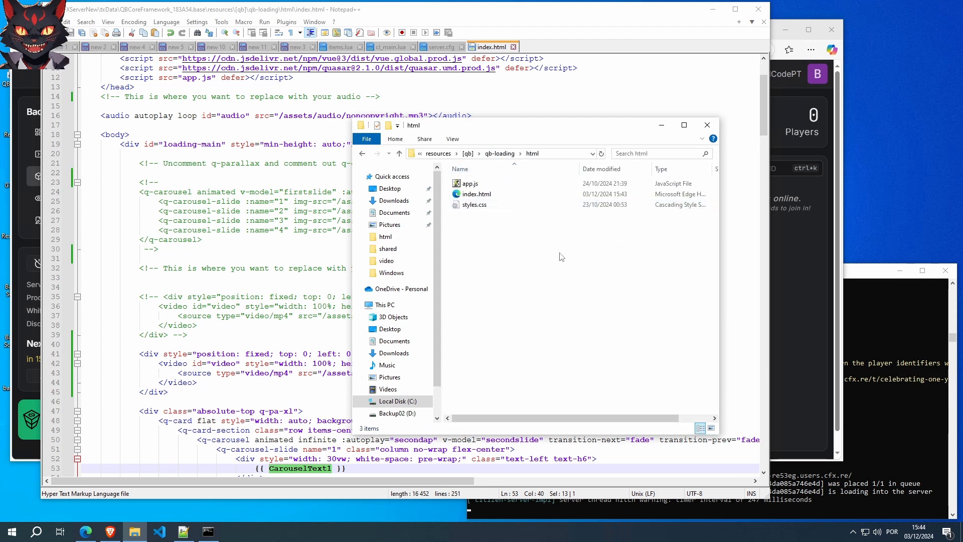
left_click(469, 183)
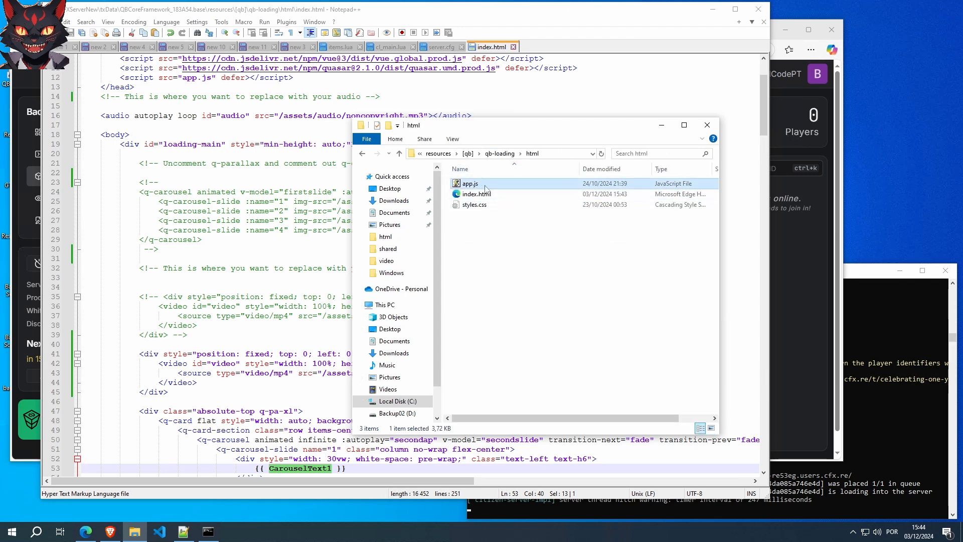
mouse_move(469, 185)
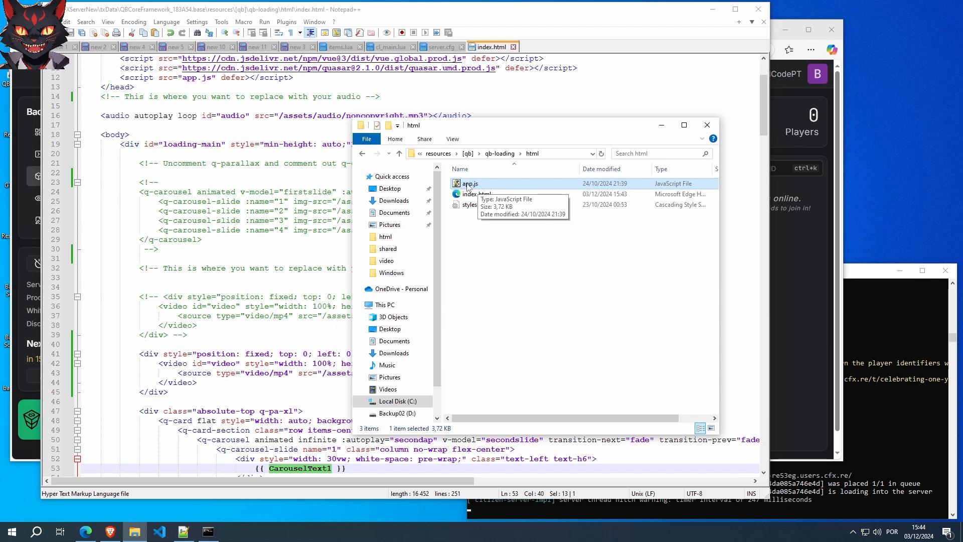
mouse_move(530, 196)
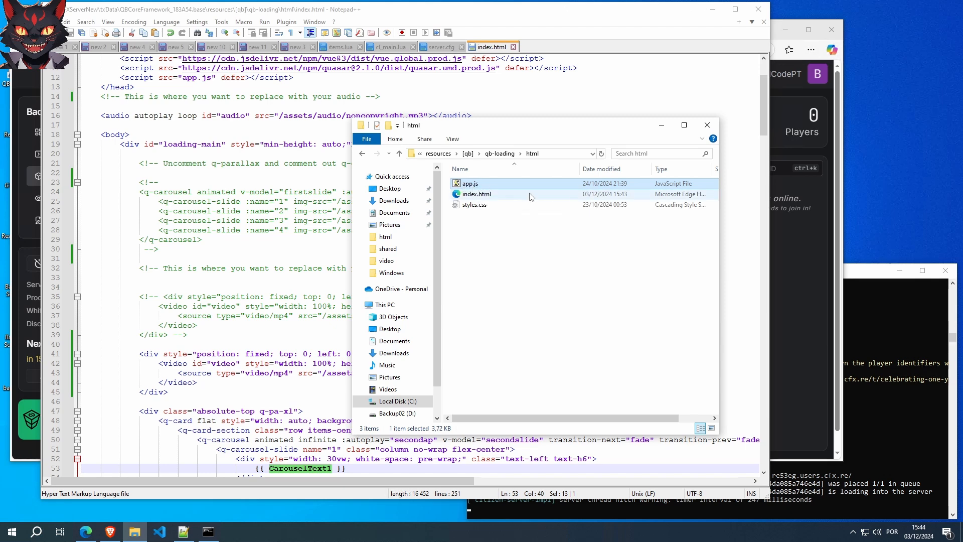
mouse_move(473, 204)
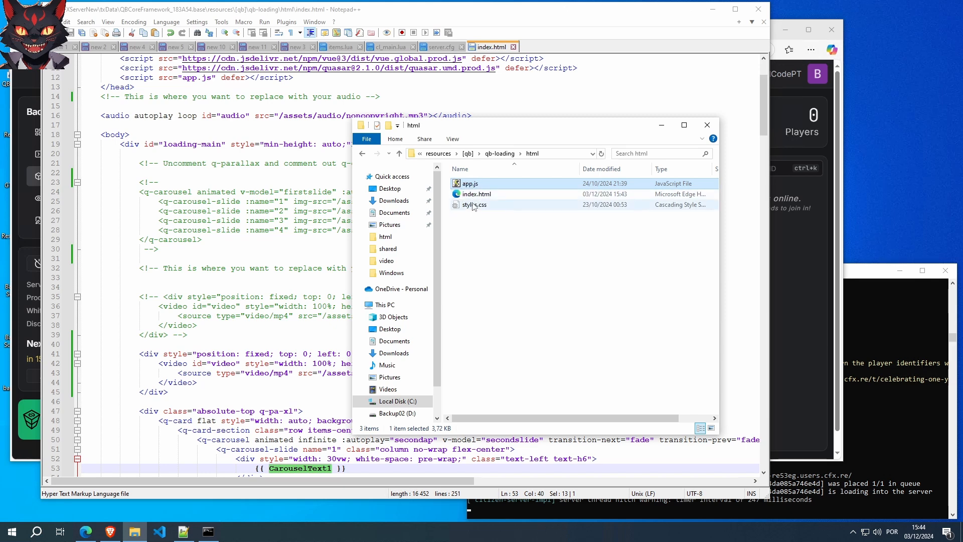
left_click(471, 182)
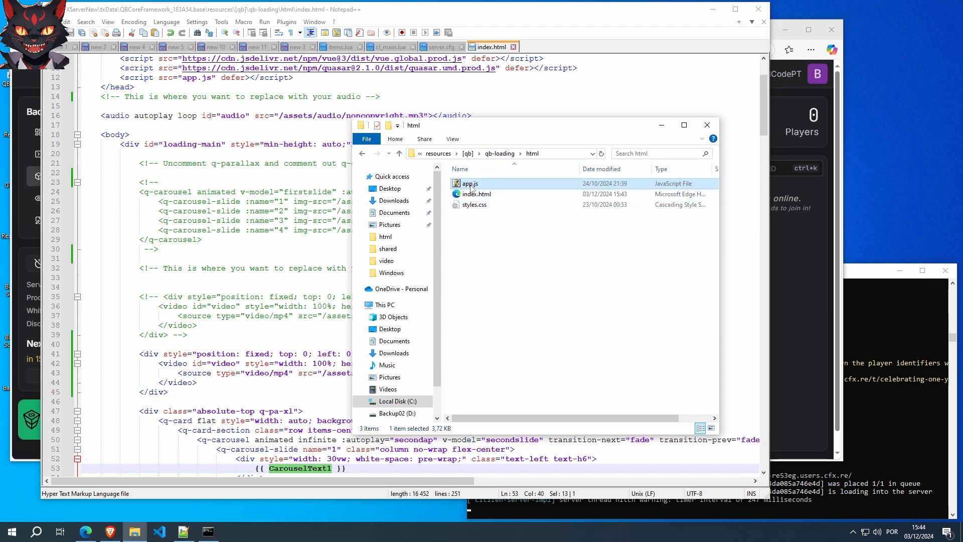
right_click(471, 183)
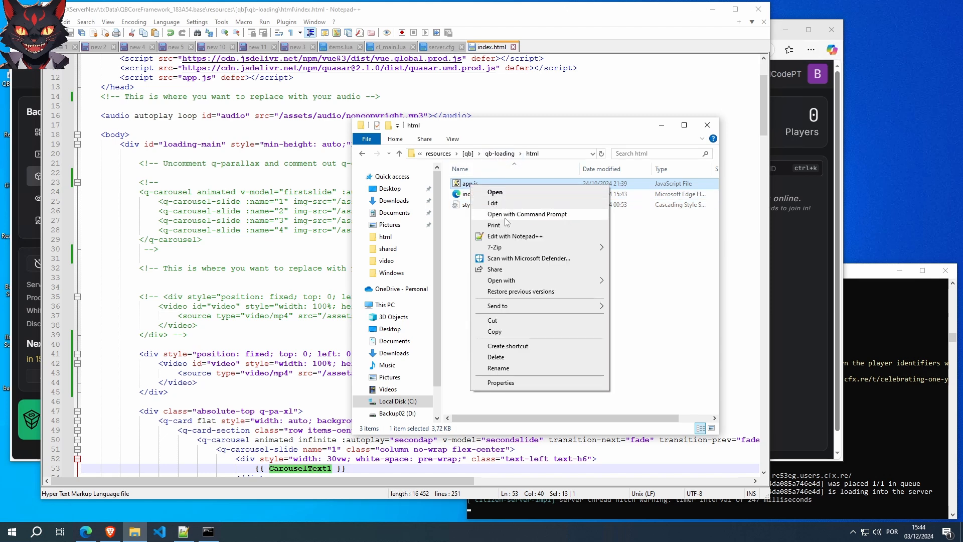
left_click(516, 236)
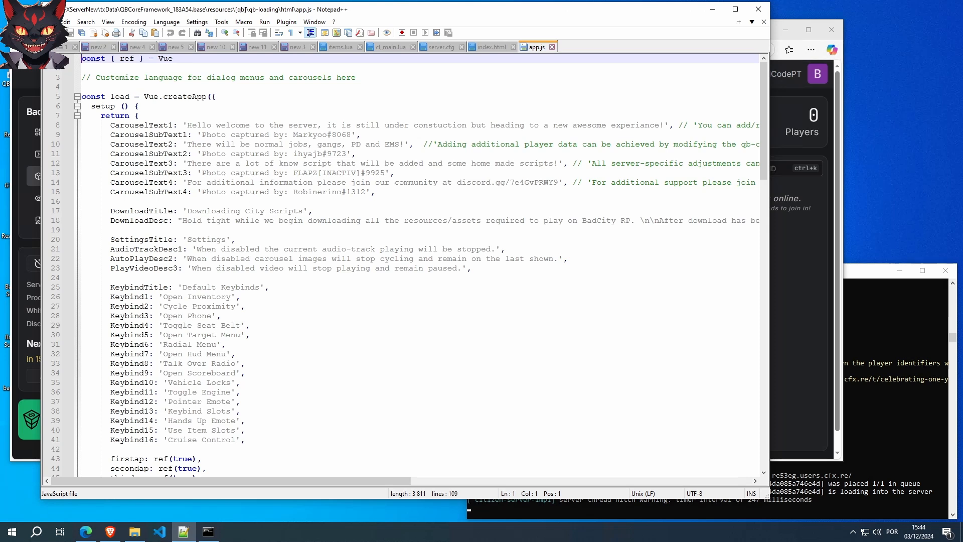
left_click(201, 134)
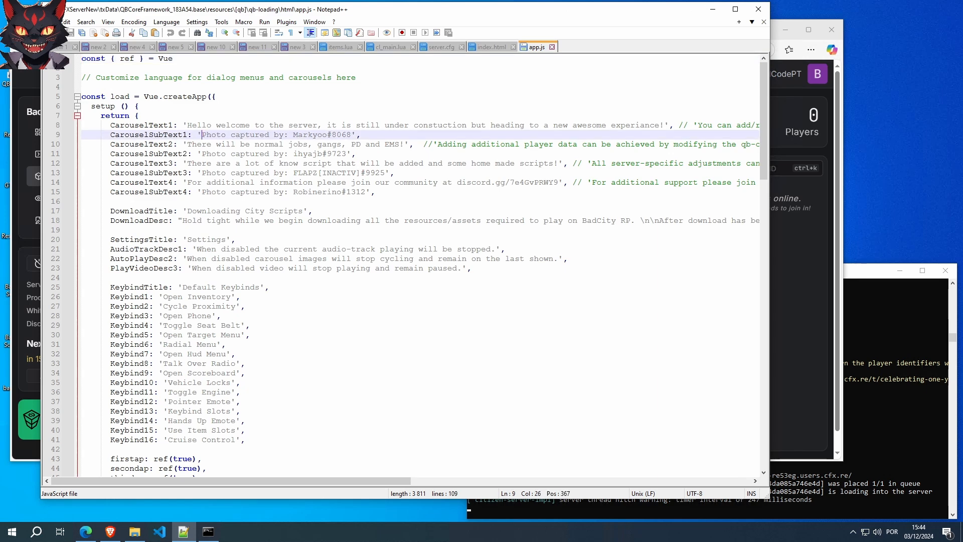
left_click(200, 135)
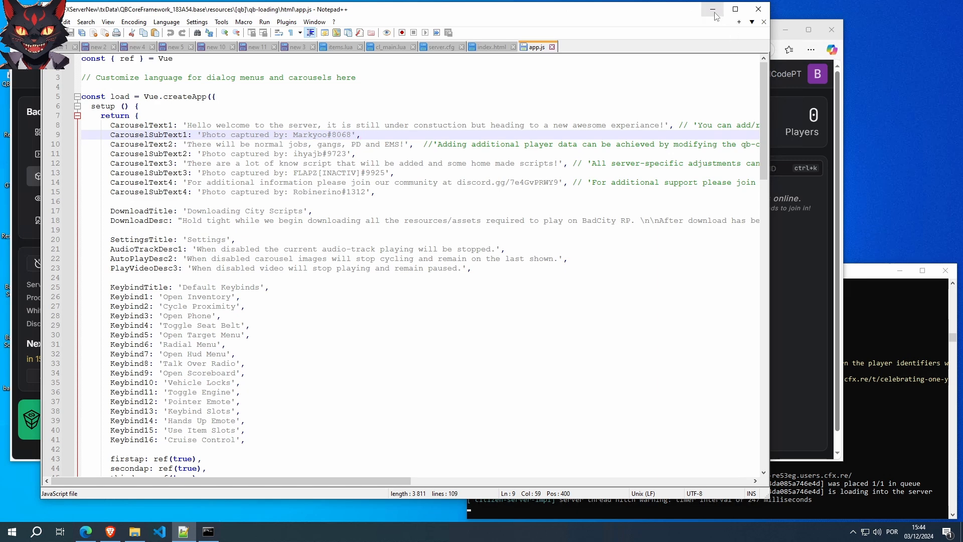
- Minimize Notepad++ and close the html folder window to reveal txAdmin Resources
left_click(713, 9)
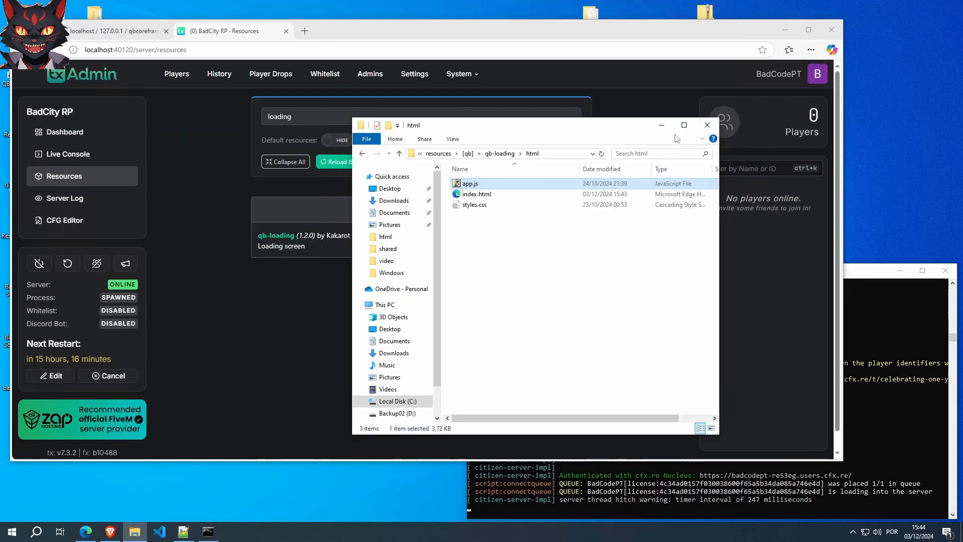
left_click(707, 124)
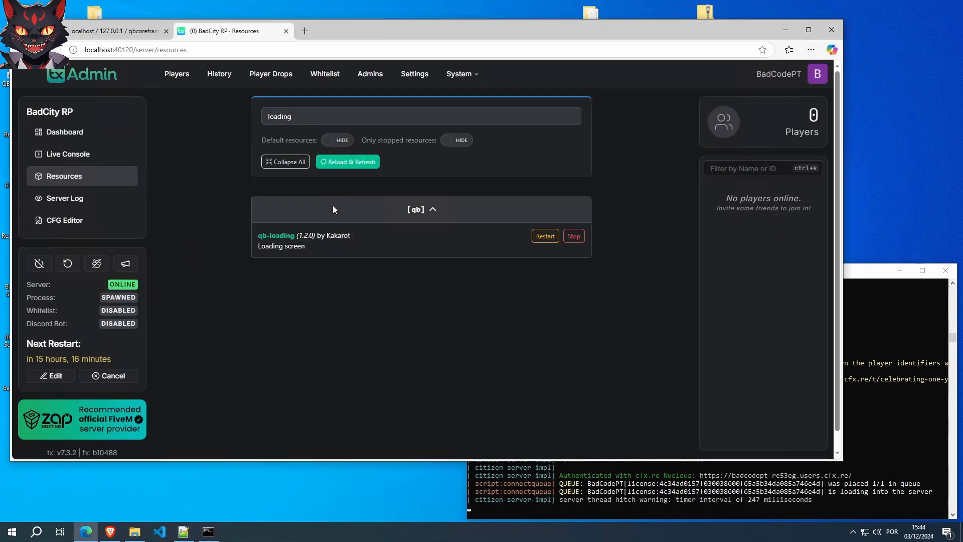
mouse_move(68, 263)
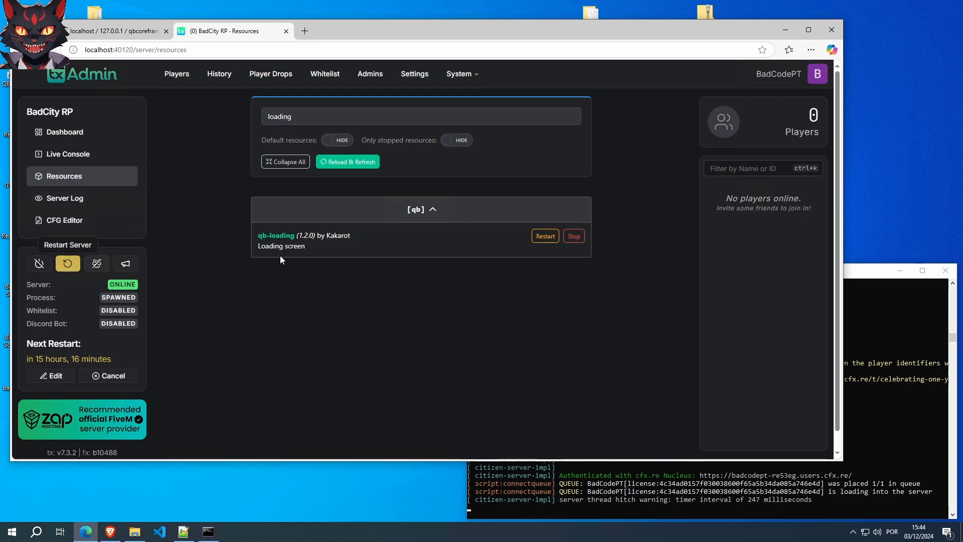
mouse_move(436, 239)
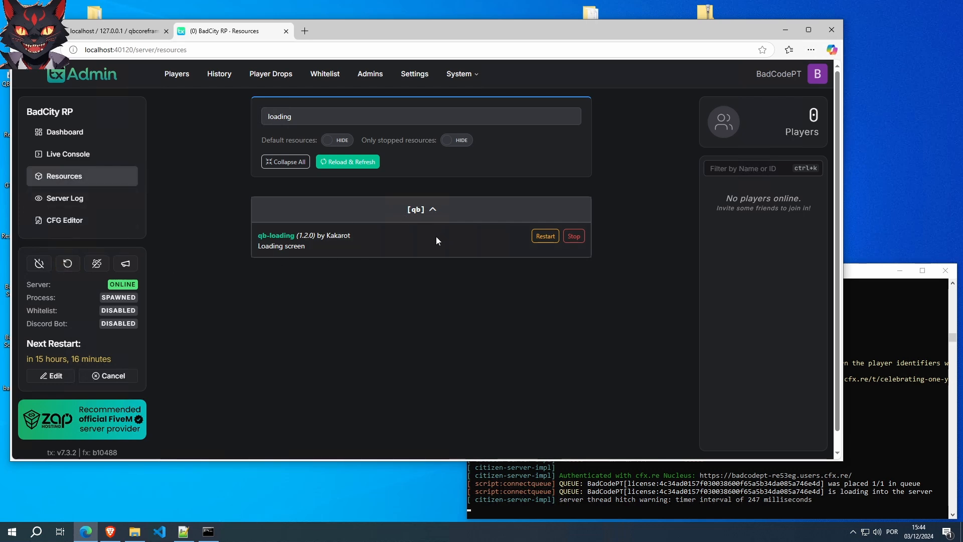
mouse_move(404, 251)
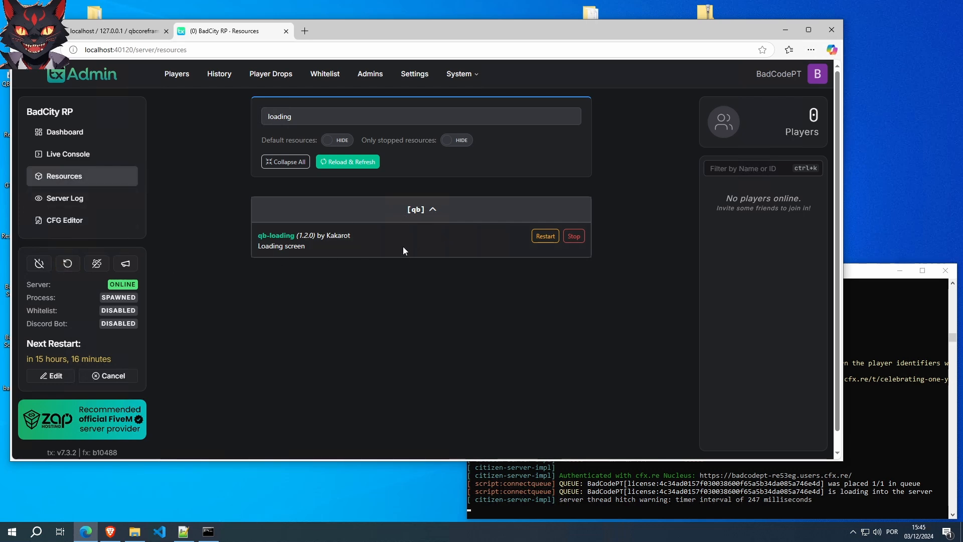
mouse_move(422, 271)
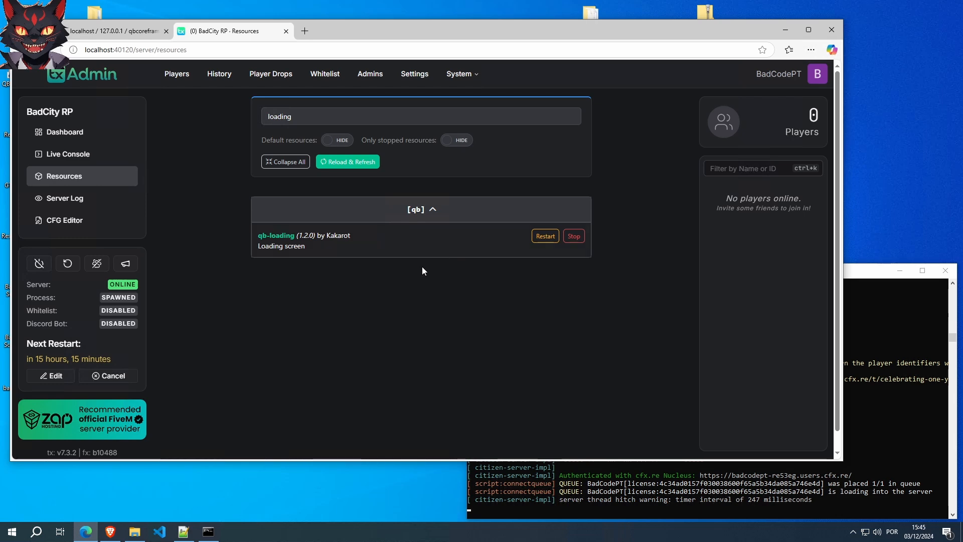
mouse_move(318, 247)
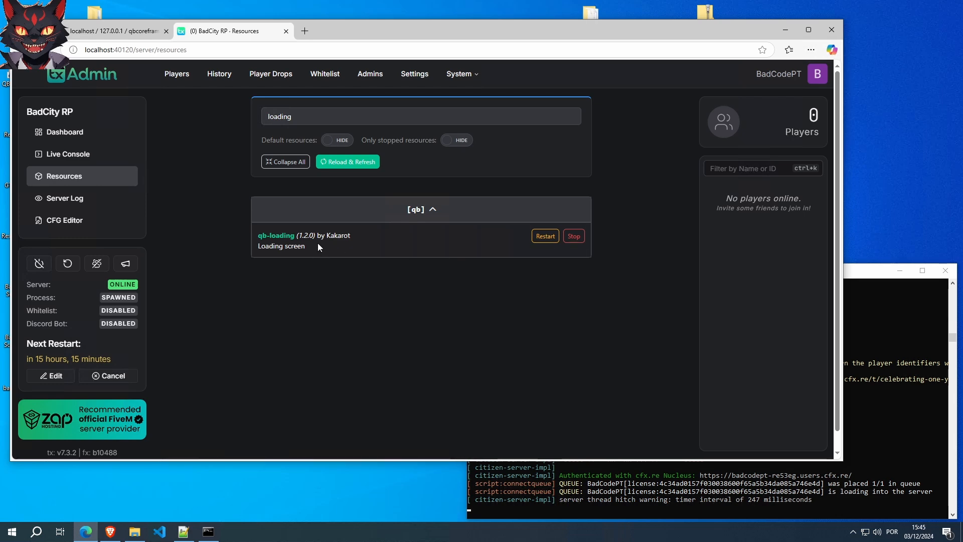
mouse_move(151, 224)
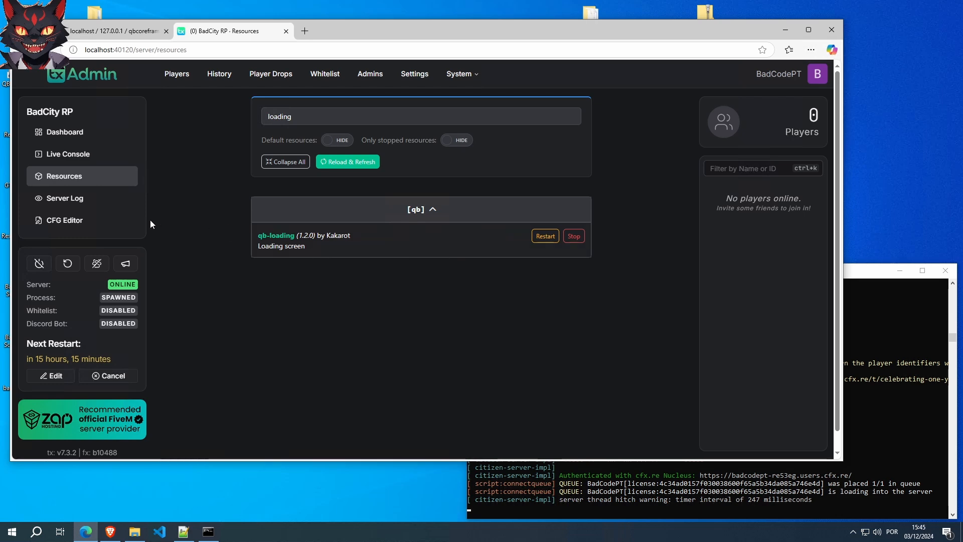
mouse_move(68, 264)
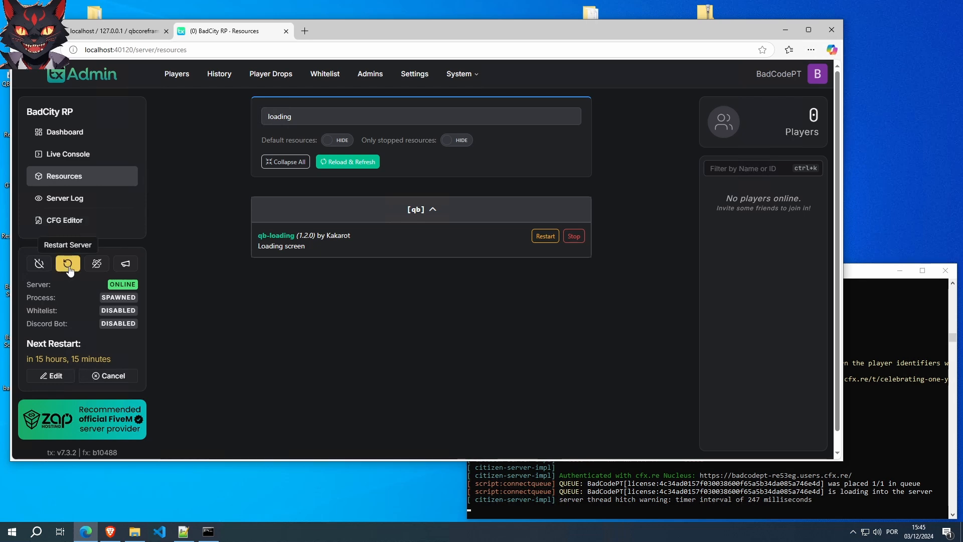
- Restart the server from the txAdmin sidebar so qb-loading reloads
left_click(67, 263)
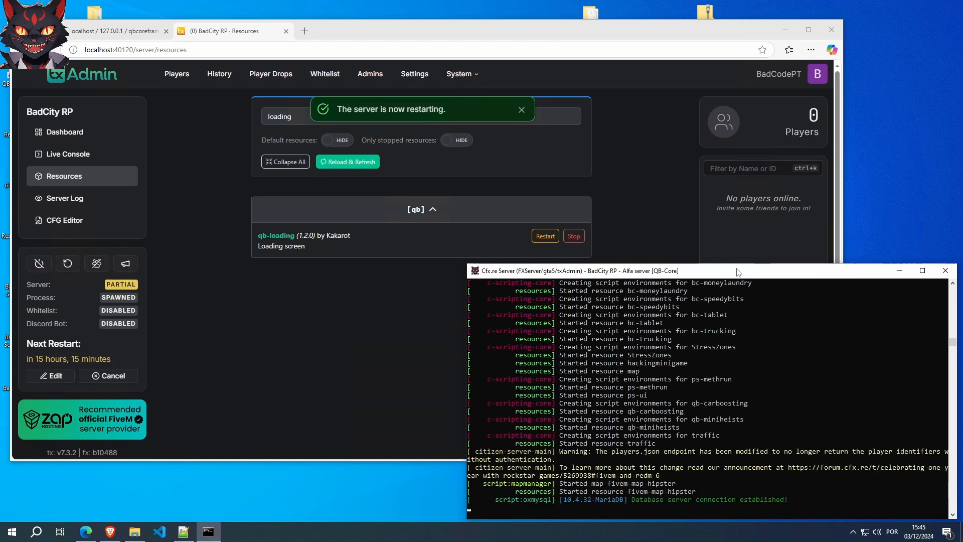
left_click(521, 109)
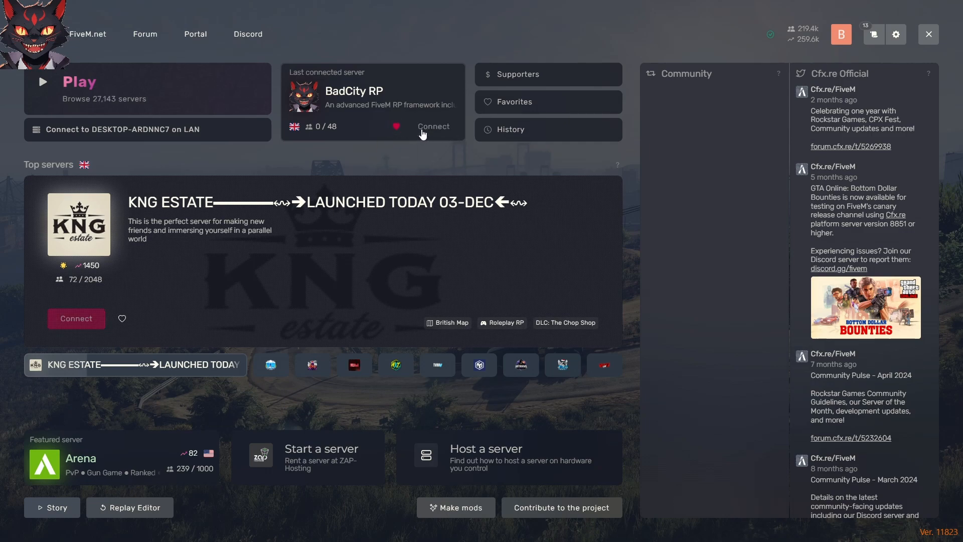
- Connect to BadCity RP to watch qb-loading load, then return to app.js in Notepad++
left_click(433, 127)
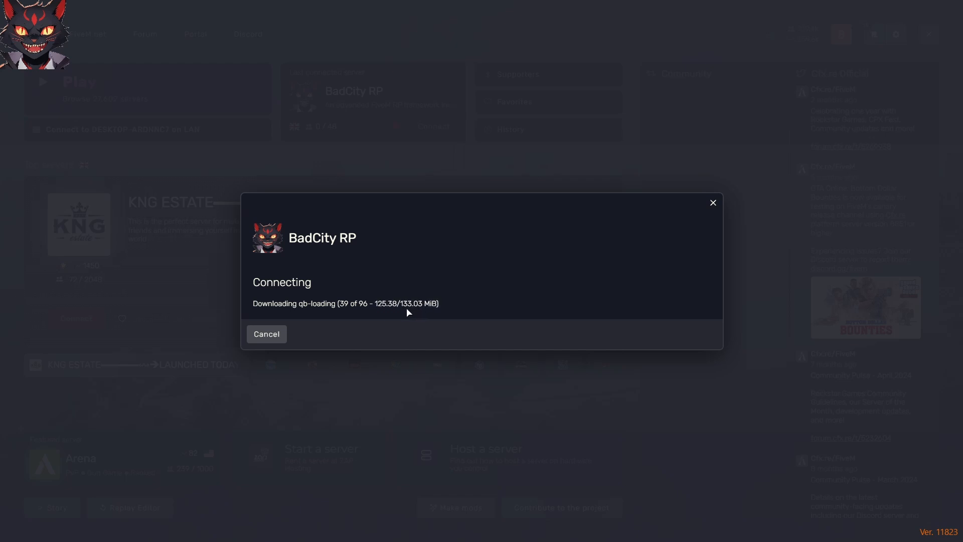
mouse_move(503, 306)
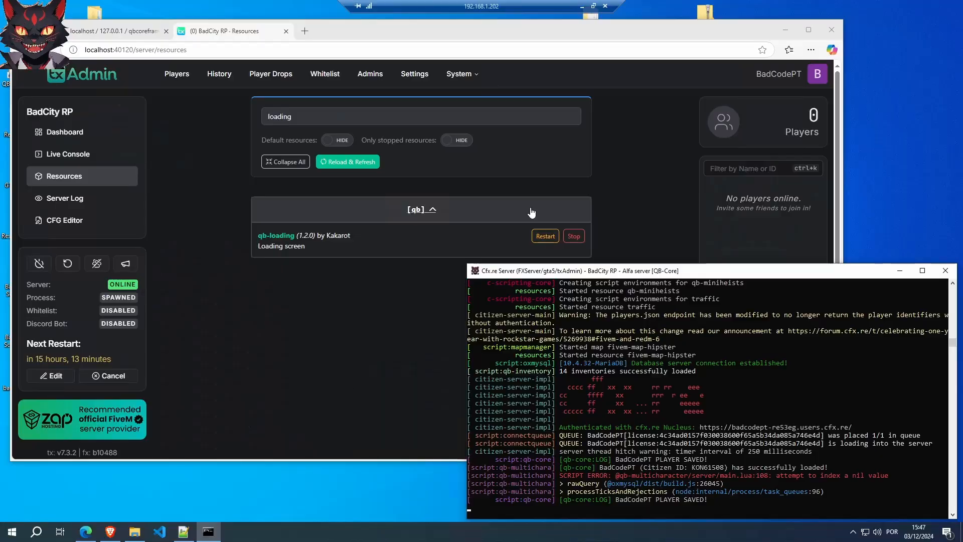
left_click(182, 531)
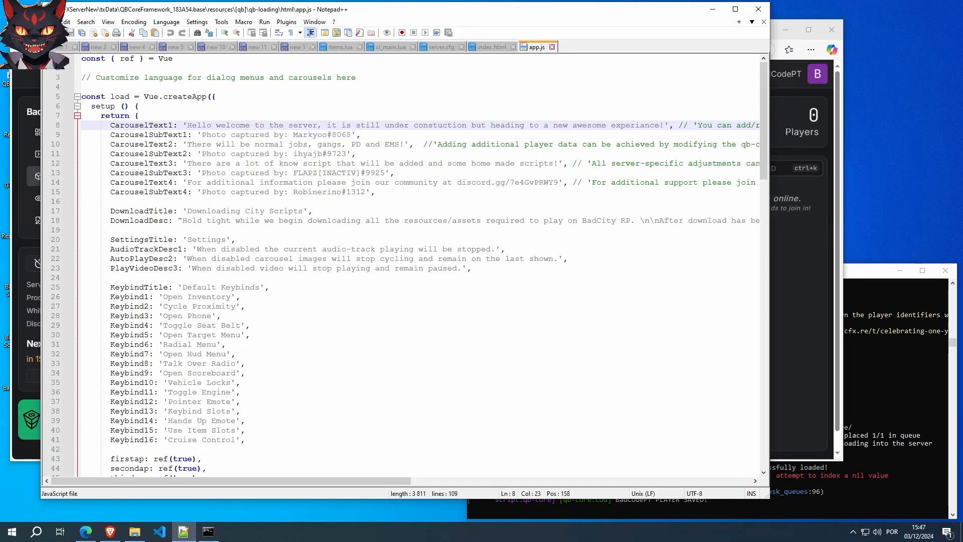
- Replace each CarouselSubText value with '' and comment out the 'Photo captured by' credit
left_click(166, 126)
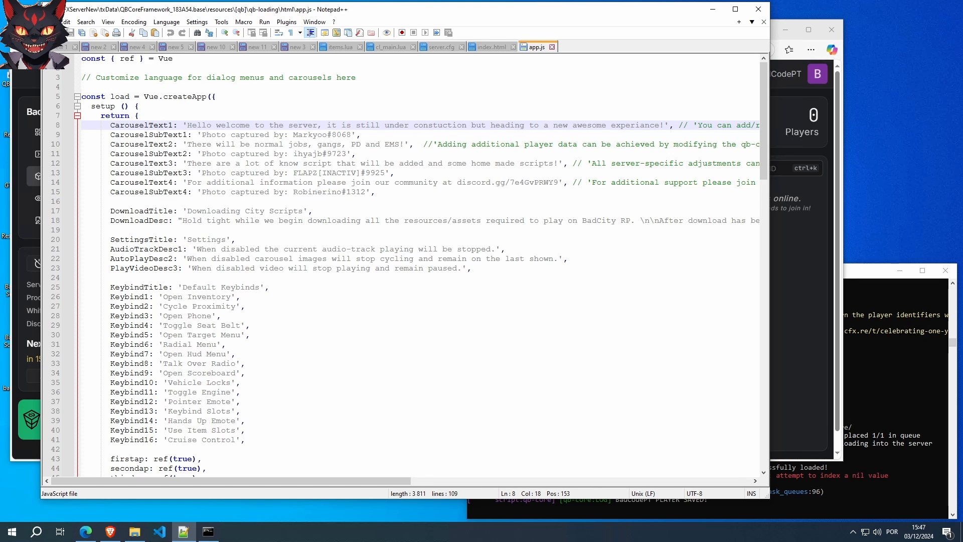
left_click(198, 134)
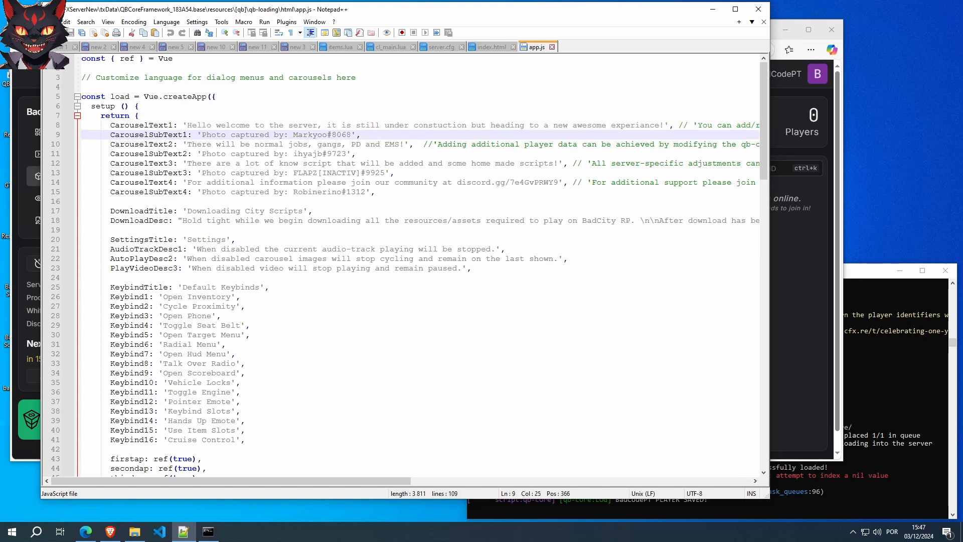
type("''")
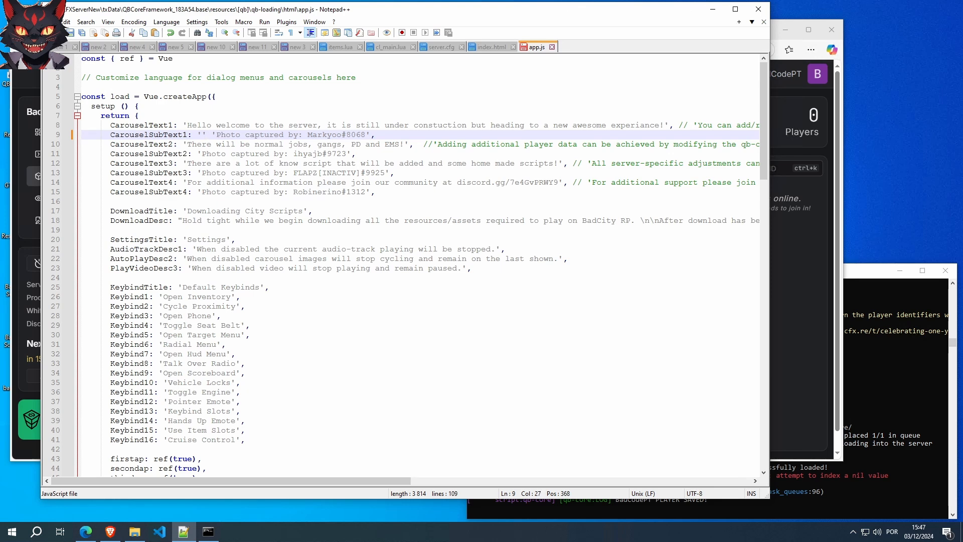
type(",")
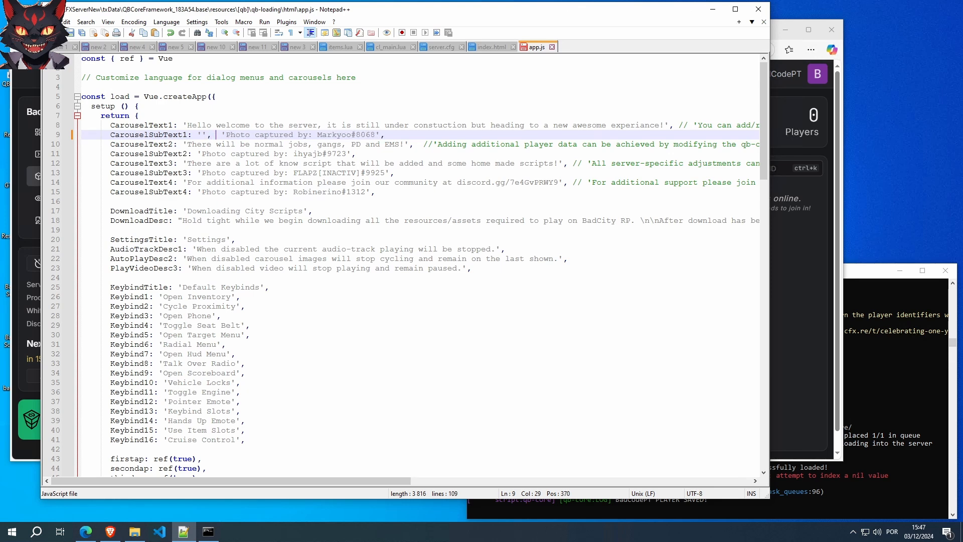
type("//")
left_click(432, 154)
type("'")
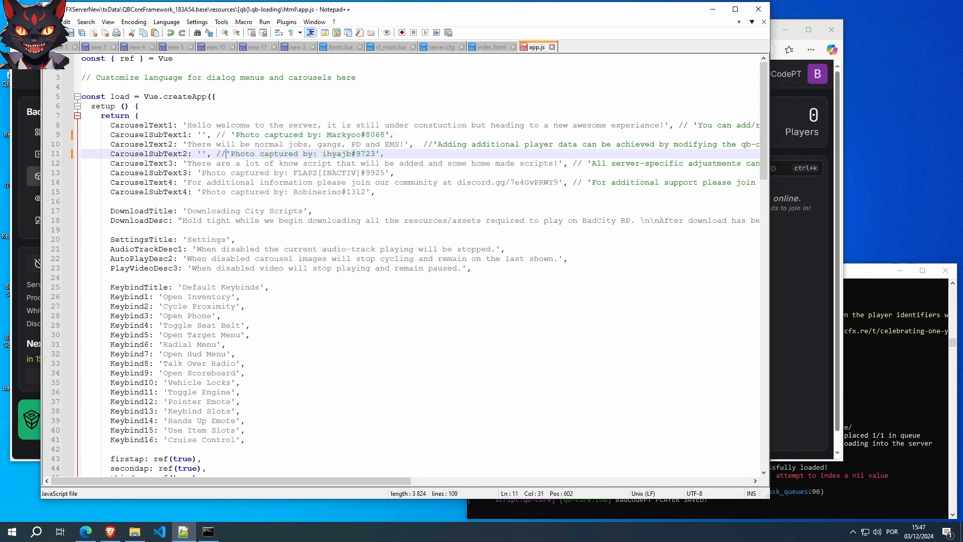
type(", //")
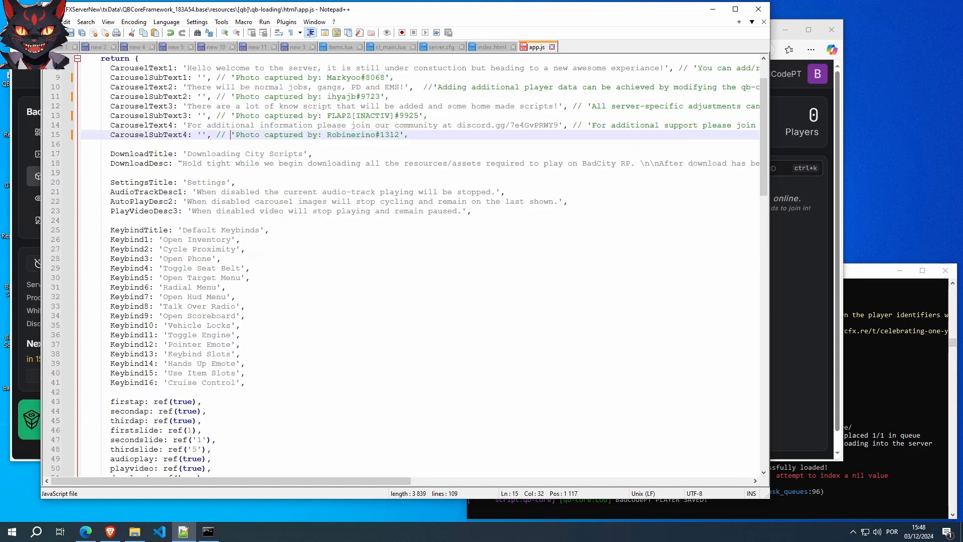
scroll("down", 3)
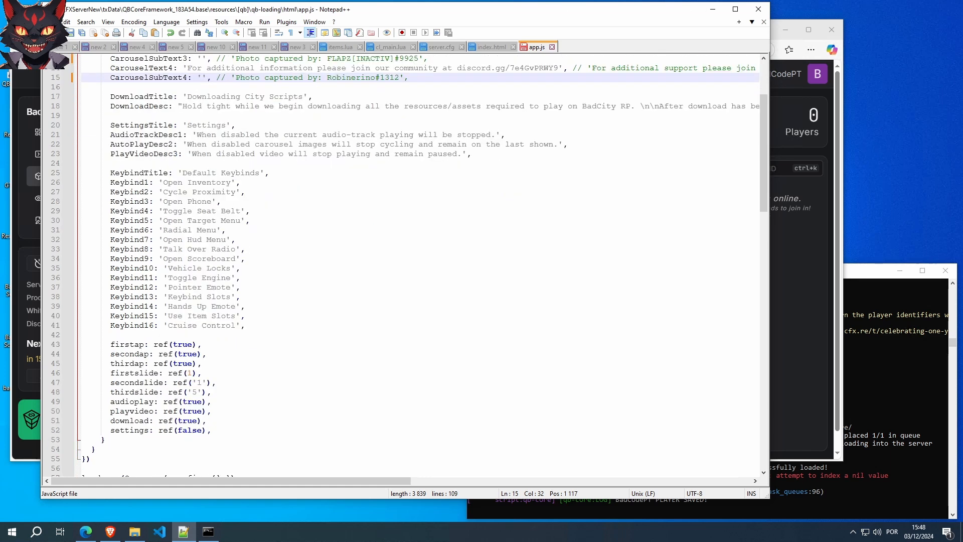
scroll("down", 3)
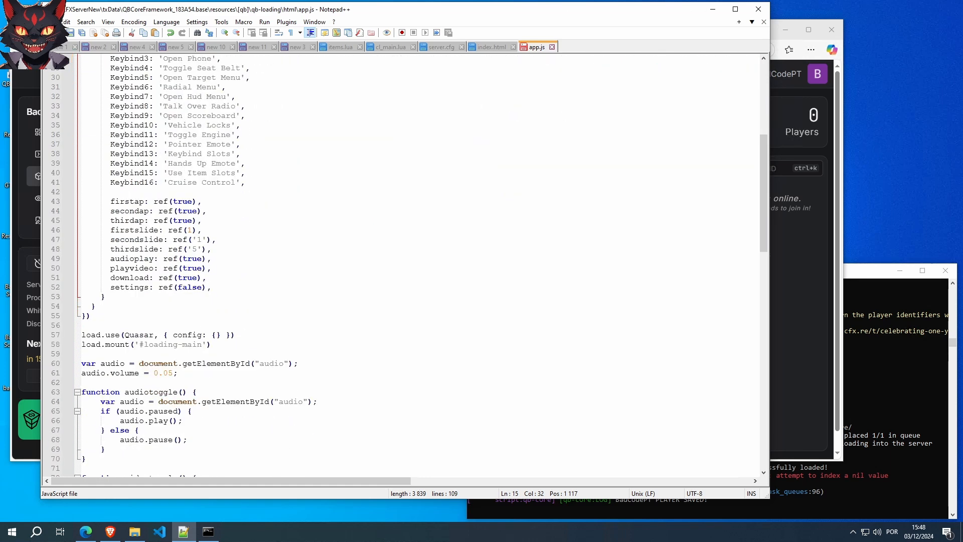
scroll("down", 3)
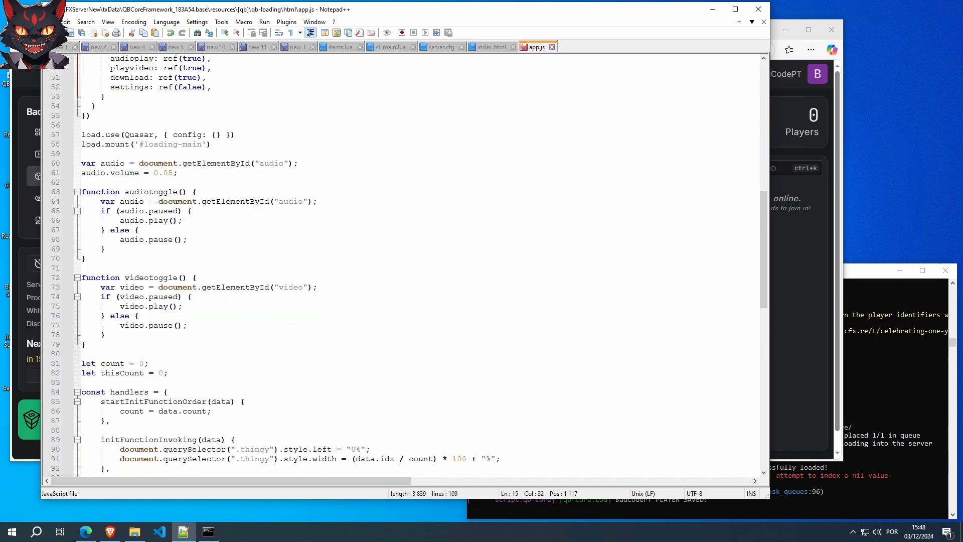
scroll("up", 3)
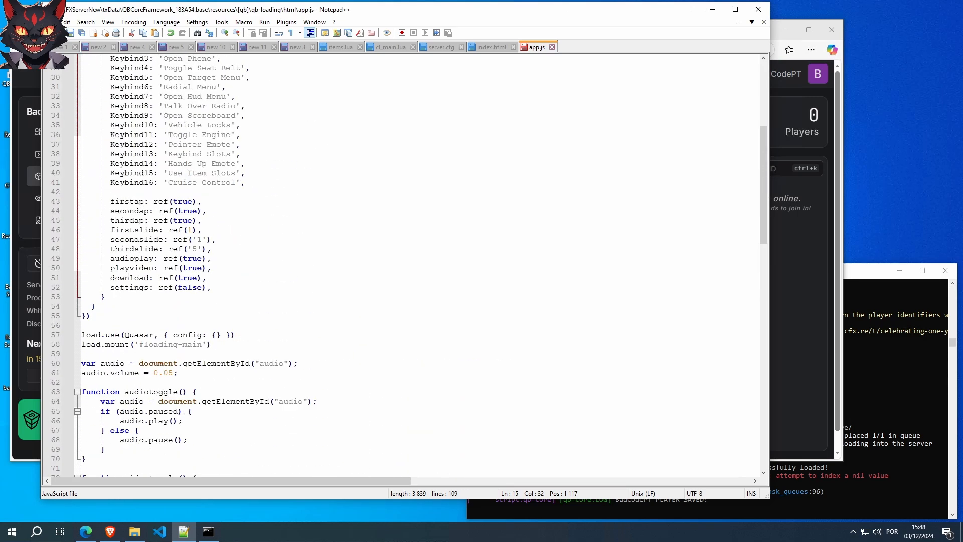
scroll("up", 3)
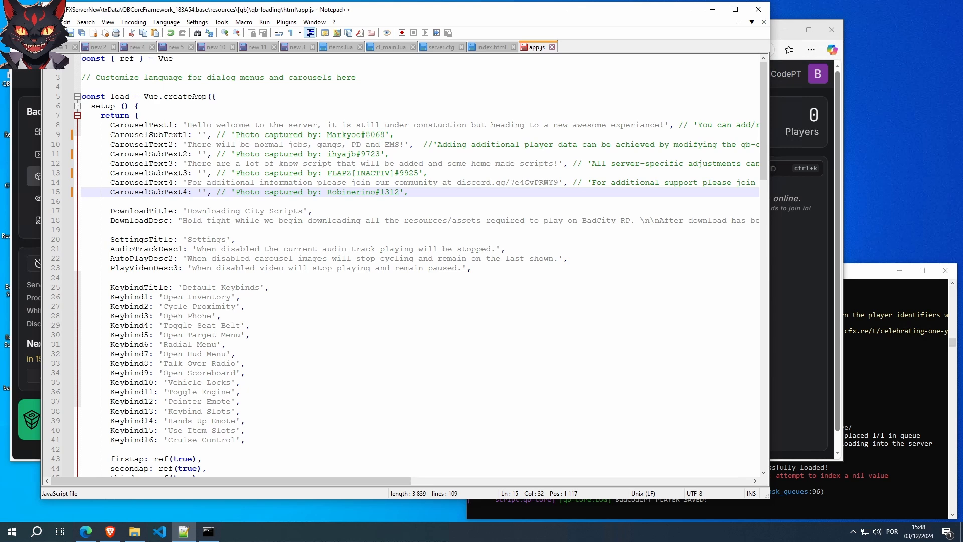
left_click(203, 135)
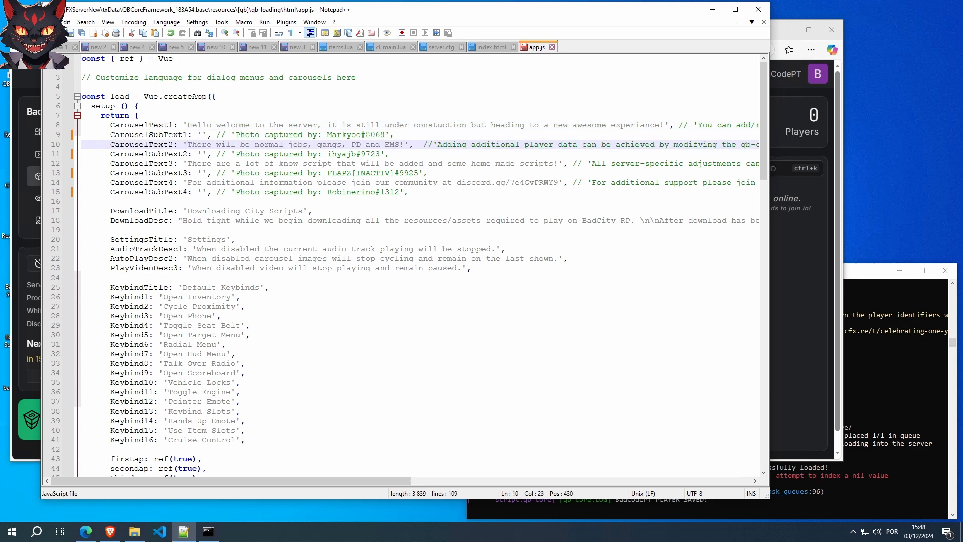
- Set CarouselText2 to 'Subscribe to the channel!!' with the old text commented out, save, and minimize
type("Subscribe to the channel")
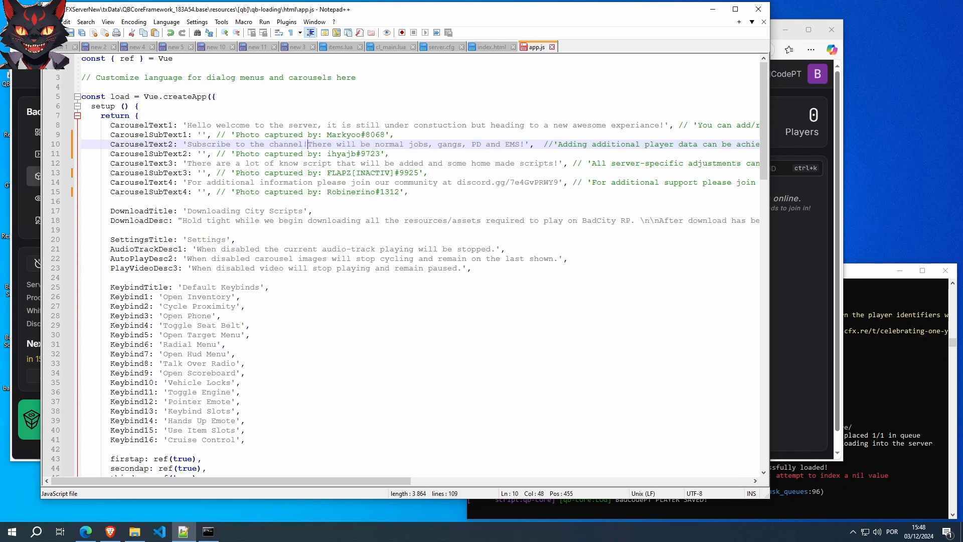
type("!")
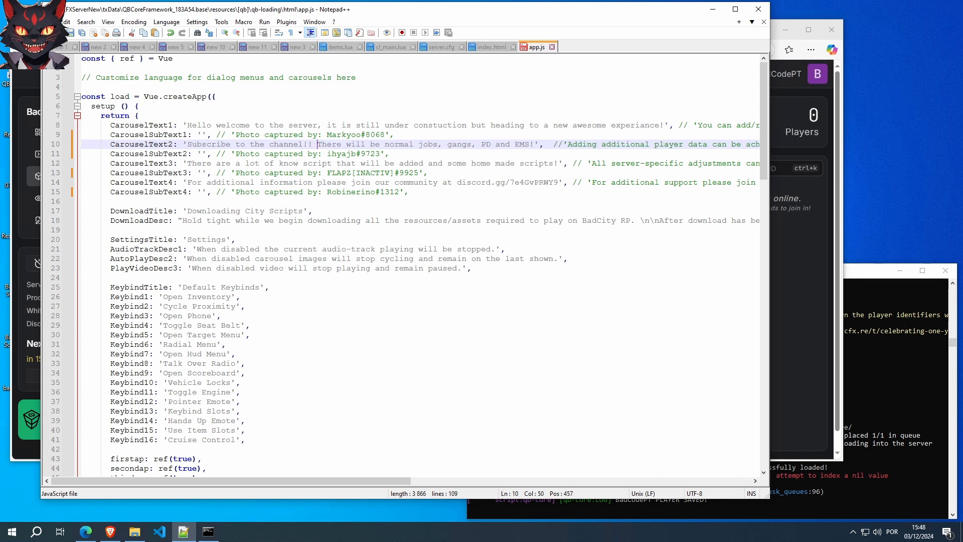
key("Left")
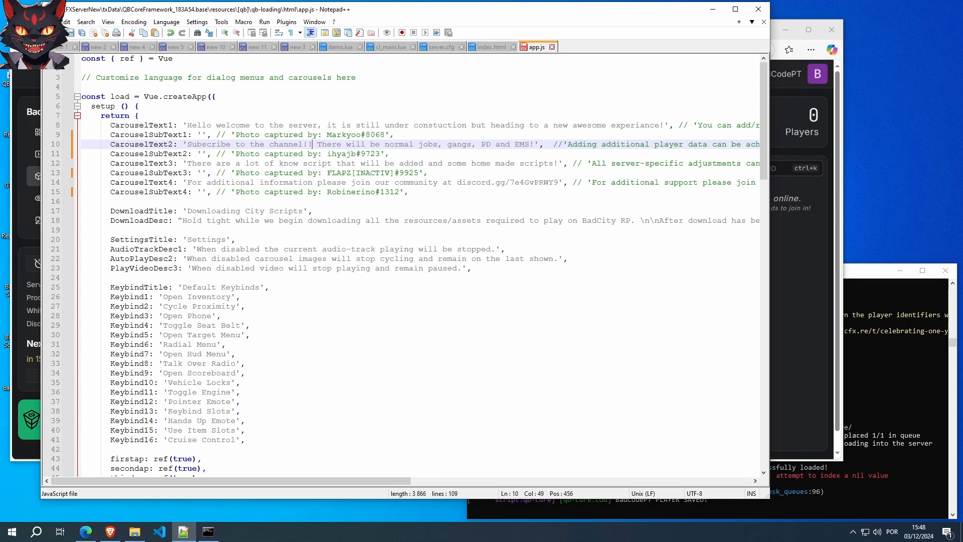
type("!' ,")
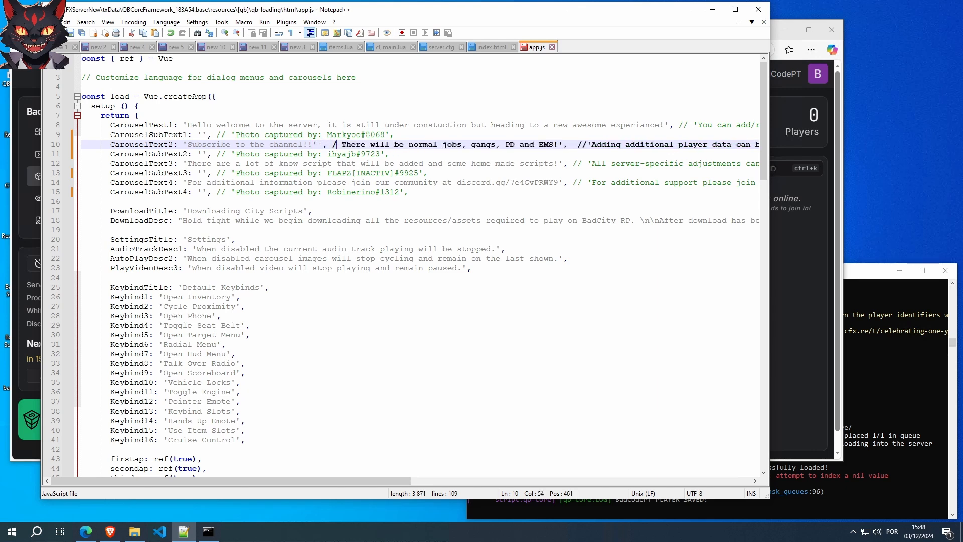
type("/")
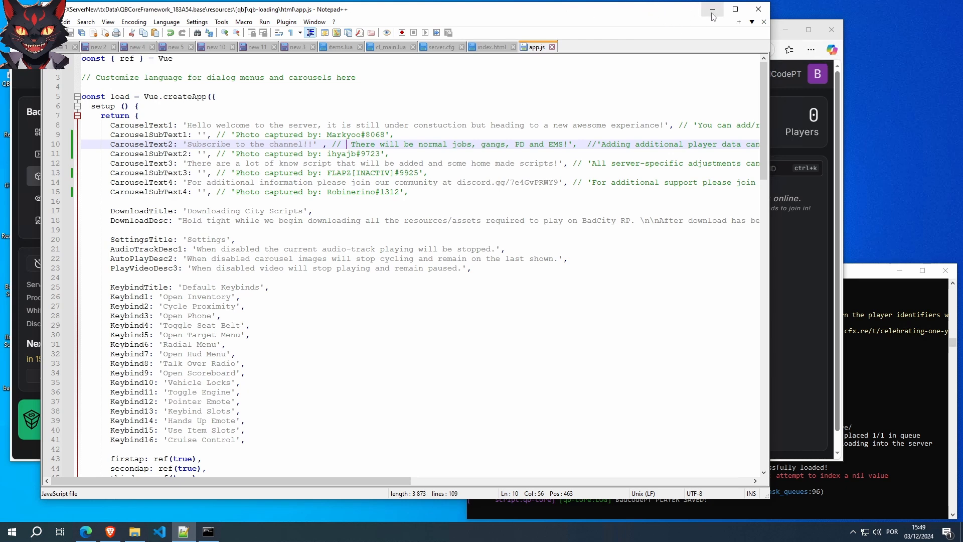
mouse_move(713, 9)
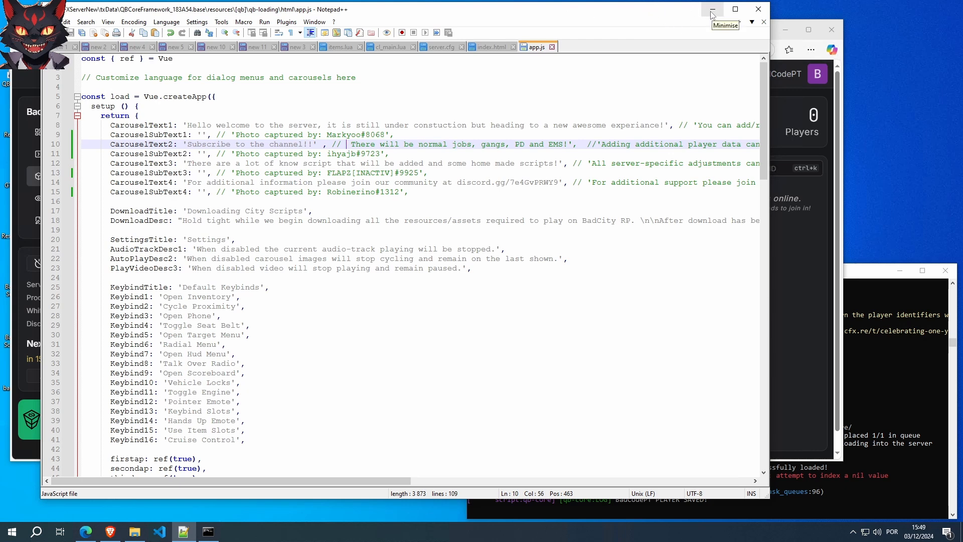
mouse_move(711, 9)
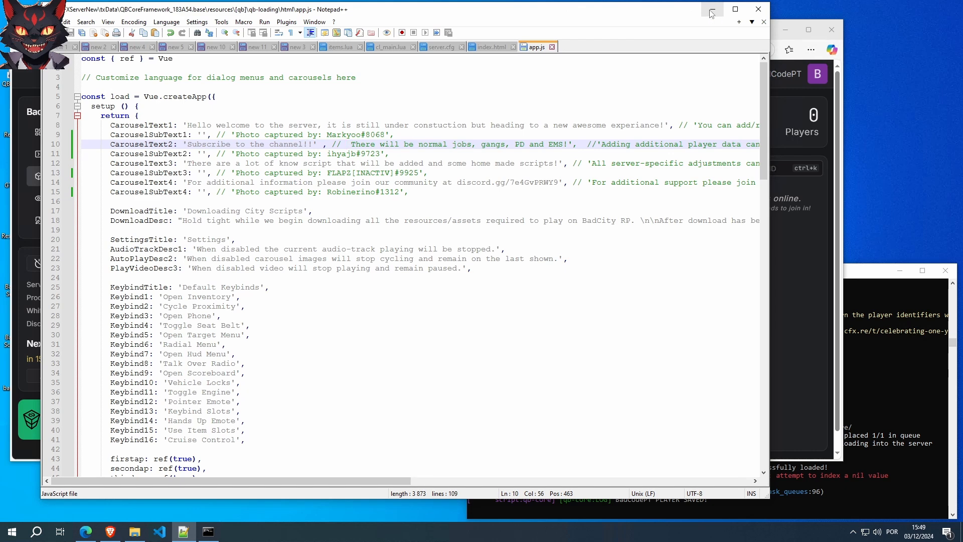
left_click(711, 9)
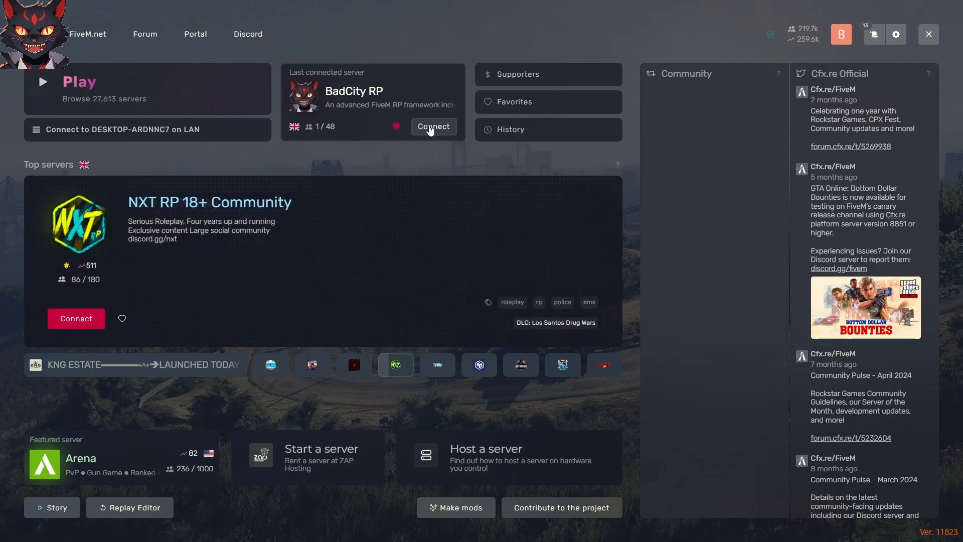
- Connect to the last connected server BadCity RP and wait in the queue
left_click(433, 127)
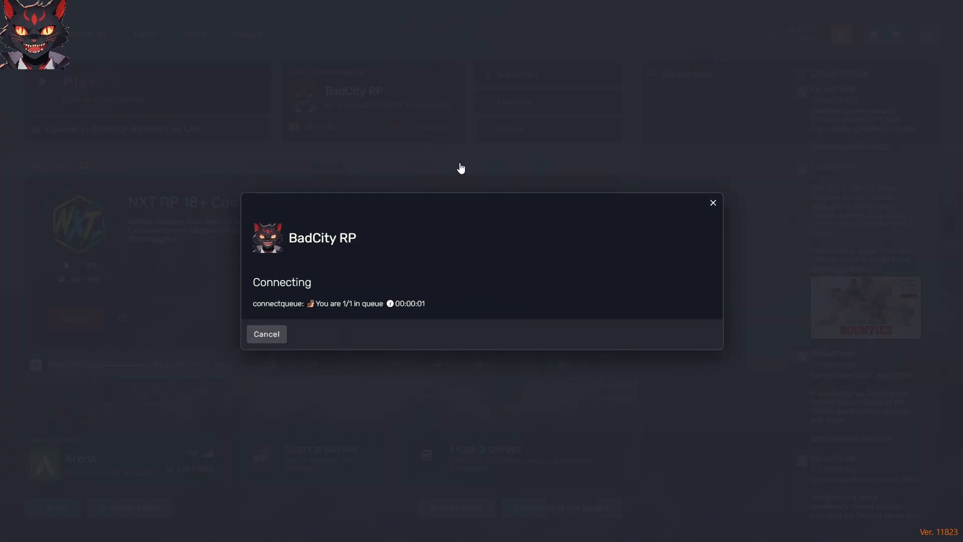
mouse_move(630, 191)
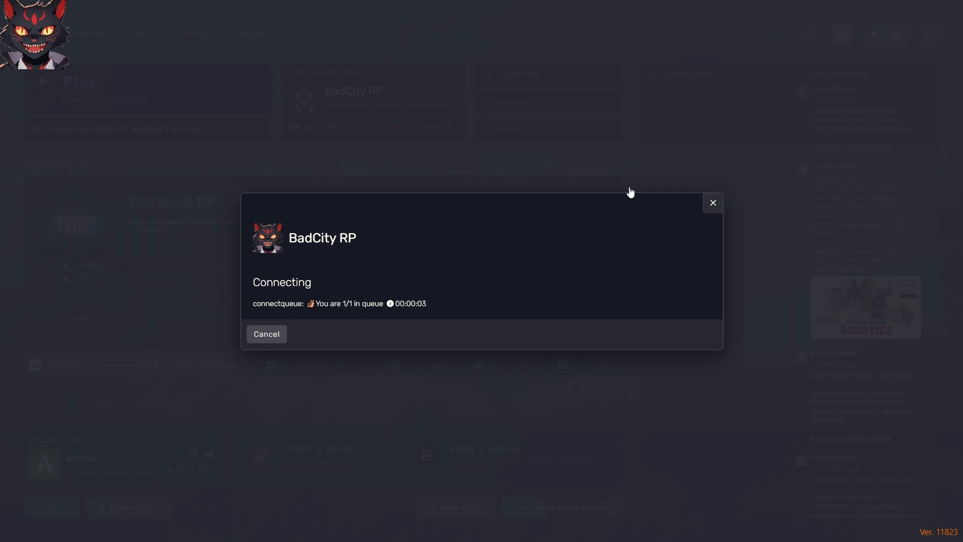
mouse_move(532, 110)
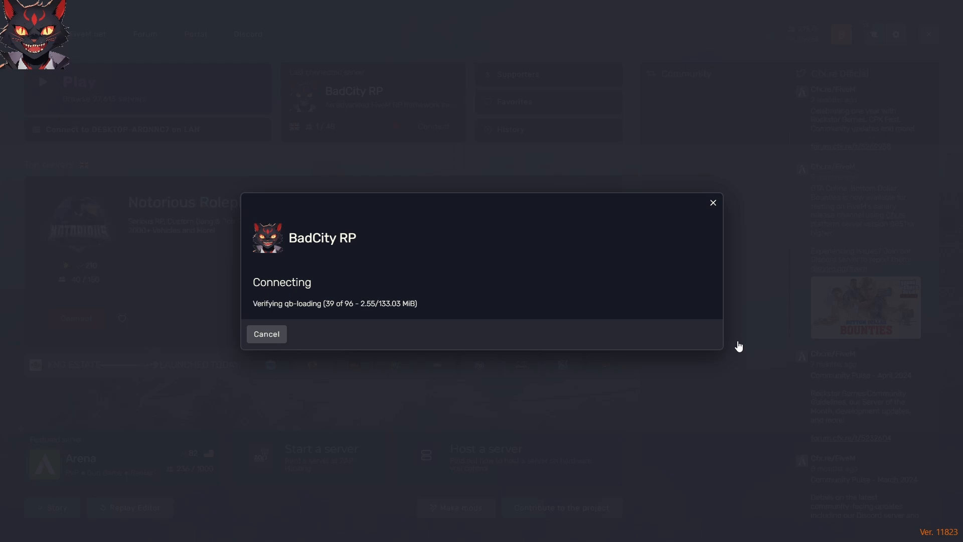
mouse_move(575, 352)
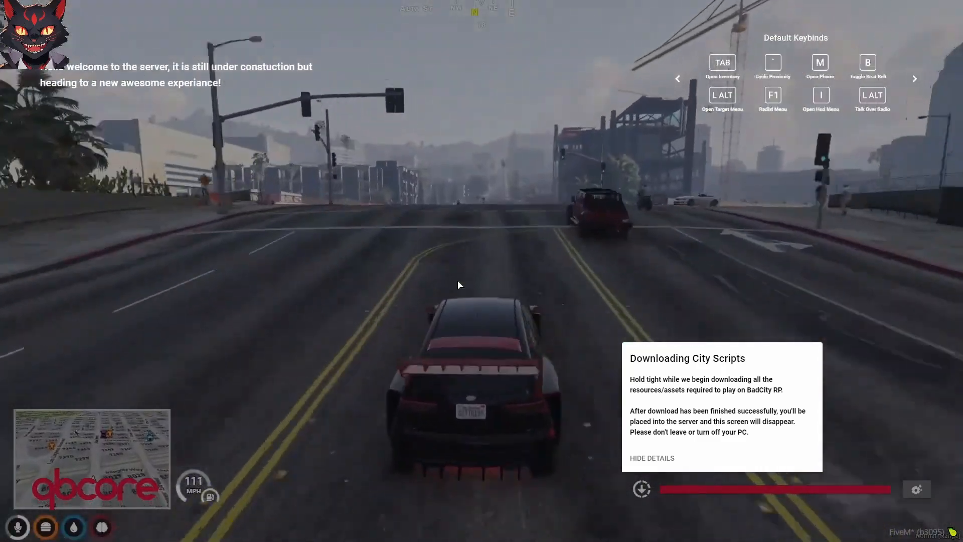
- Pass the qb-loading loading screen with the new carousel text into the spawn chooser
left_click(914, 78)
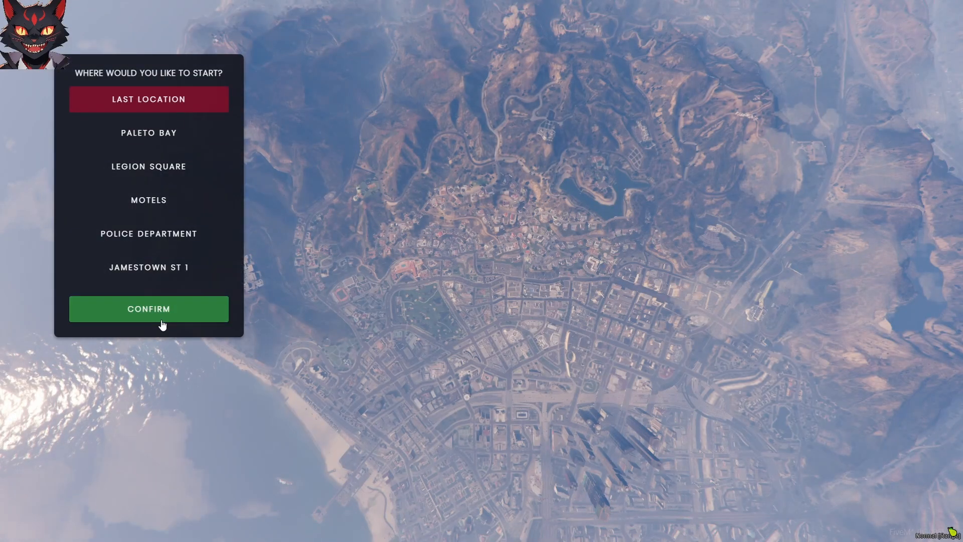
- Spawn the character at Last Location
left_click(149, 308)
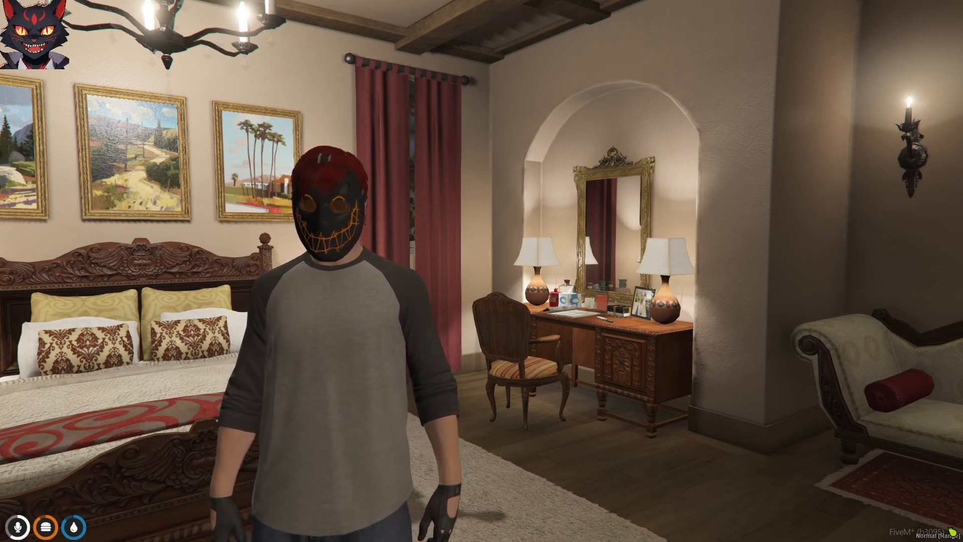
mouse_move(482, 271)
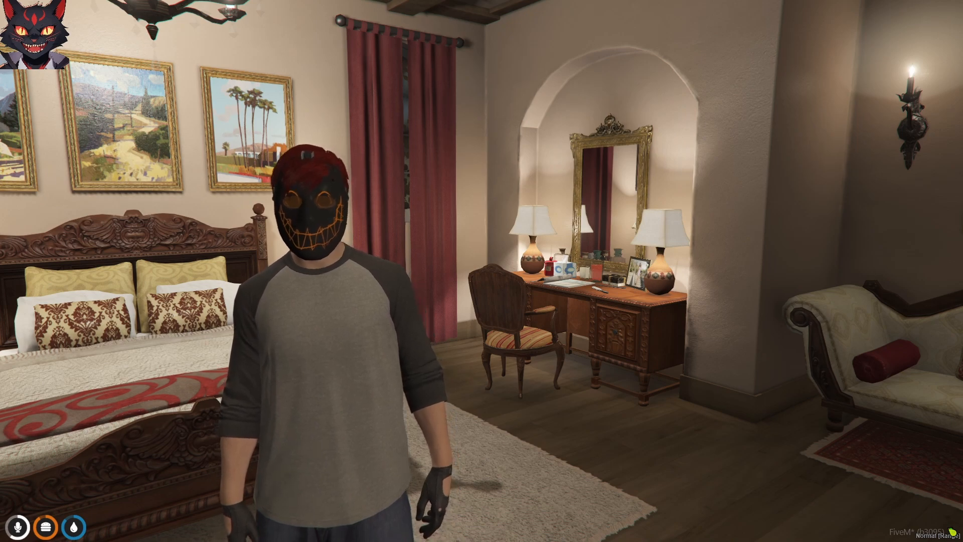
mouse_move(482, 271)
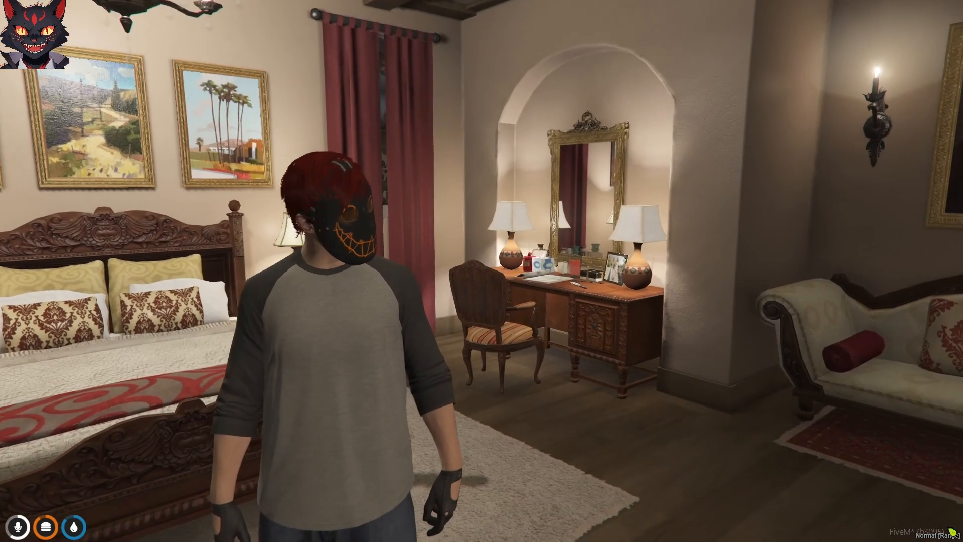